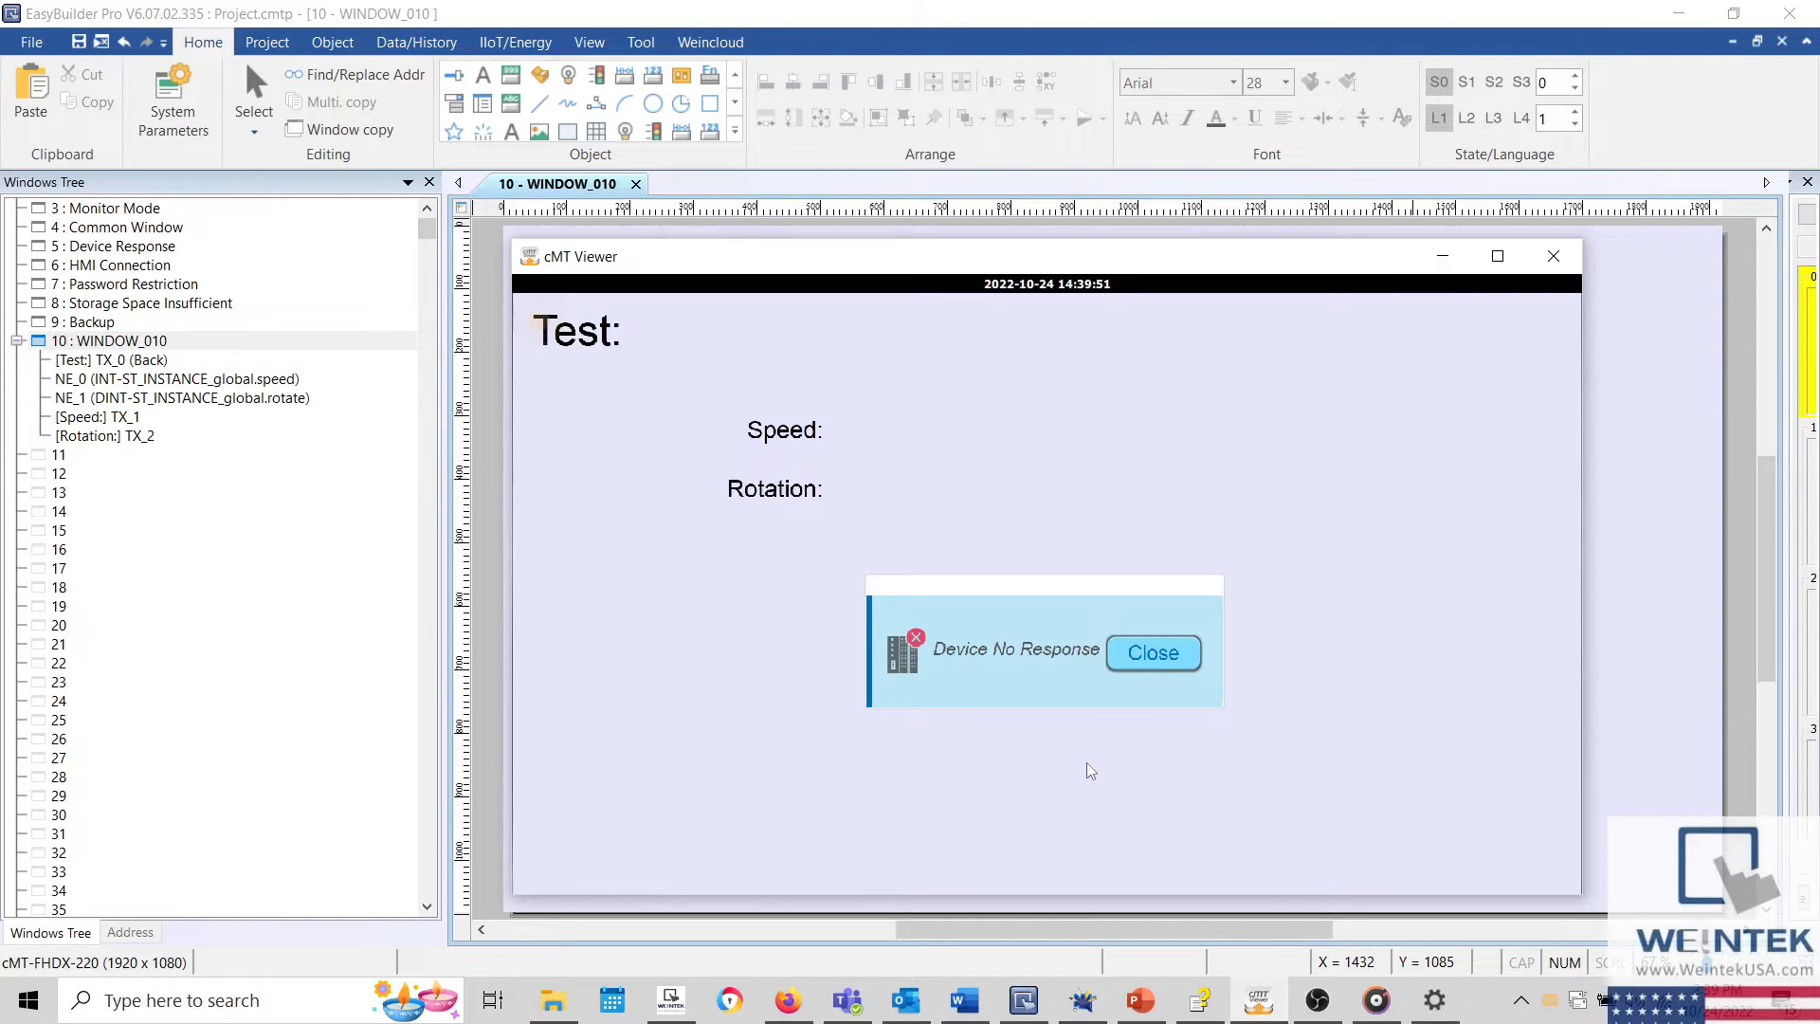
mouse_move(987, 544)
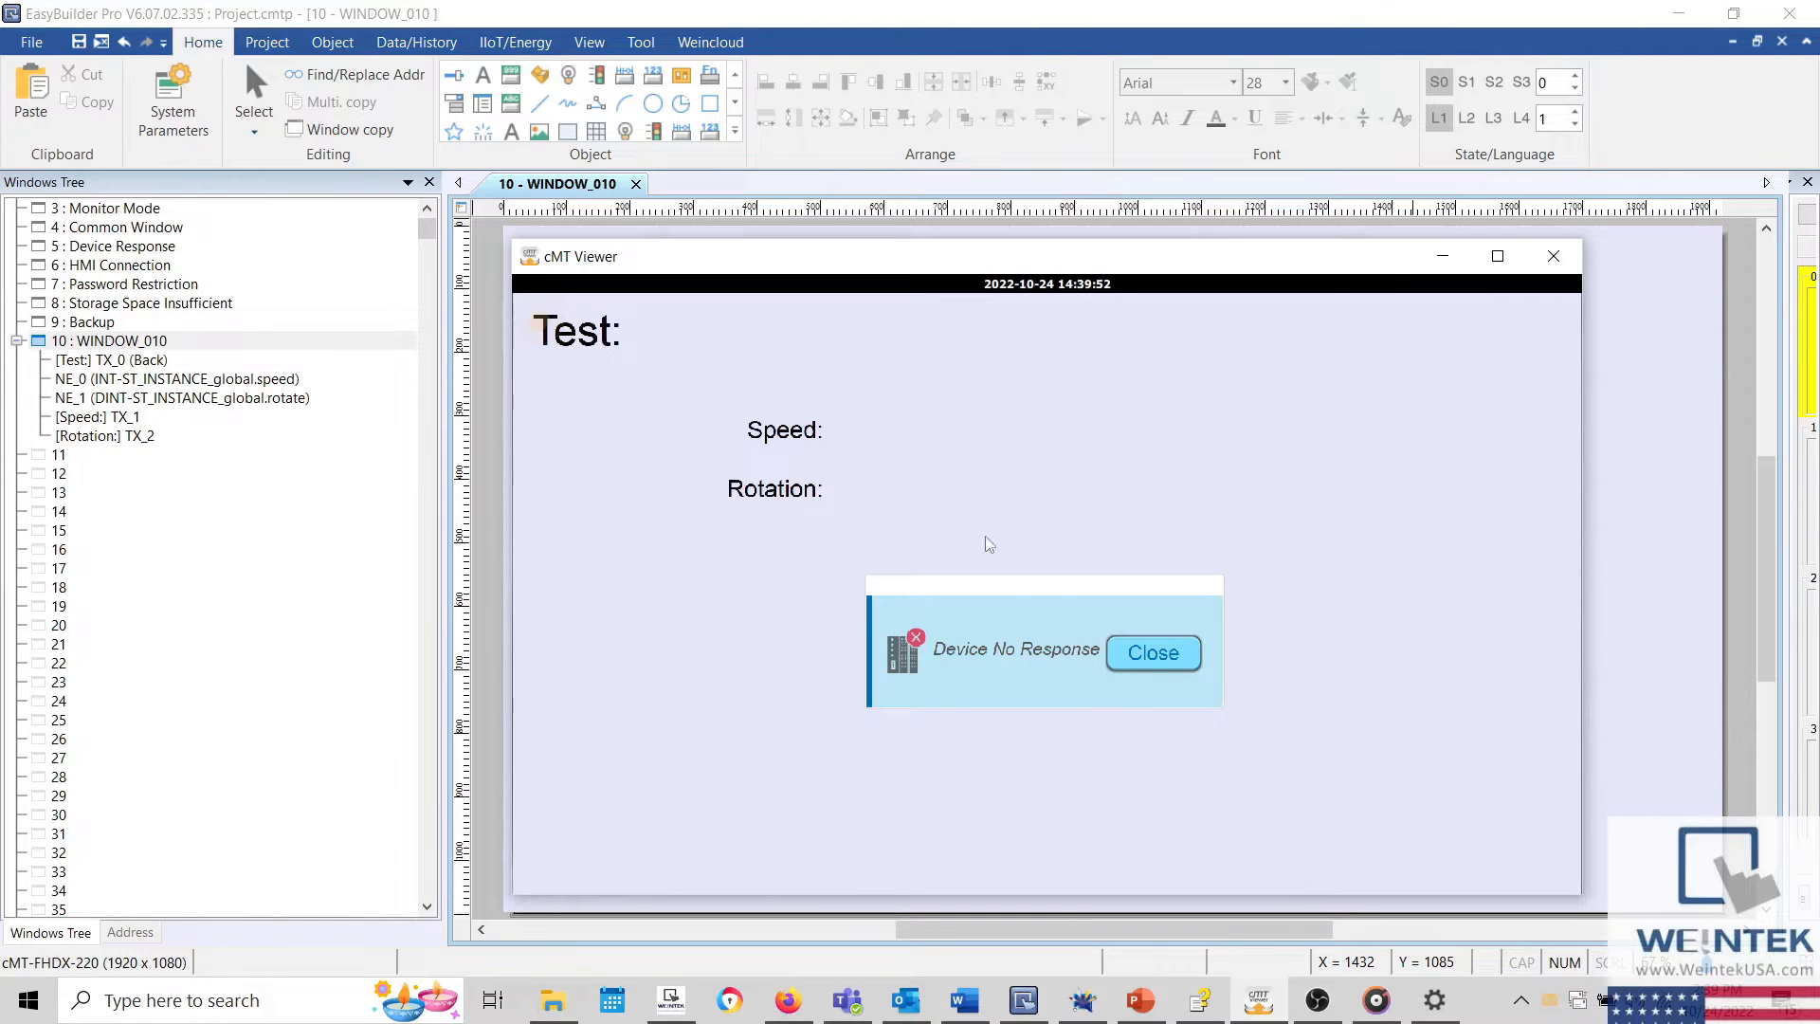
mouse_move(836, 457)
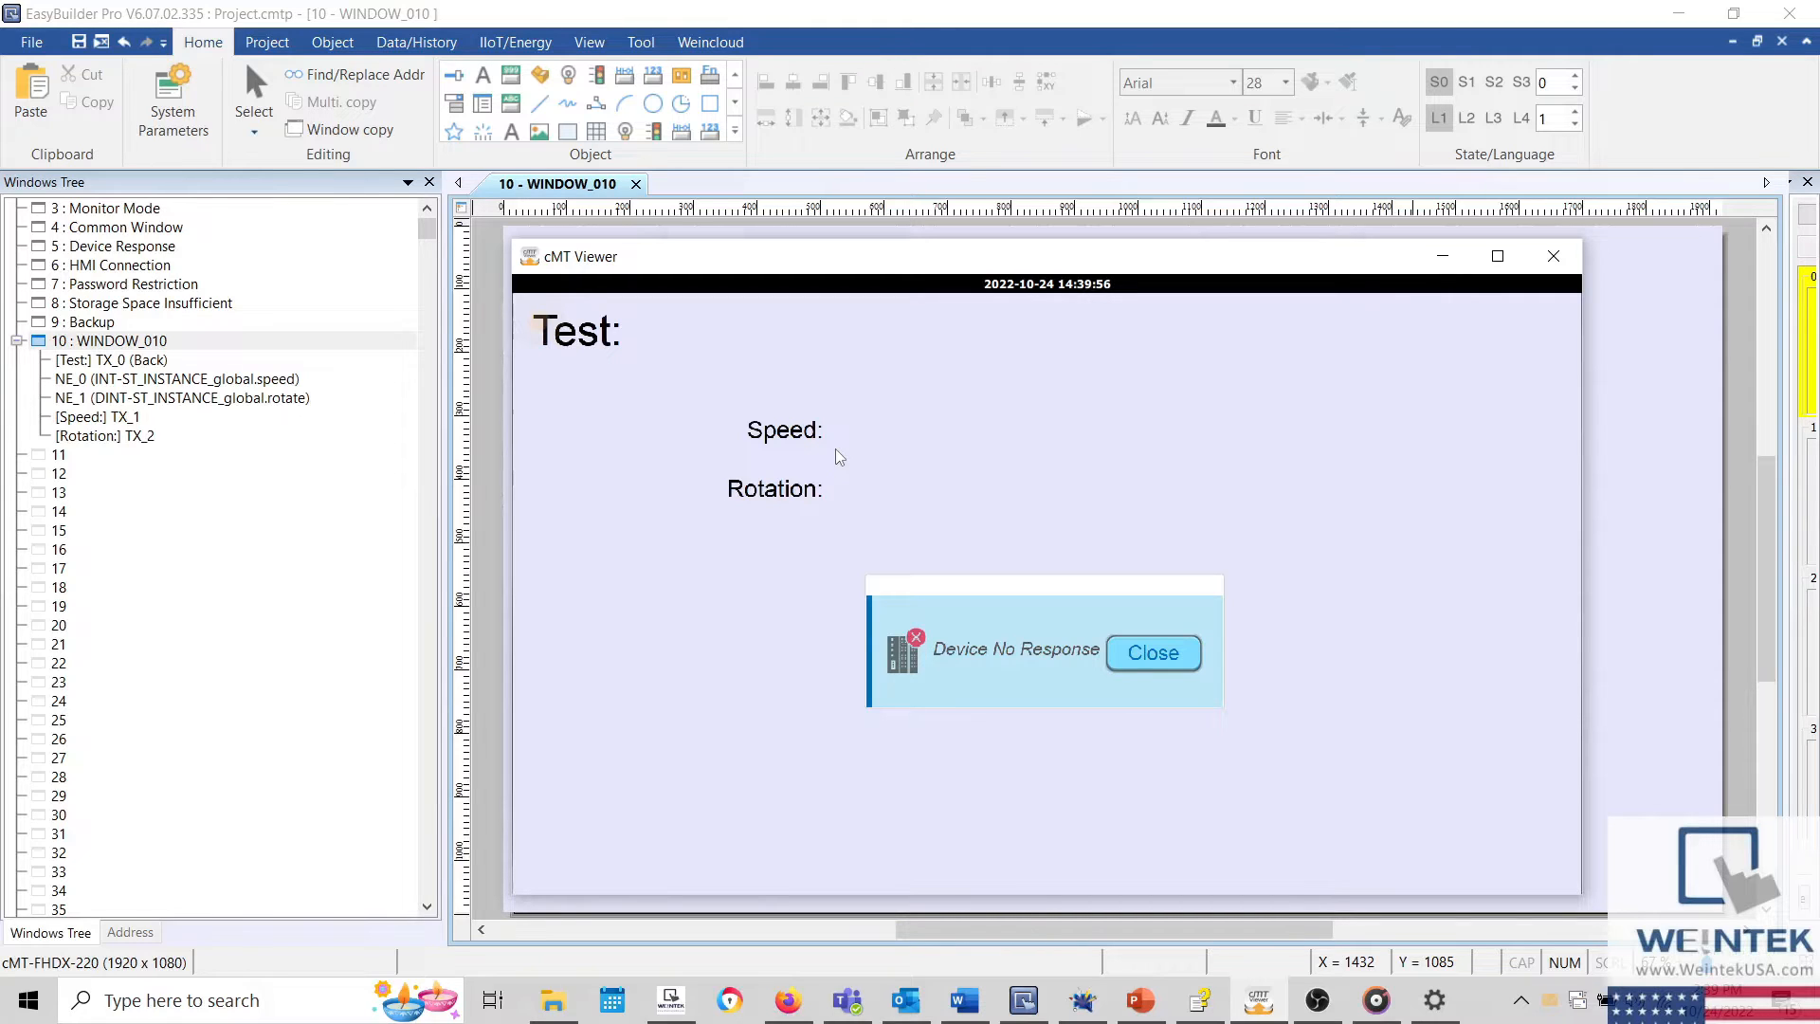
mouse_move(1020, 650)
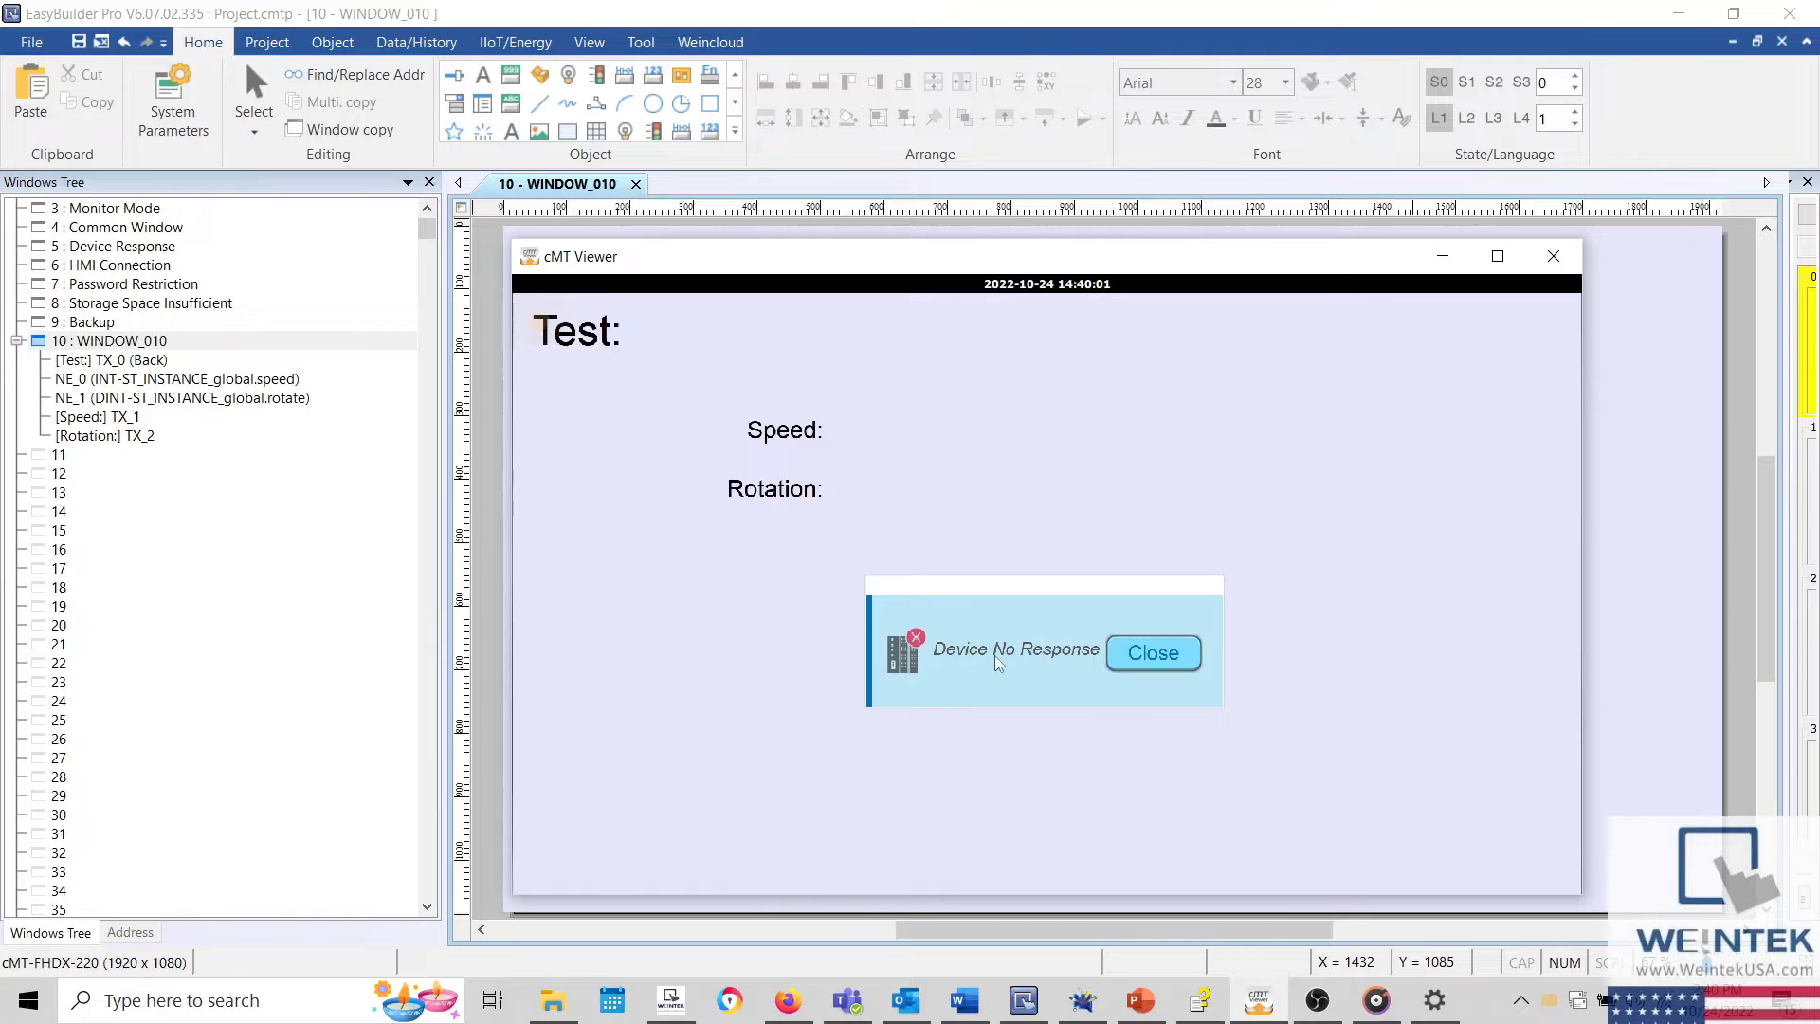
mouse_move(910, 258)
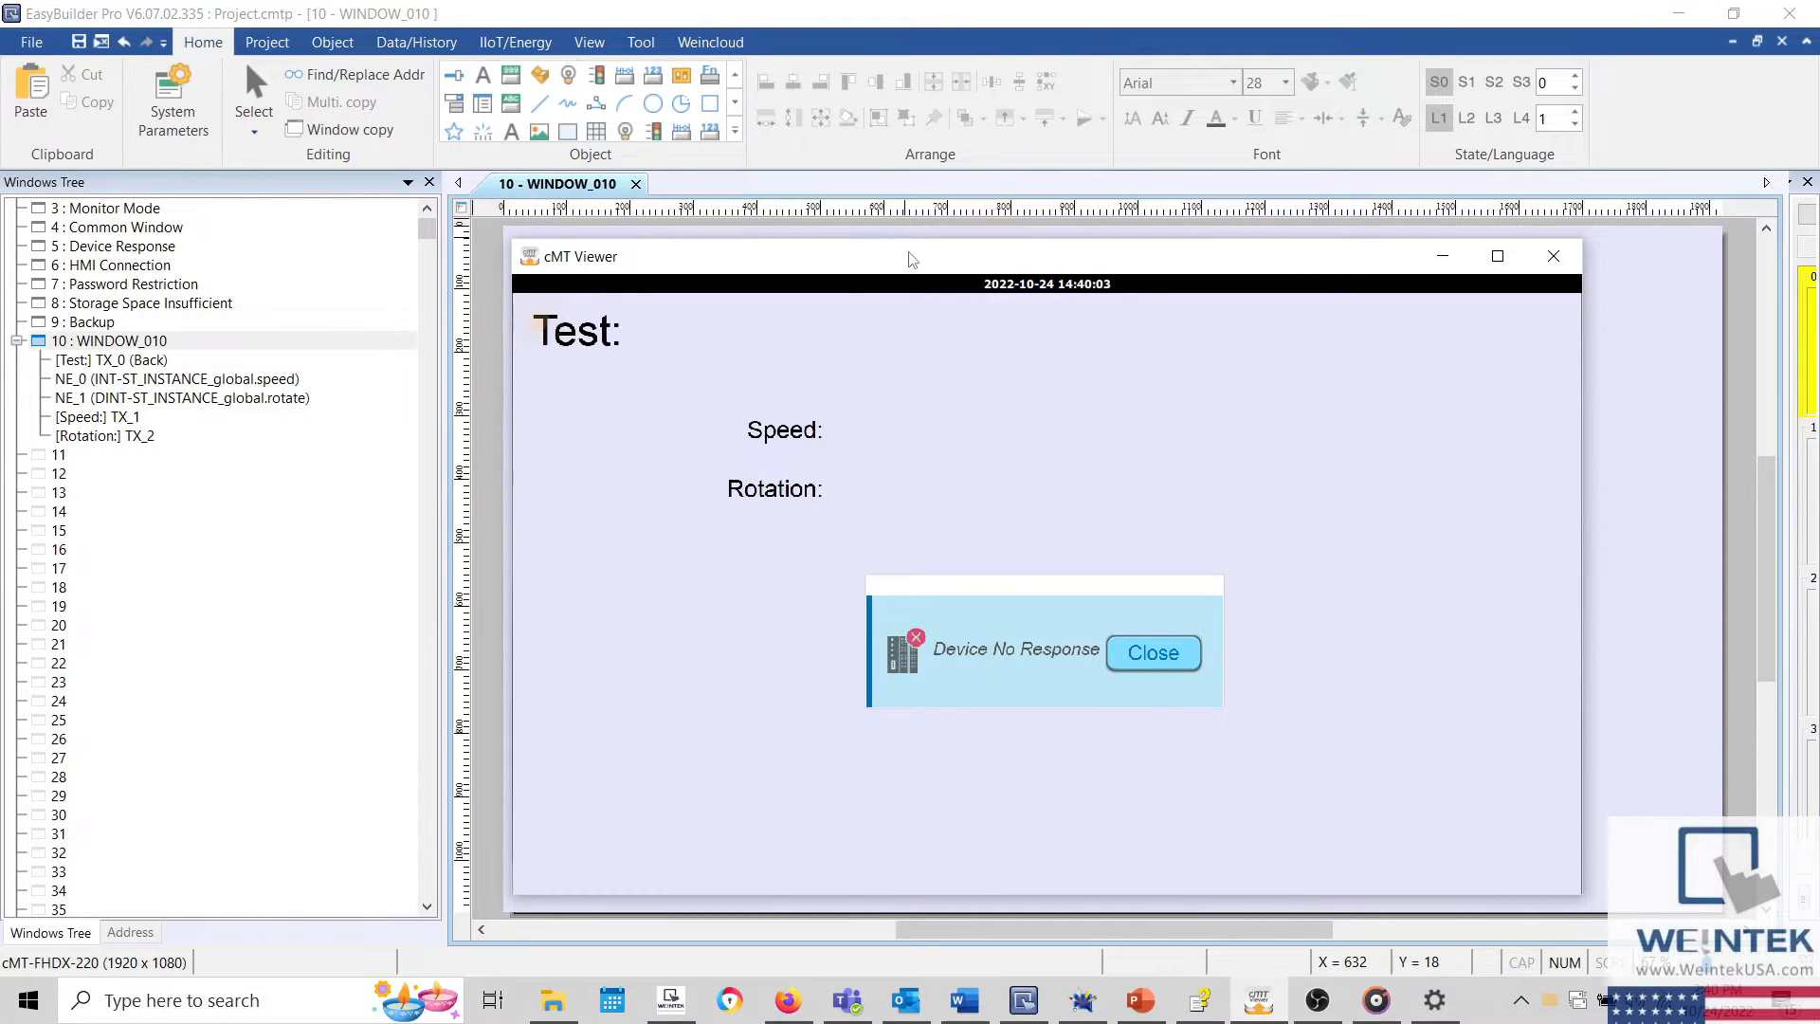
Step: Show the System Parameter Settings Device tab with the Rockwell EtherNet/IP (CompactLogix) device selected
left_click_drag(912, 255, 1073, 478)
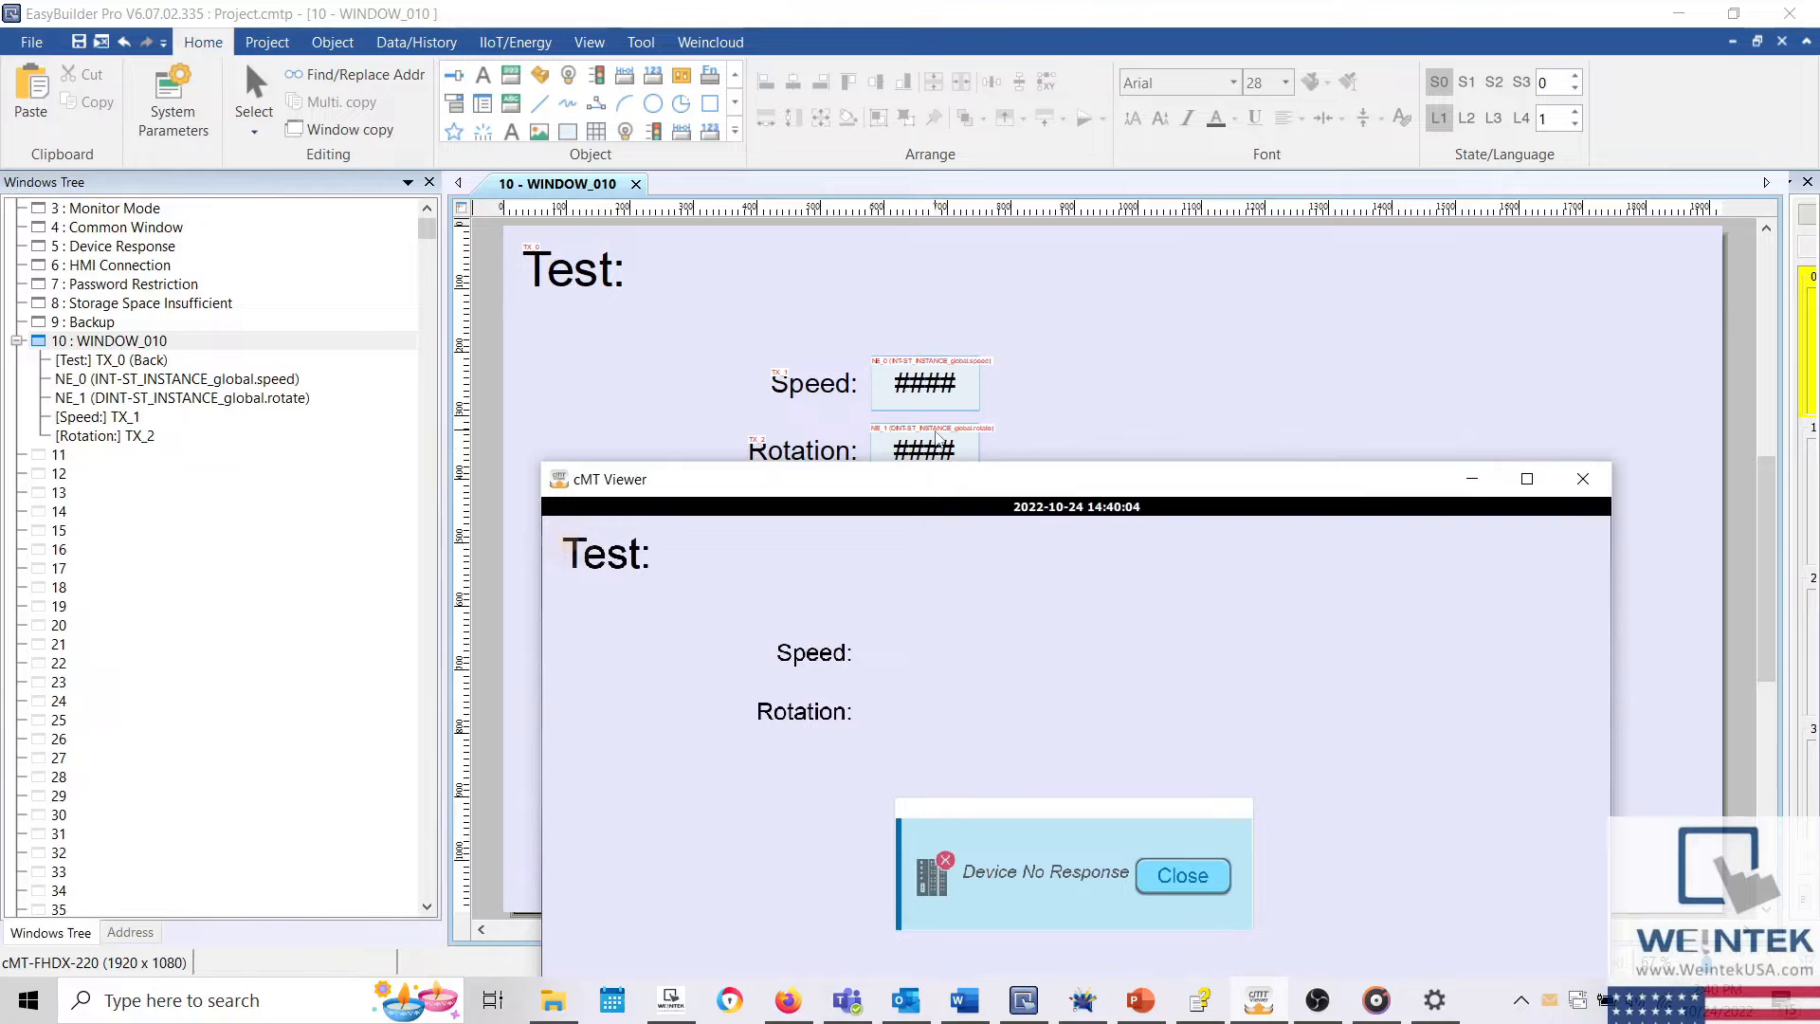
mouse_move(914, 644)
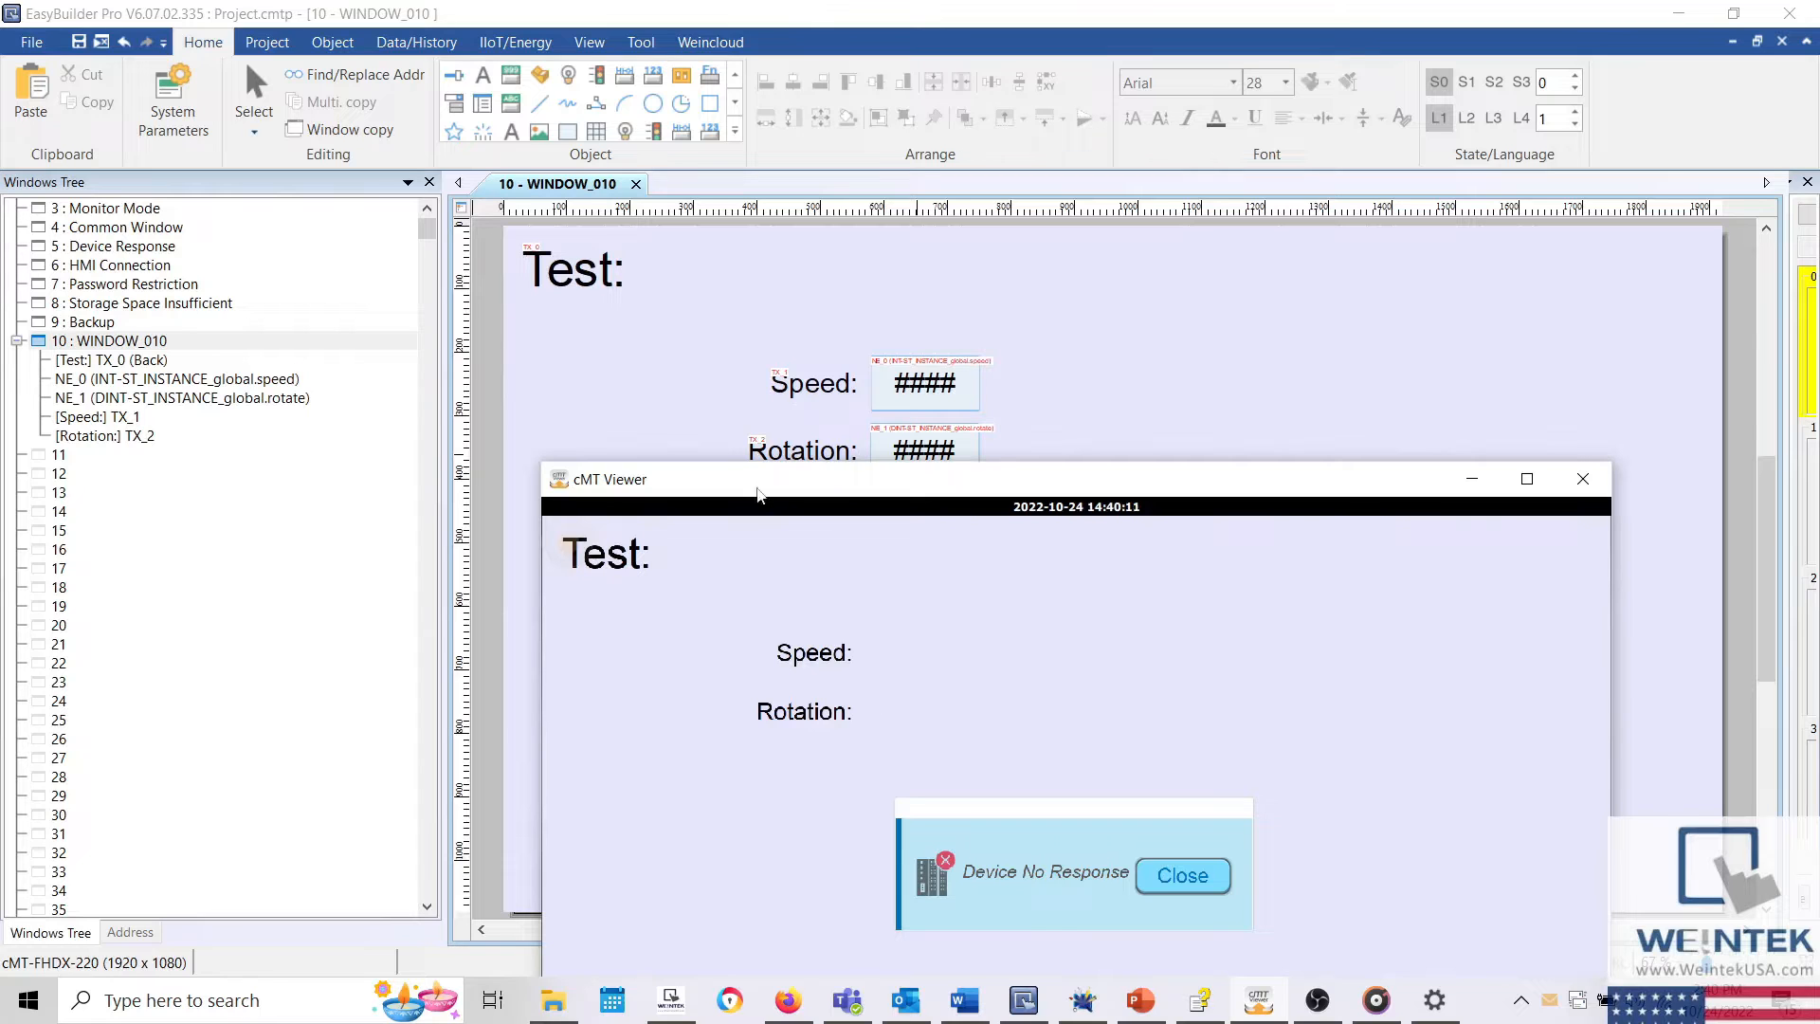
left_click_drag(755, 478, 819, 298)
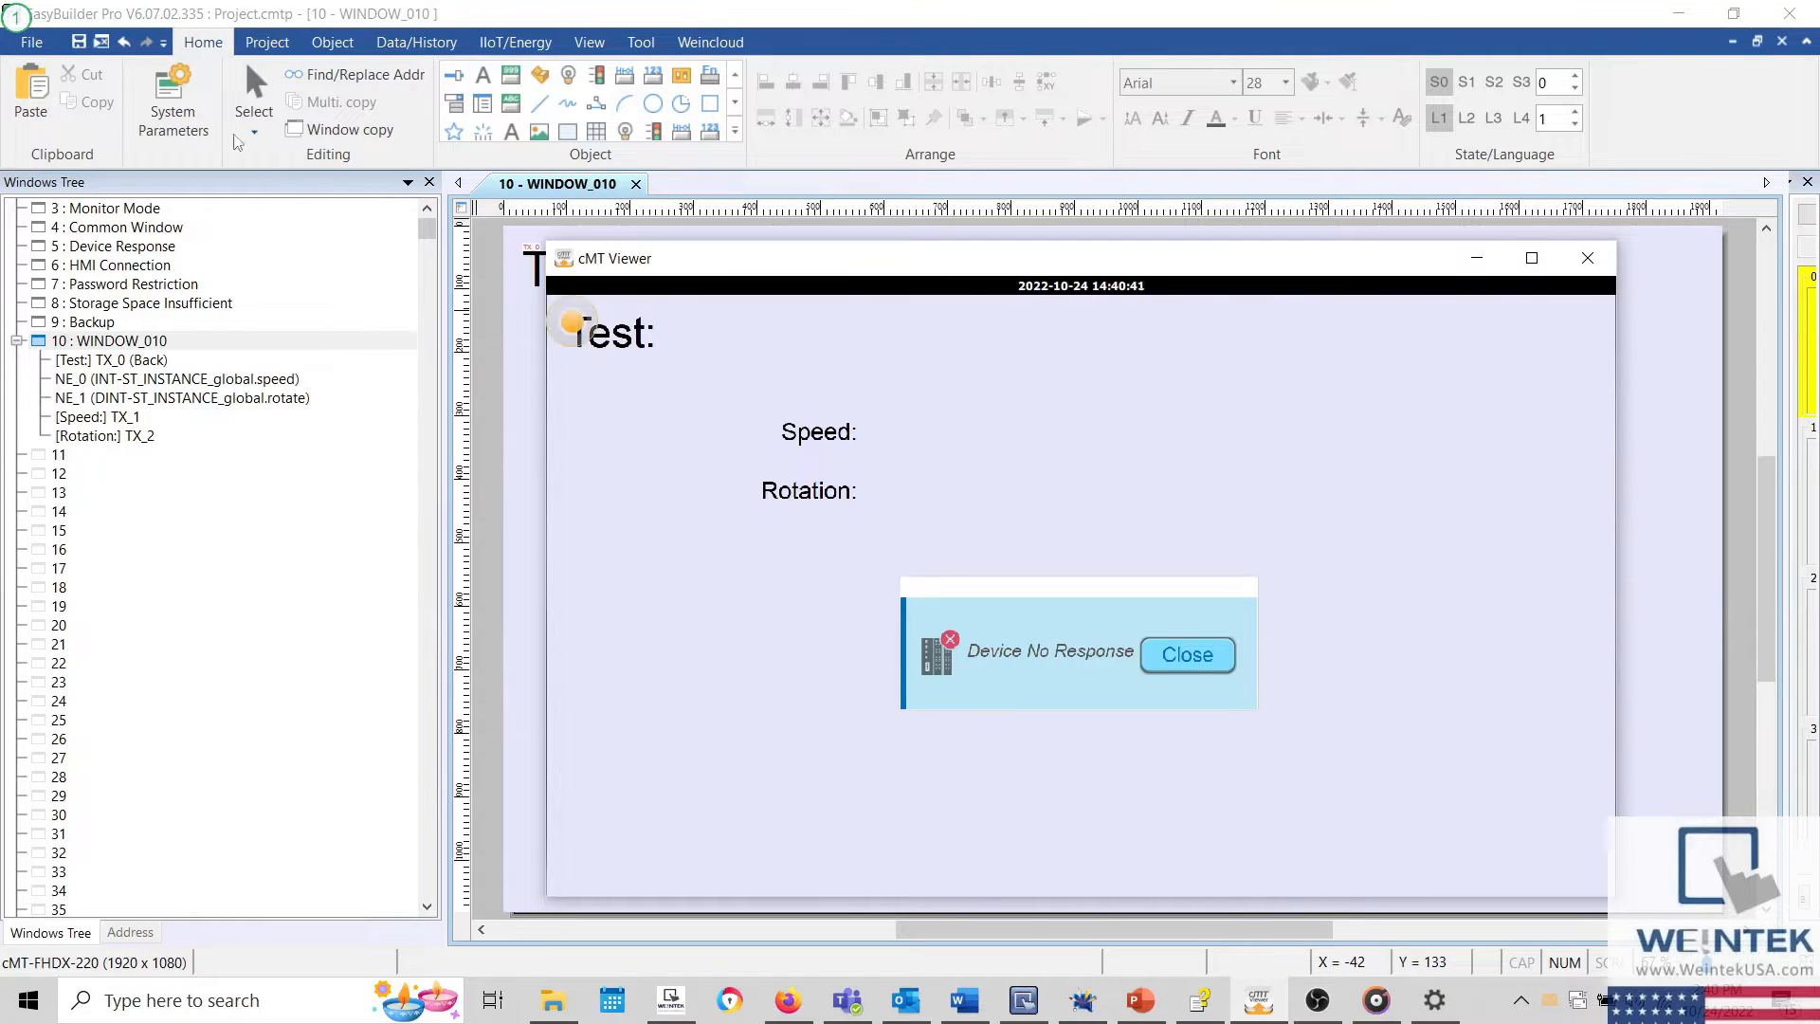
left_click(172, 92)
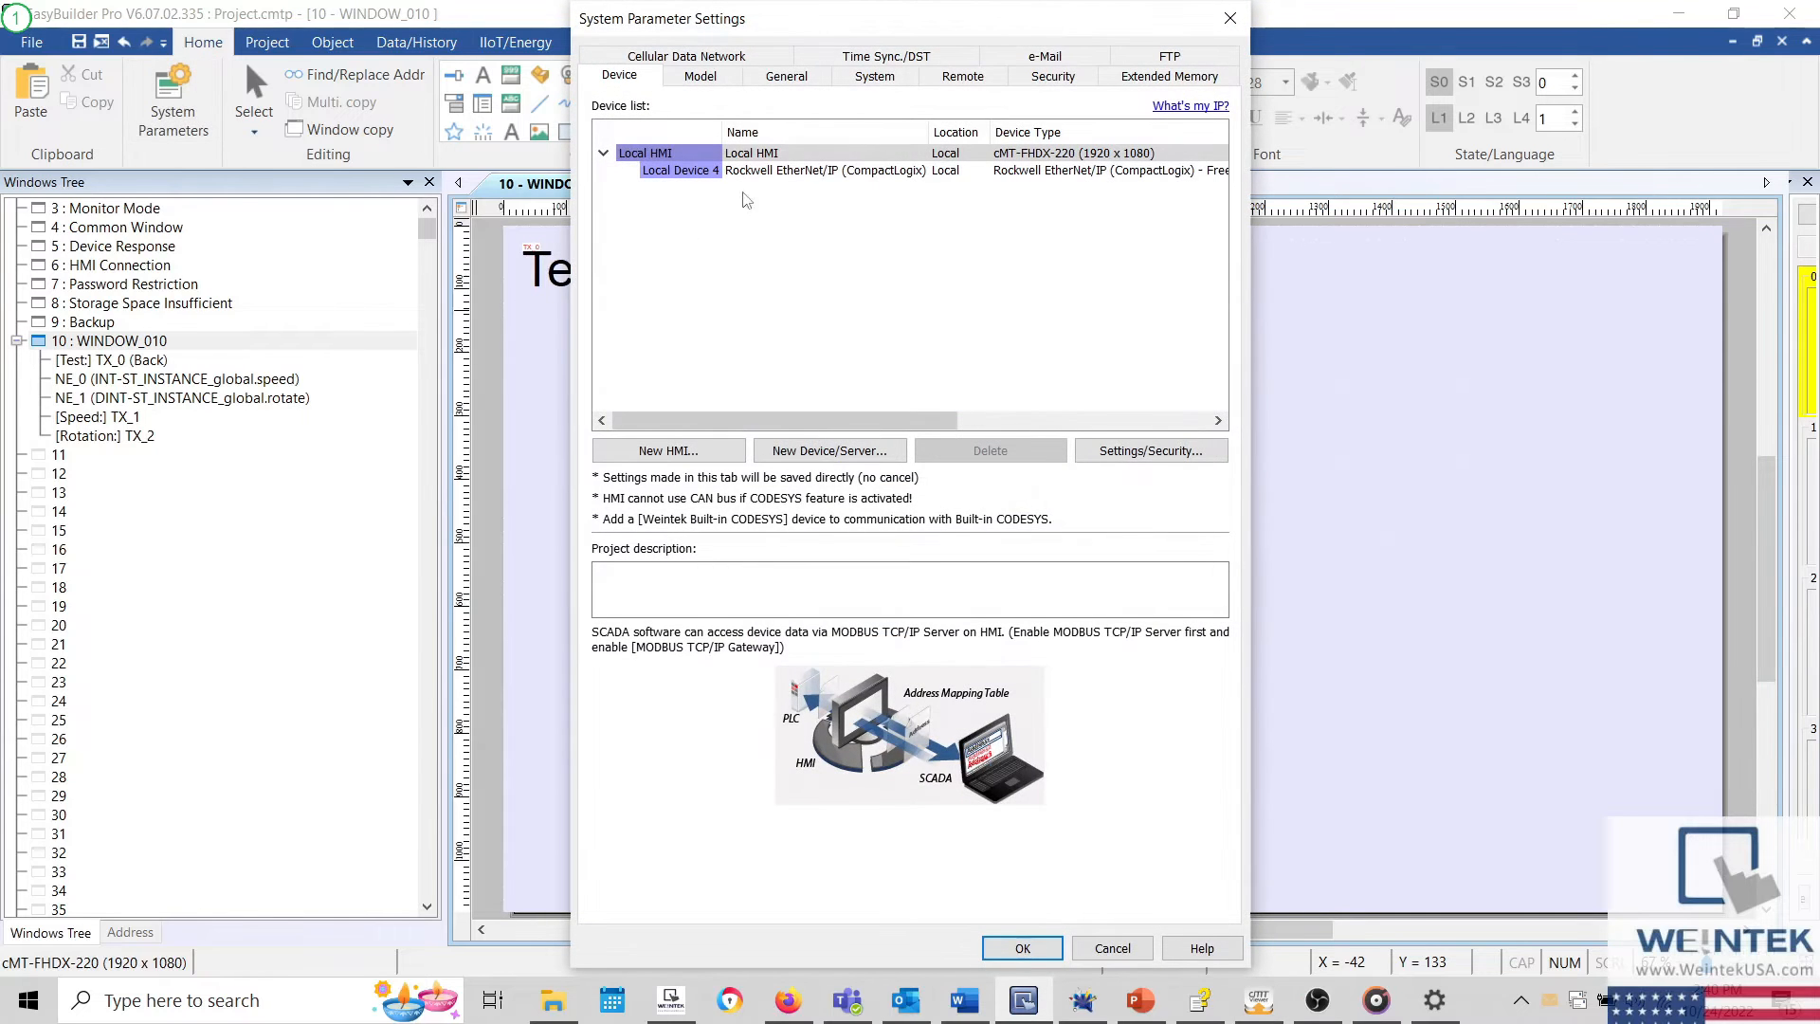
left_click(825, 169)
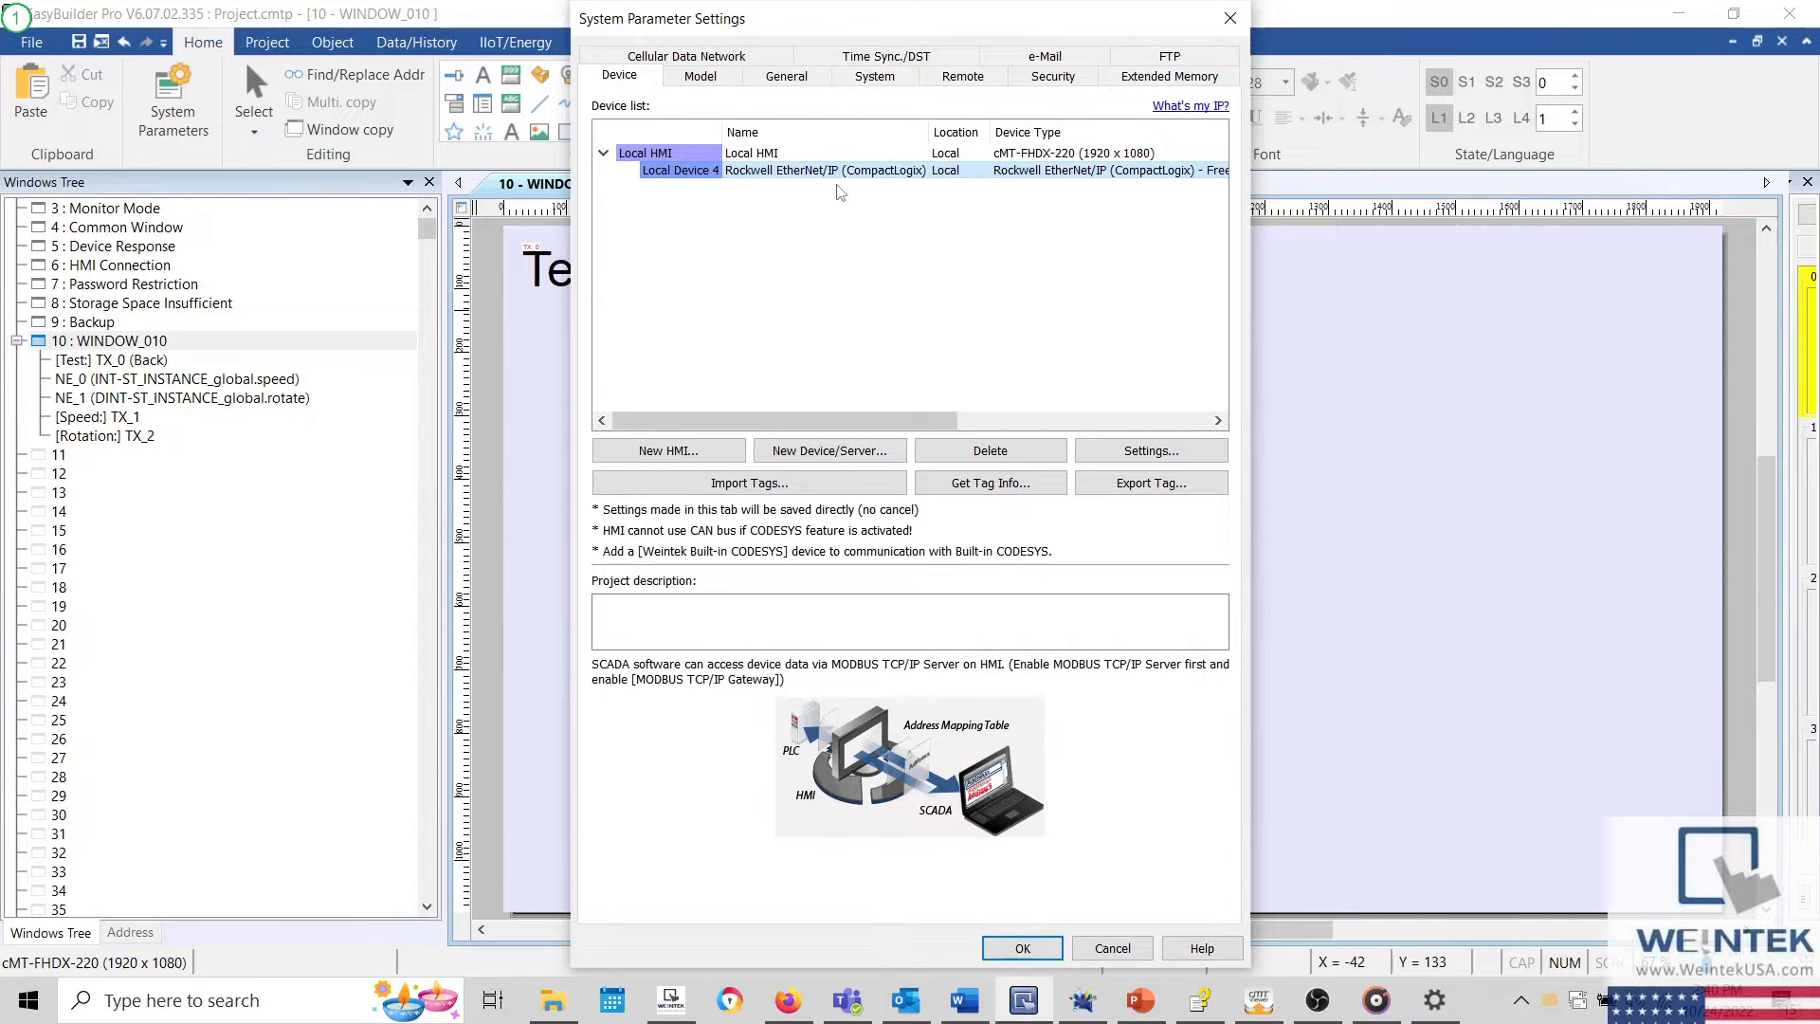
mouse_move(814, 199)
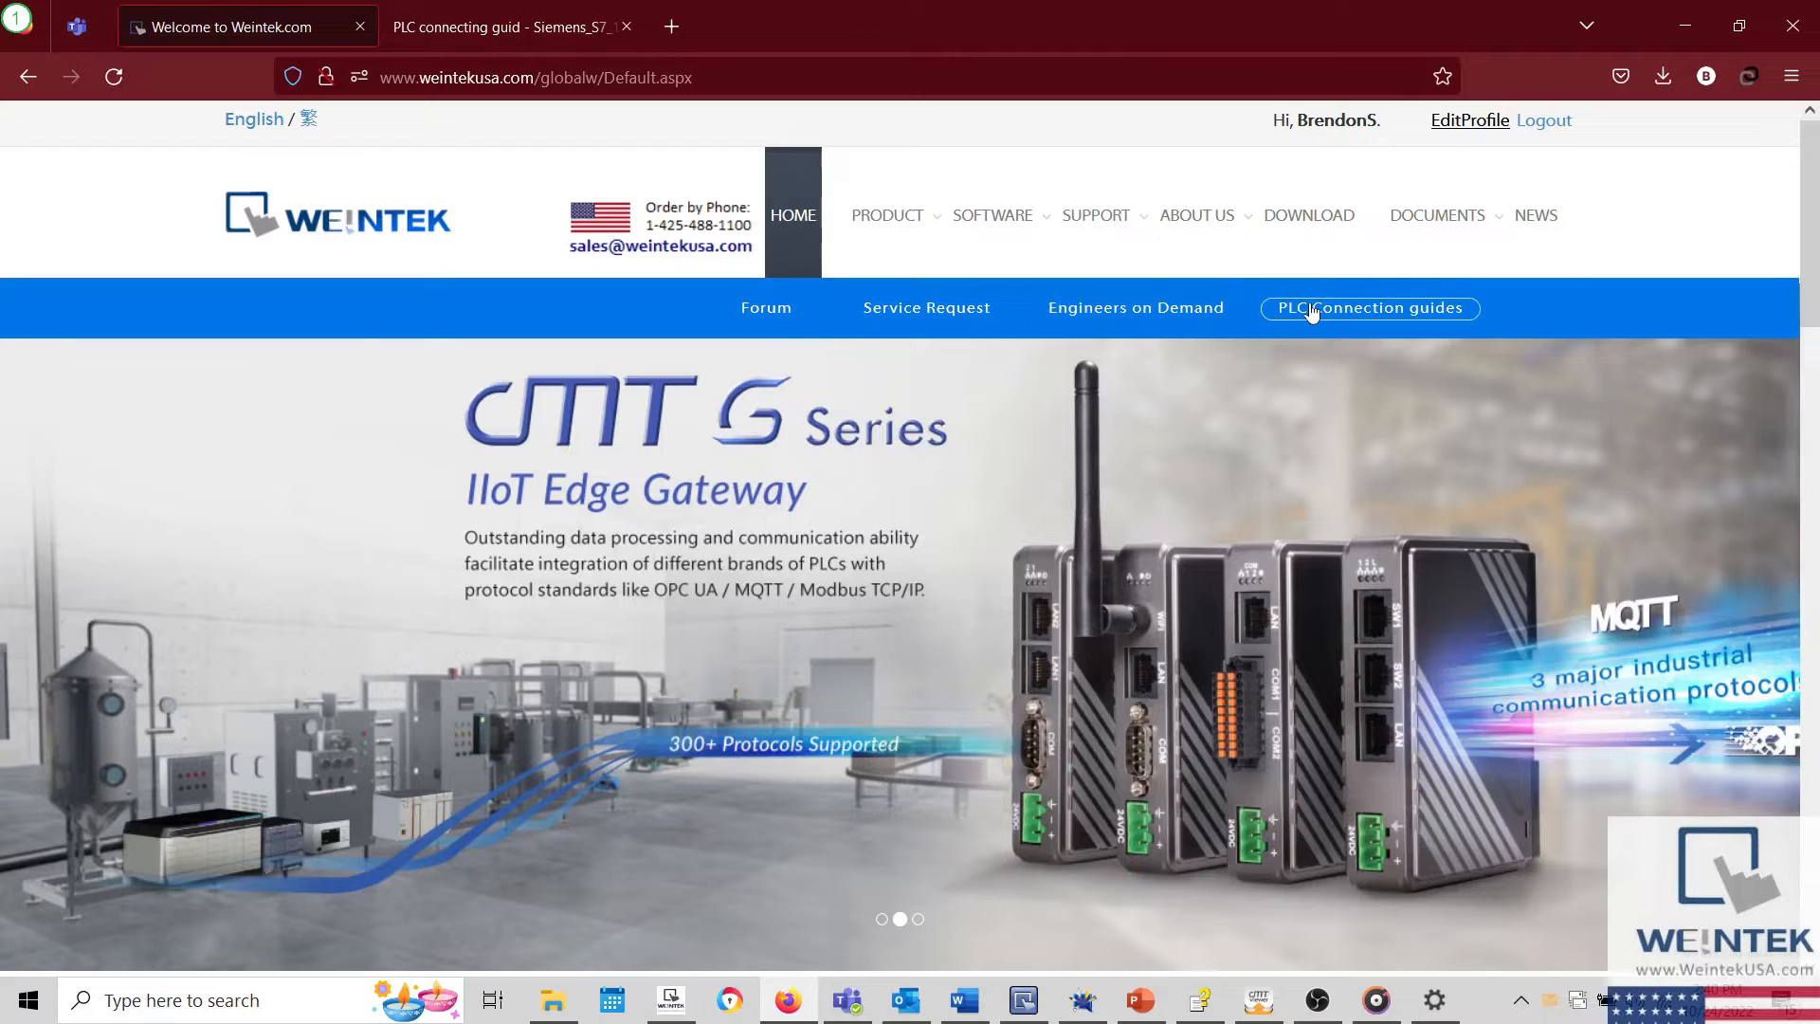
Step: On the PLC connection guides page, choose Rockwell Automation, Inc. as the manufacturer
left_click(1369, 307)
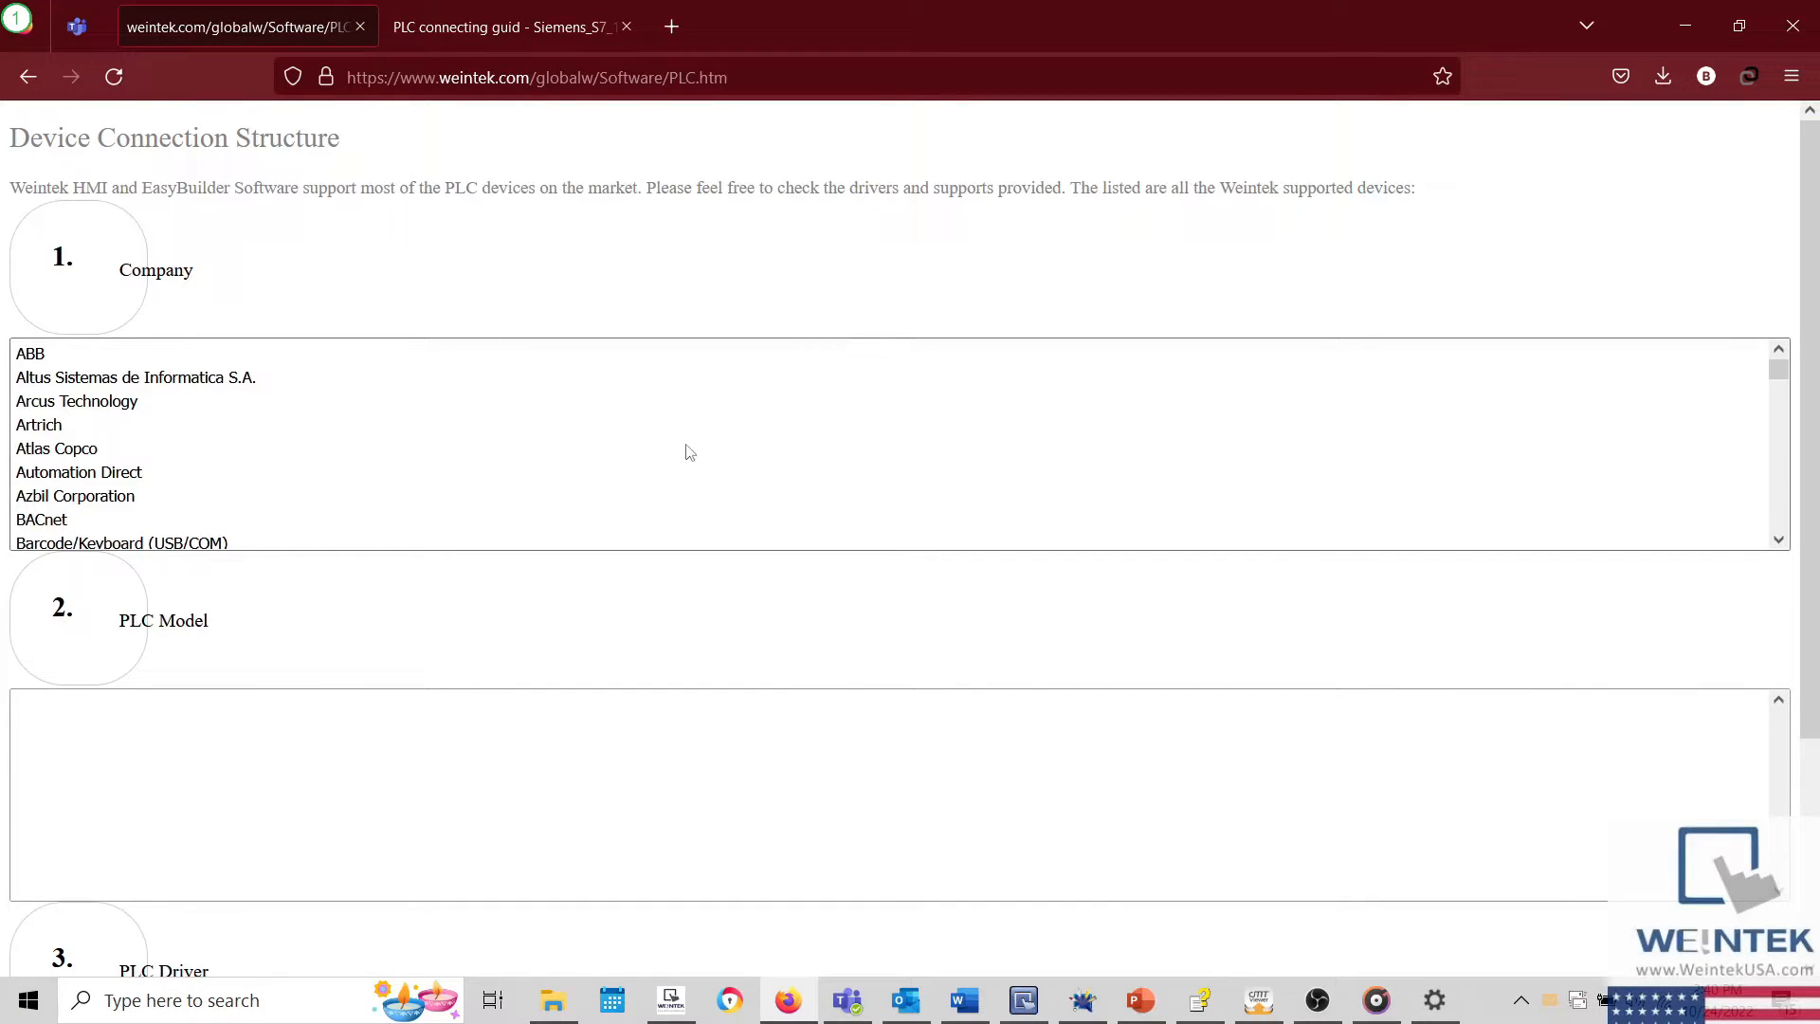
mouse_move(419, 482)
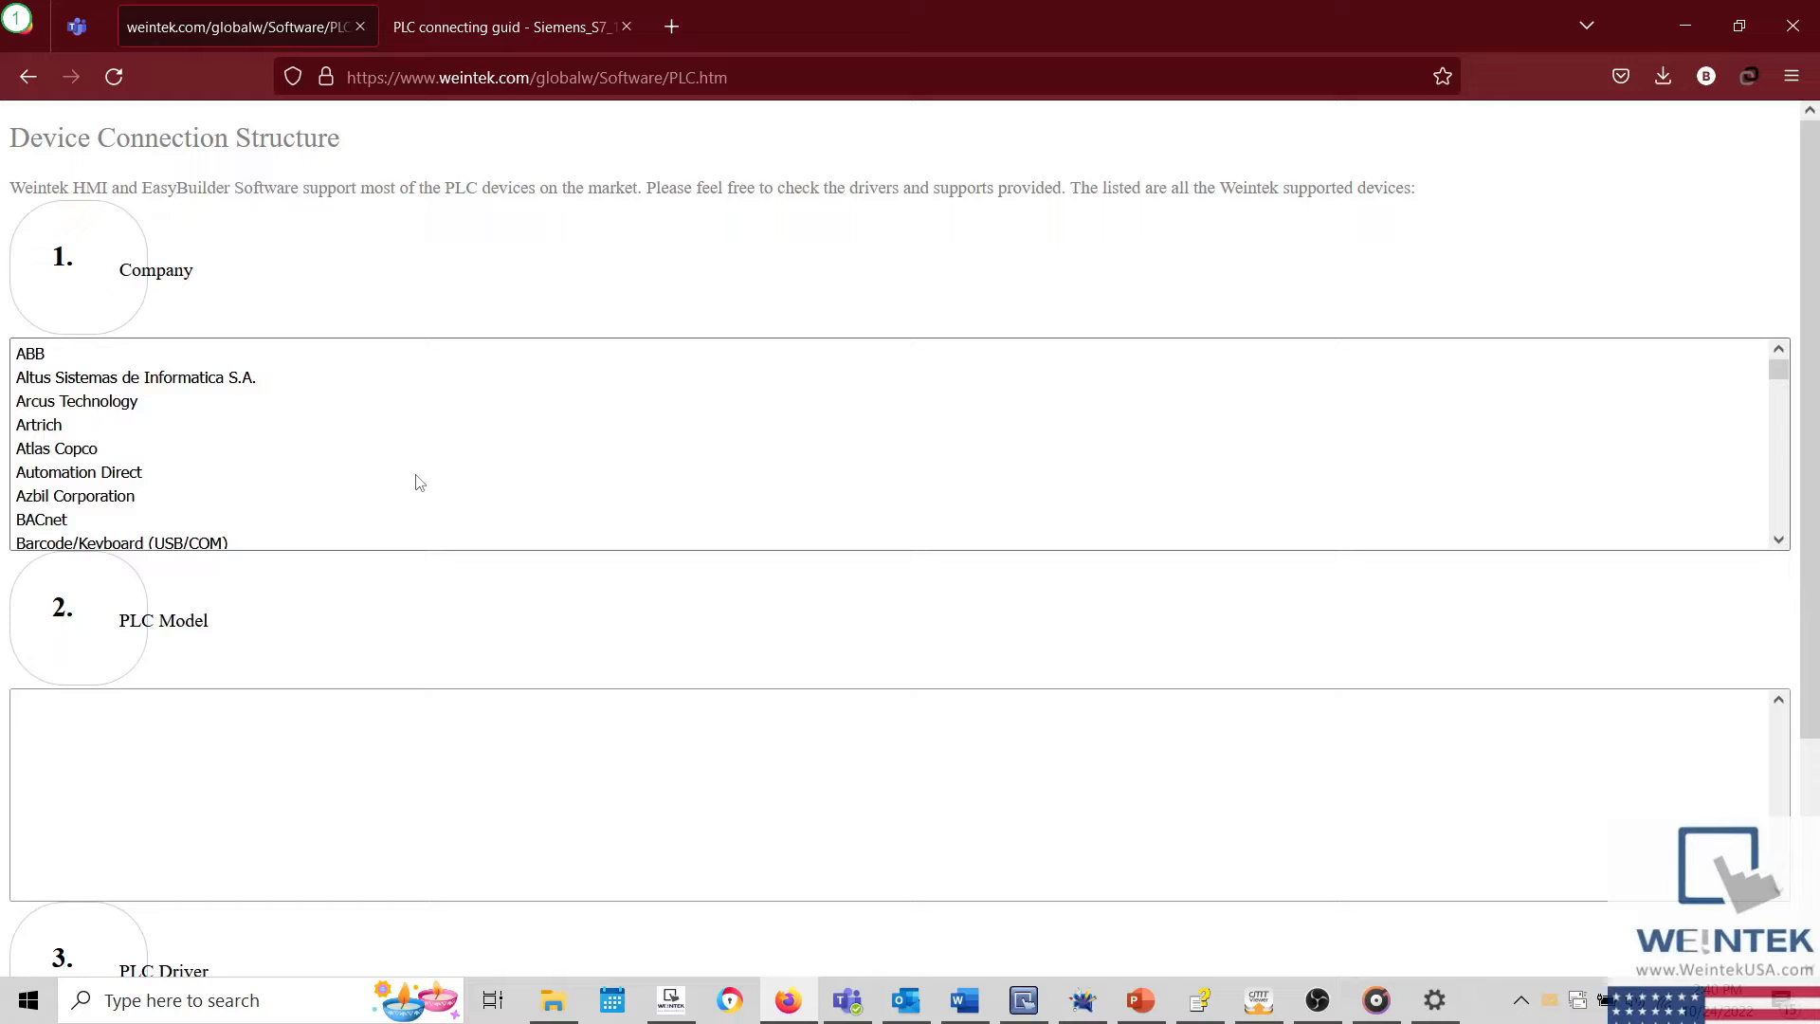
left_click(85, 537)
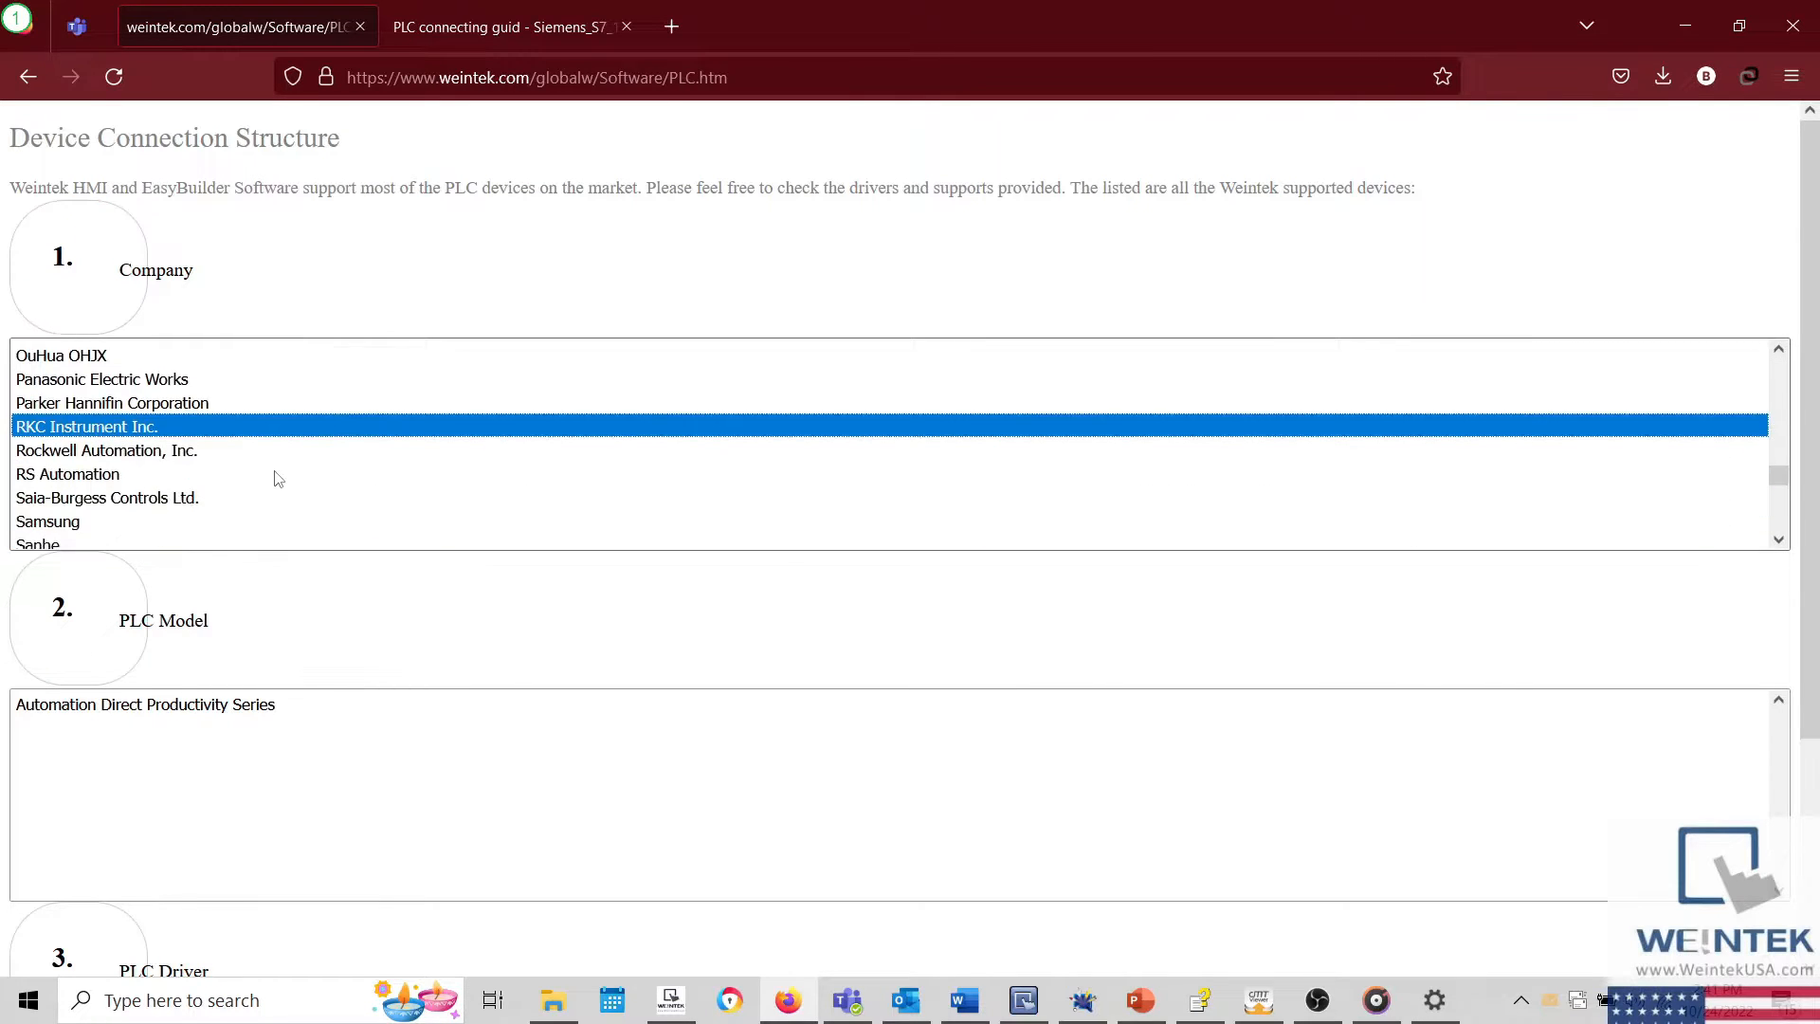
left_click(107, 452)
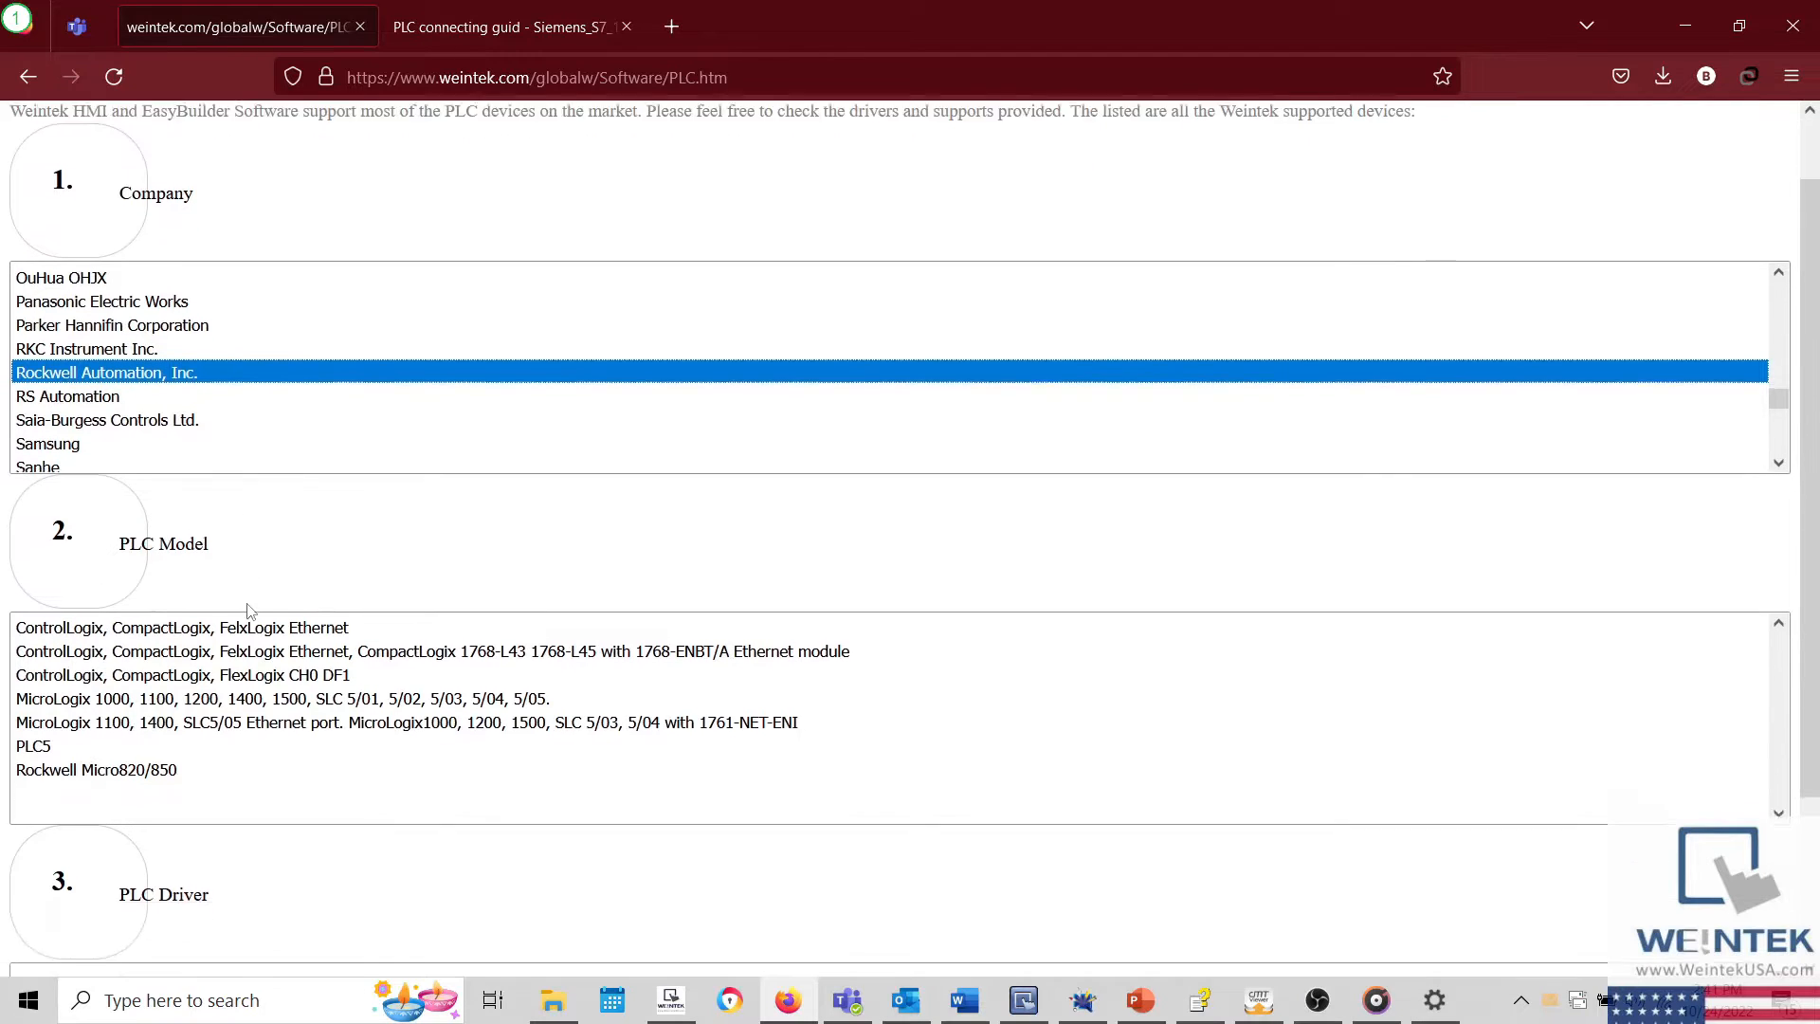
scroll("down", 3)
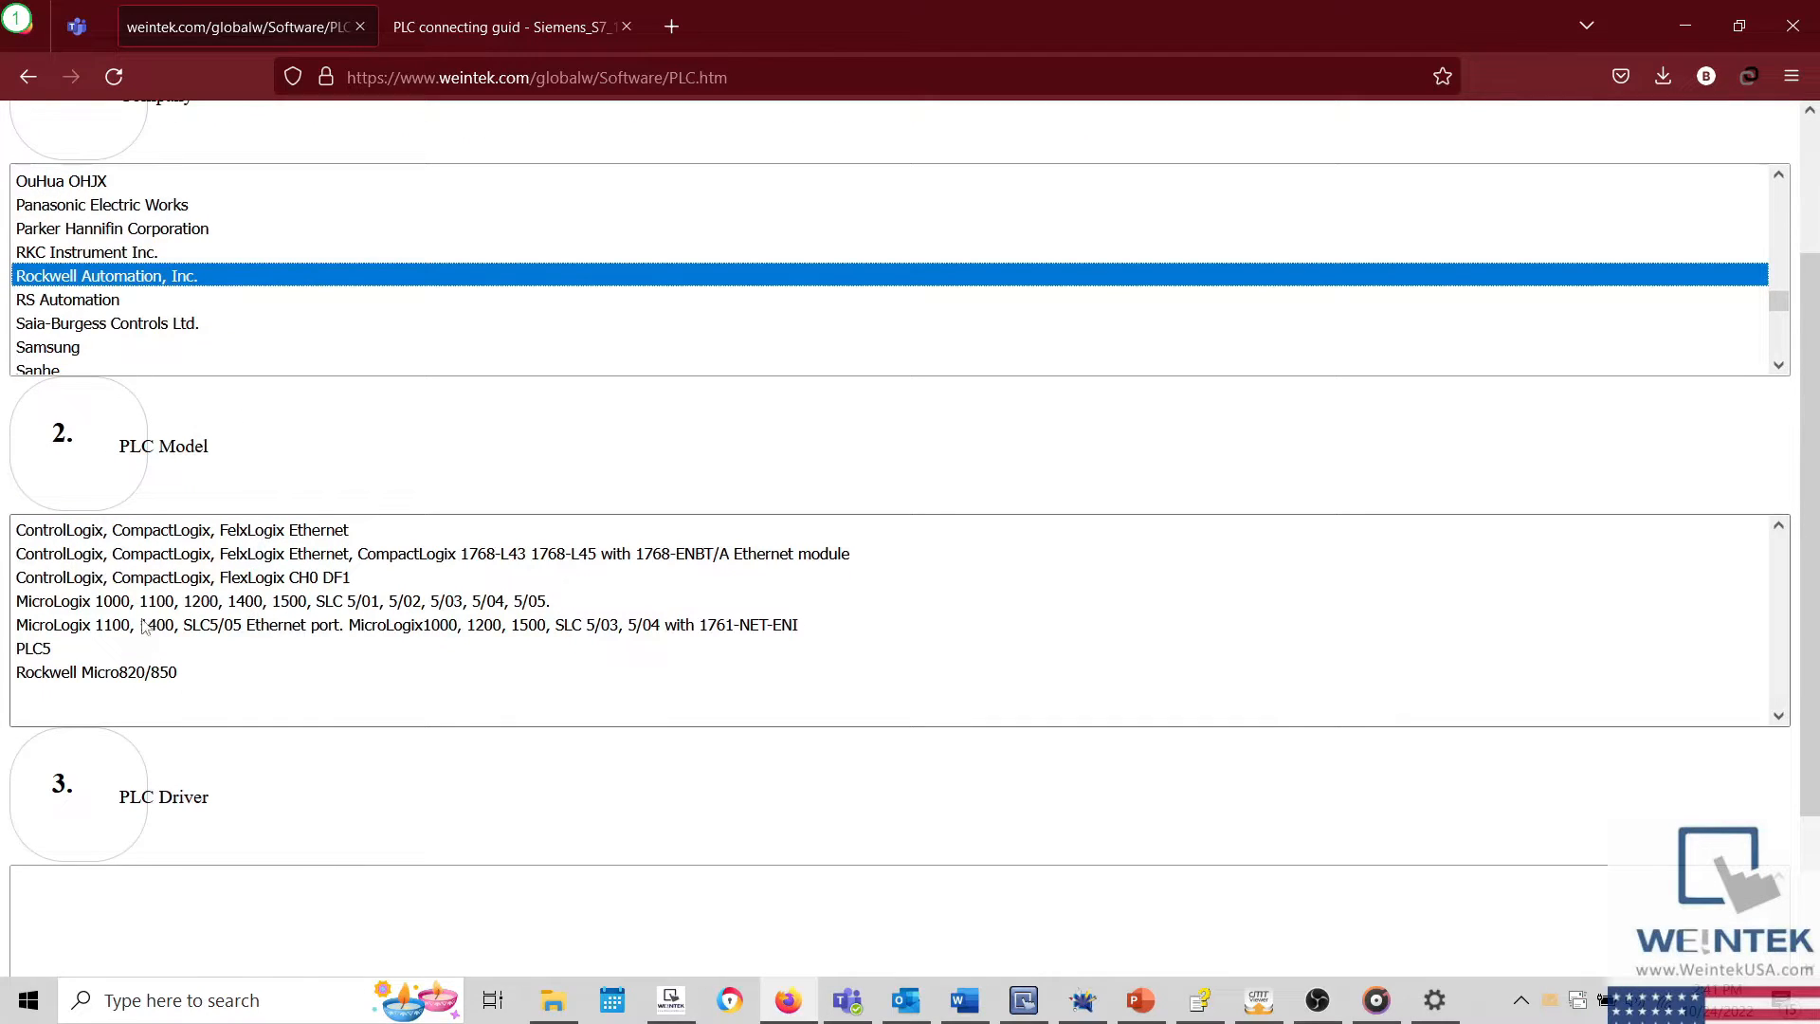
Step: Select the CompactLogix Ethernet model's Free Tag Names driver to reveal its connection-guide PDF
left_click(430, 554)
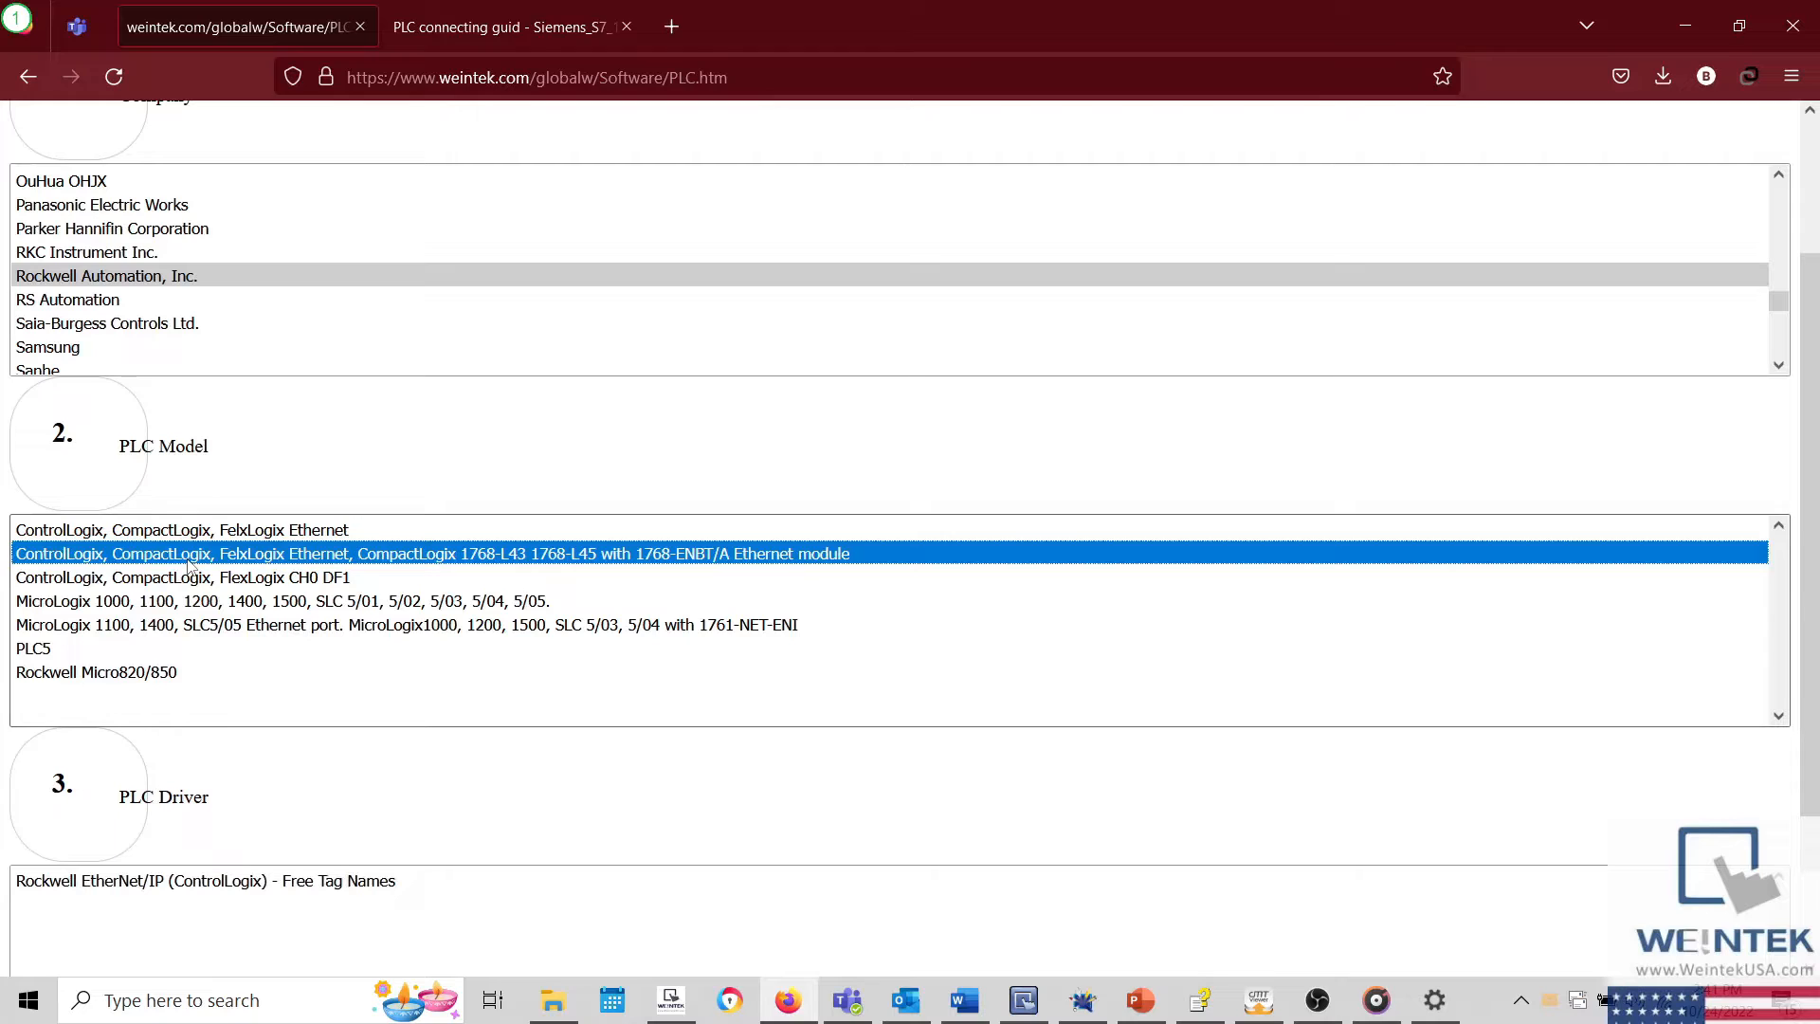
left_click(182, 576)
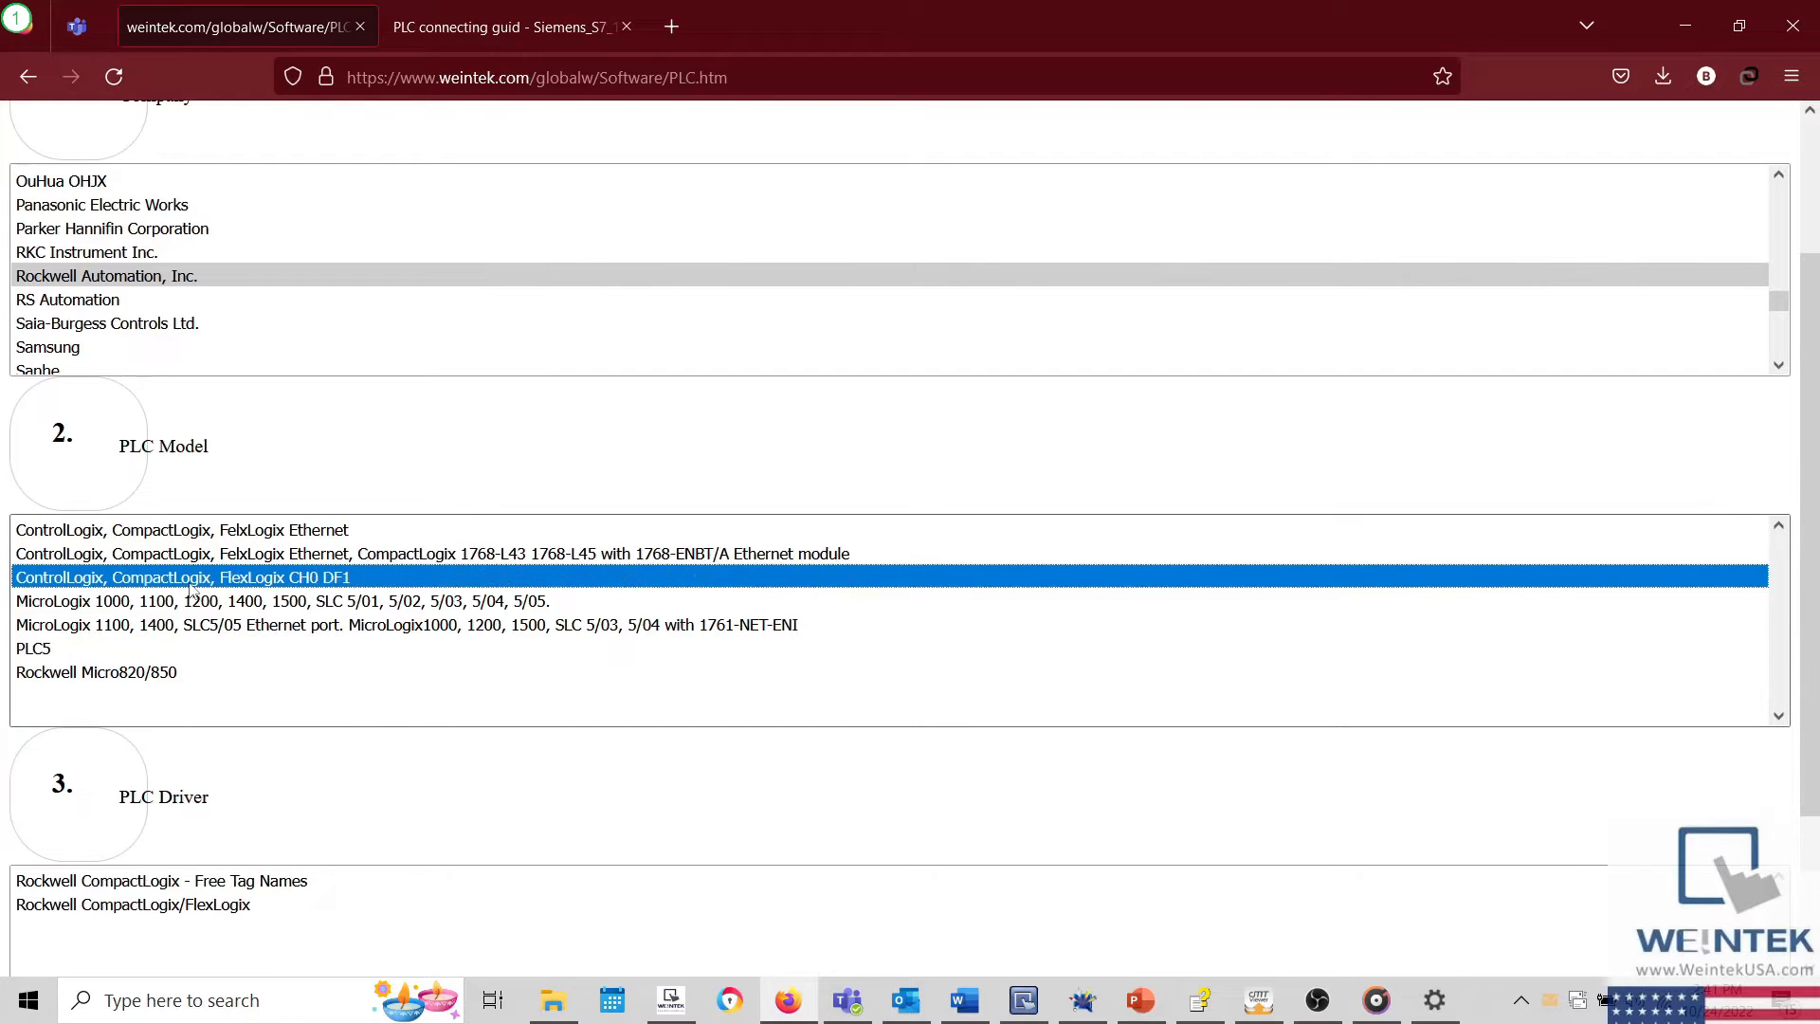
left_click(180, 529)
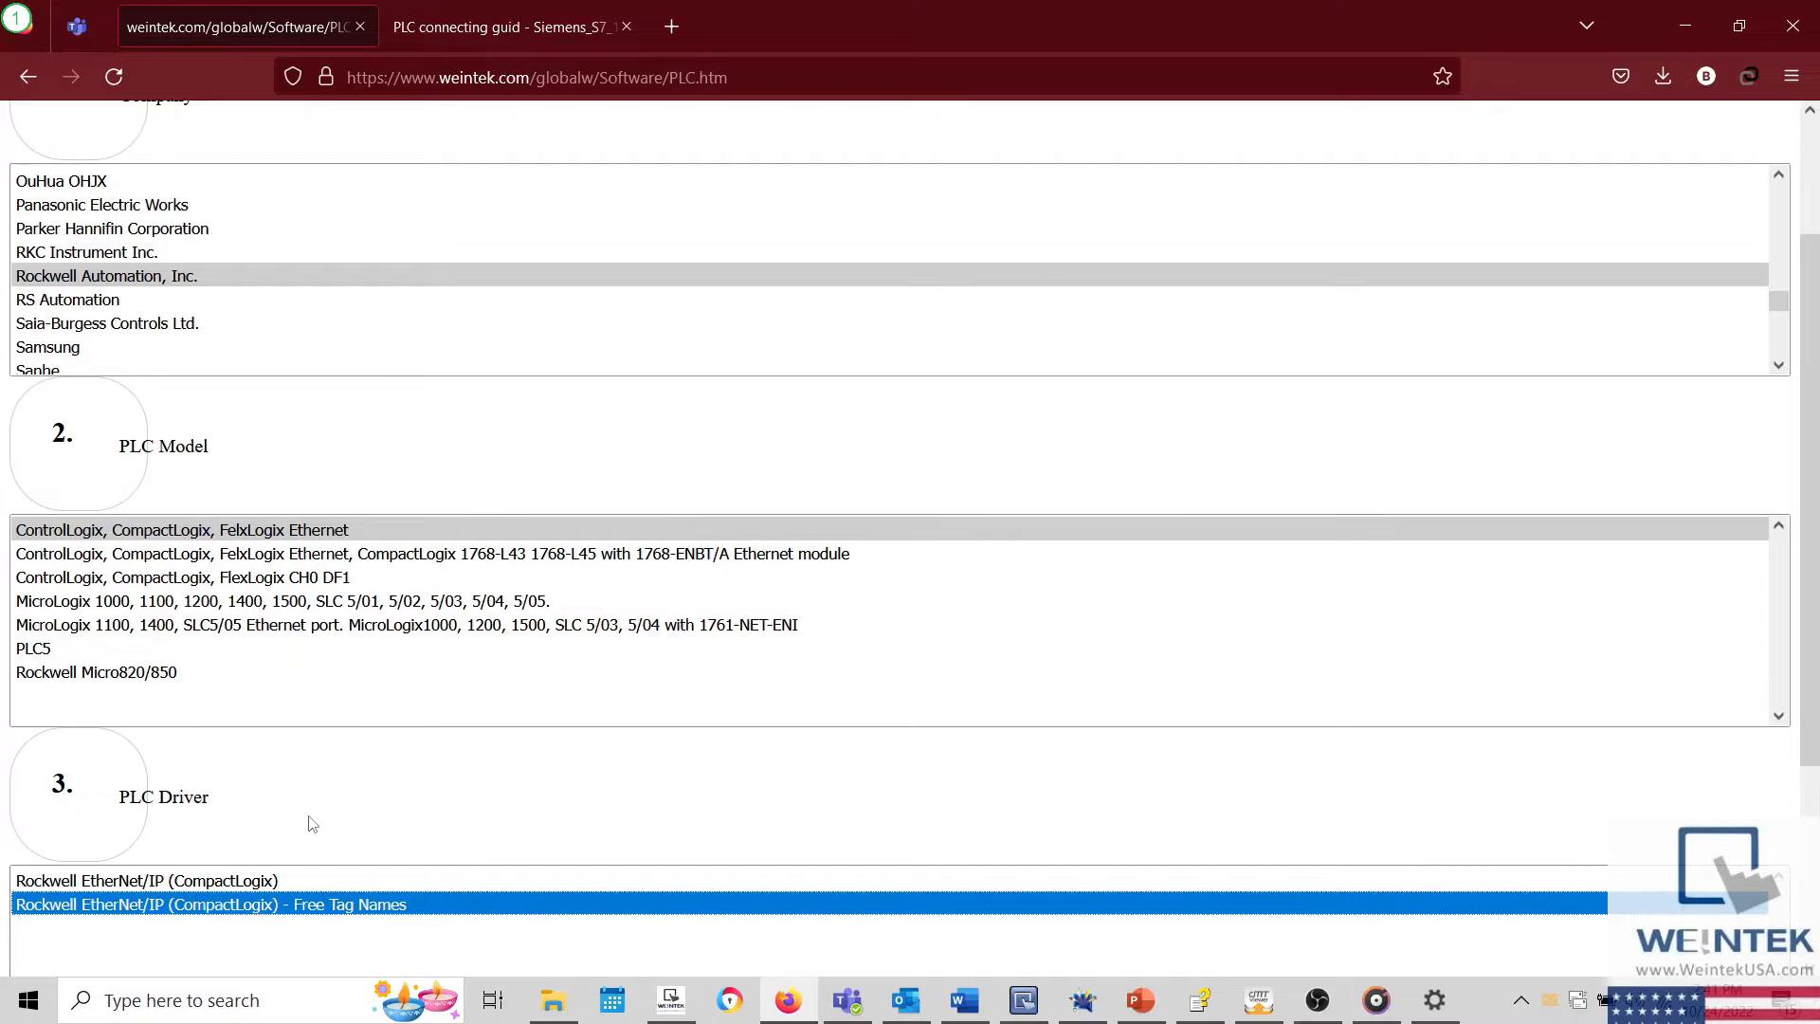
scroll("down", 3)
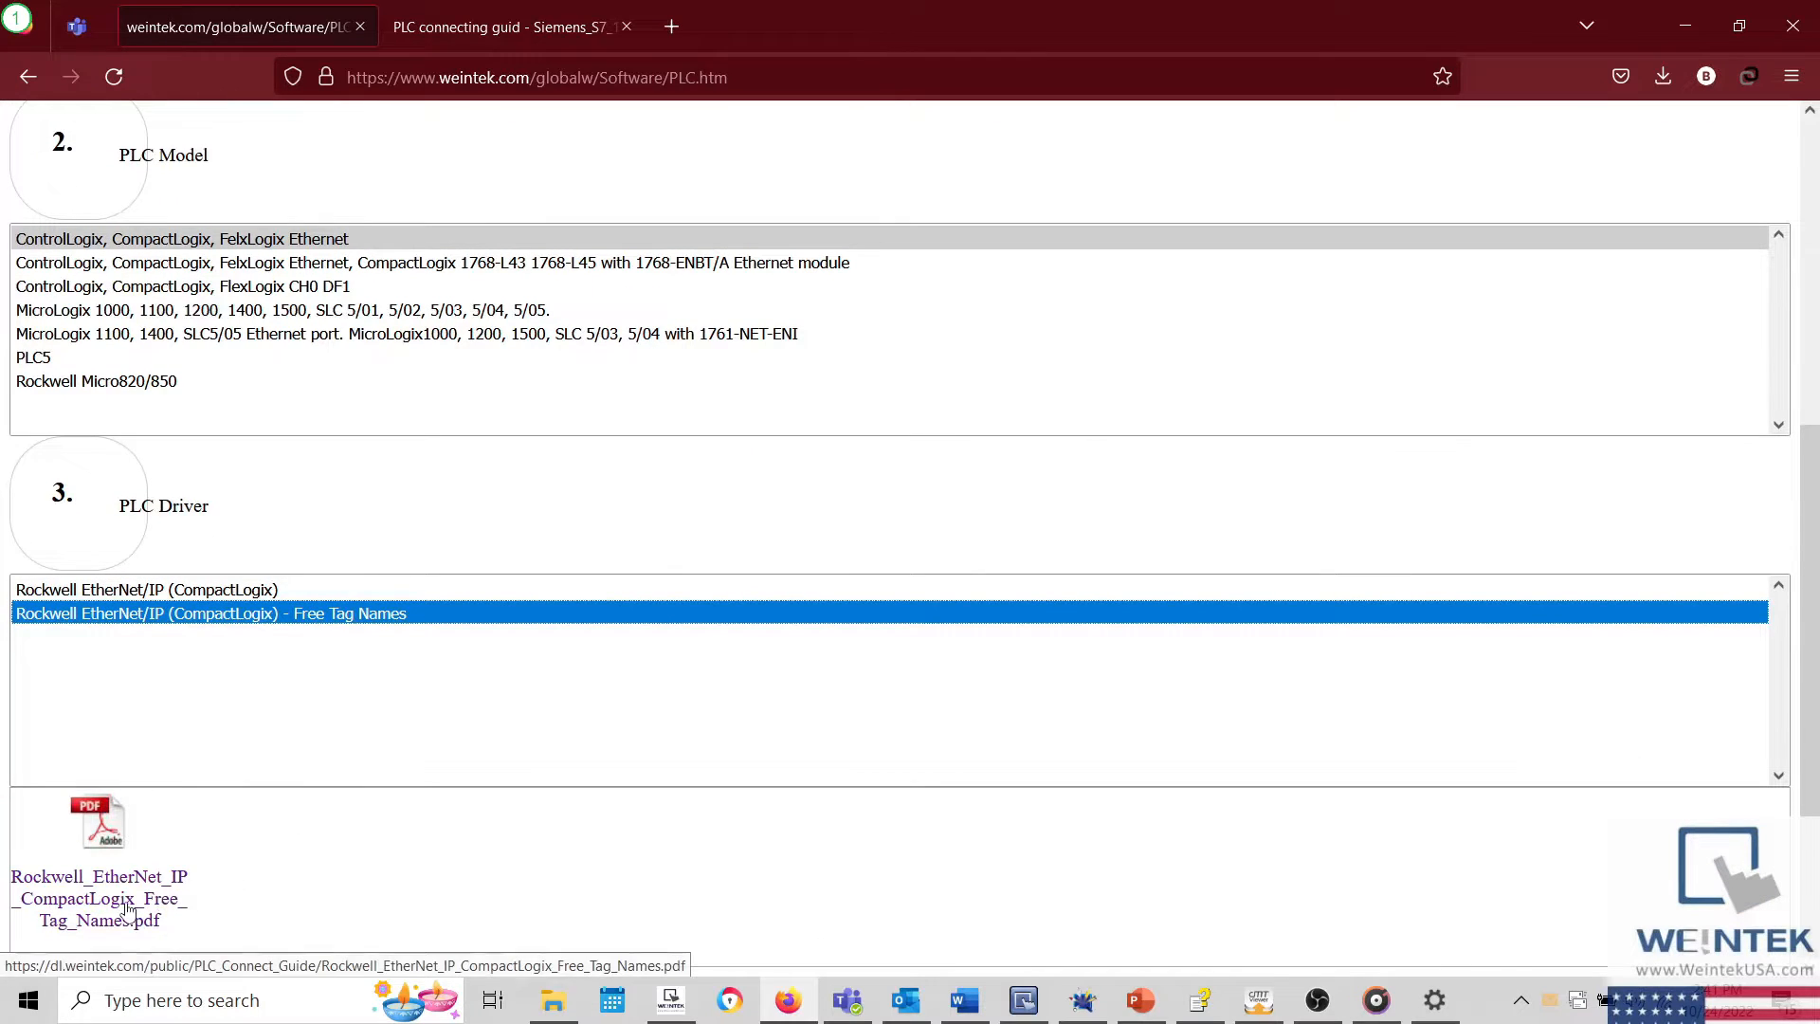
Step: View Rockwell_EtherNet_IP_CompactLogix_Free_Tag_Names.pdf with Supported Series highlighted and its settings table in view
left_click(98, 897)
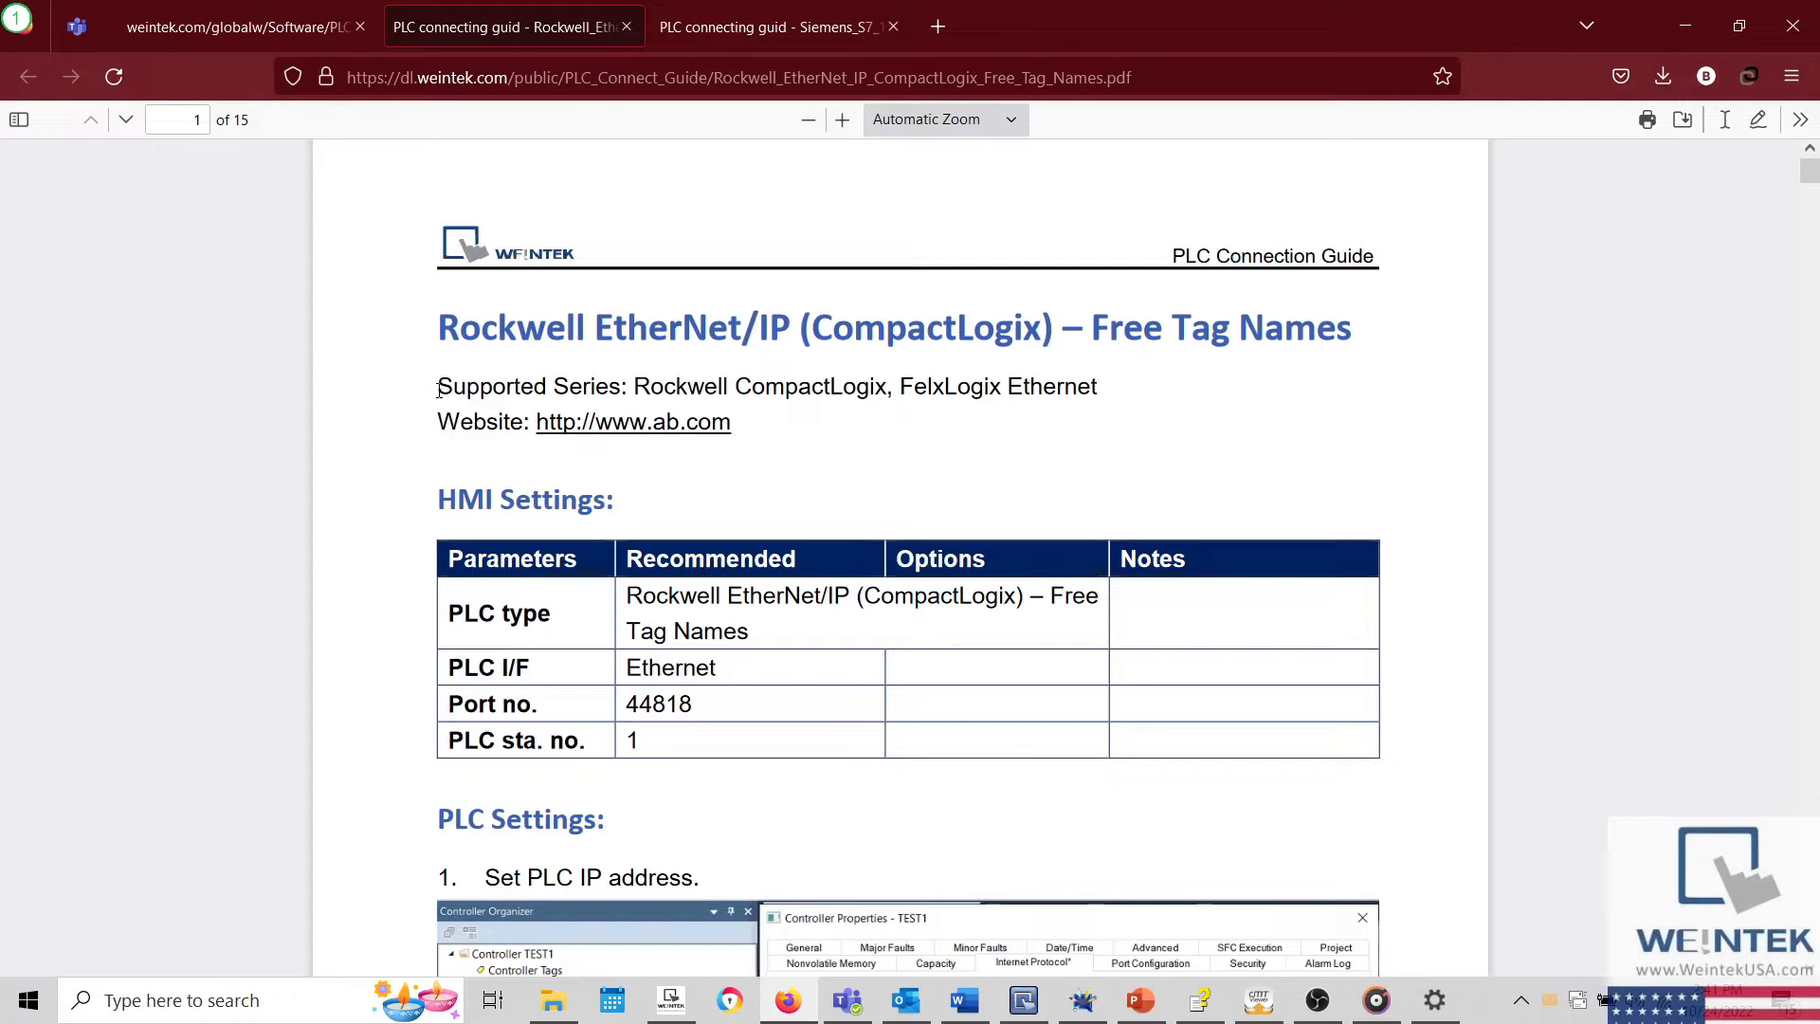
double_click(529, 384)
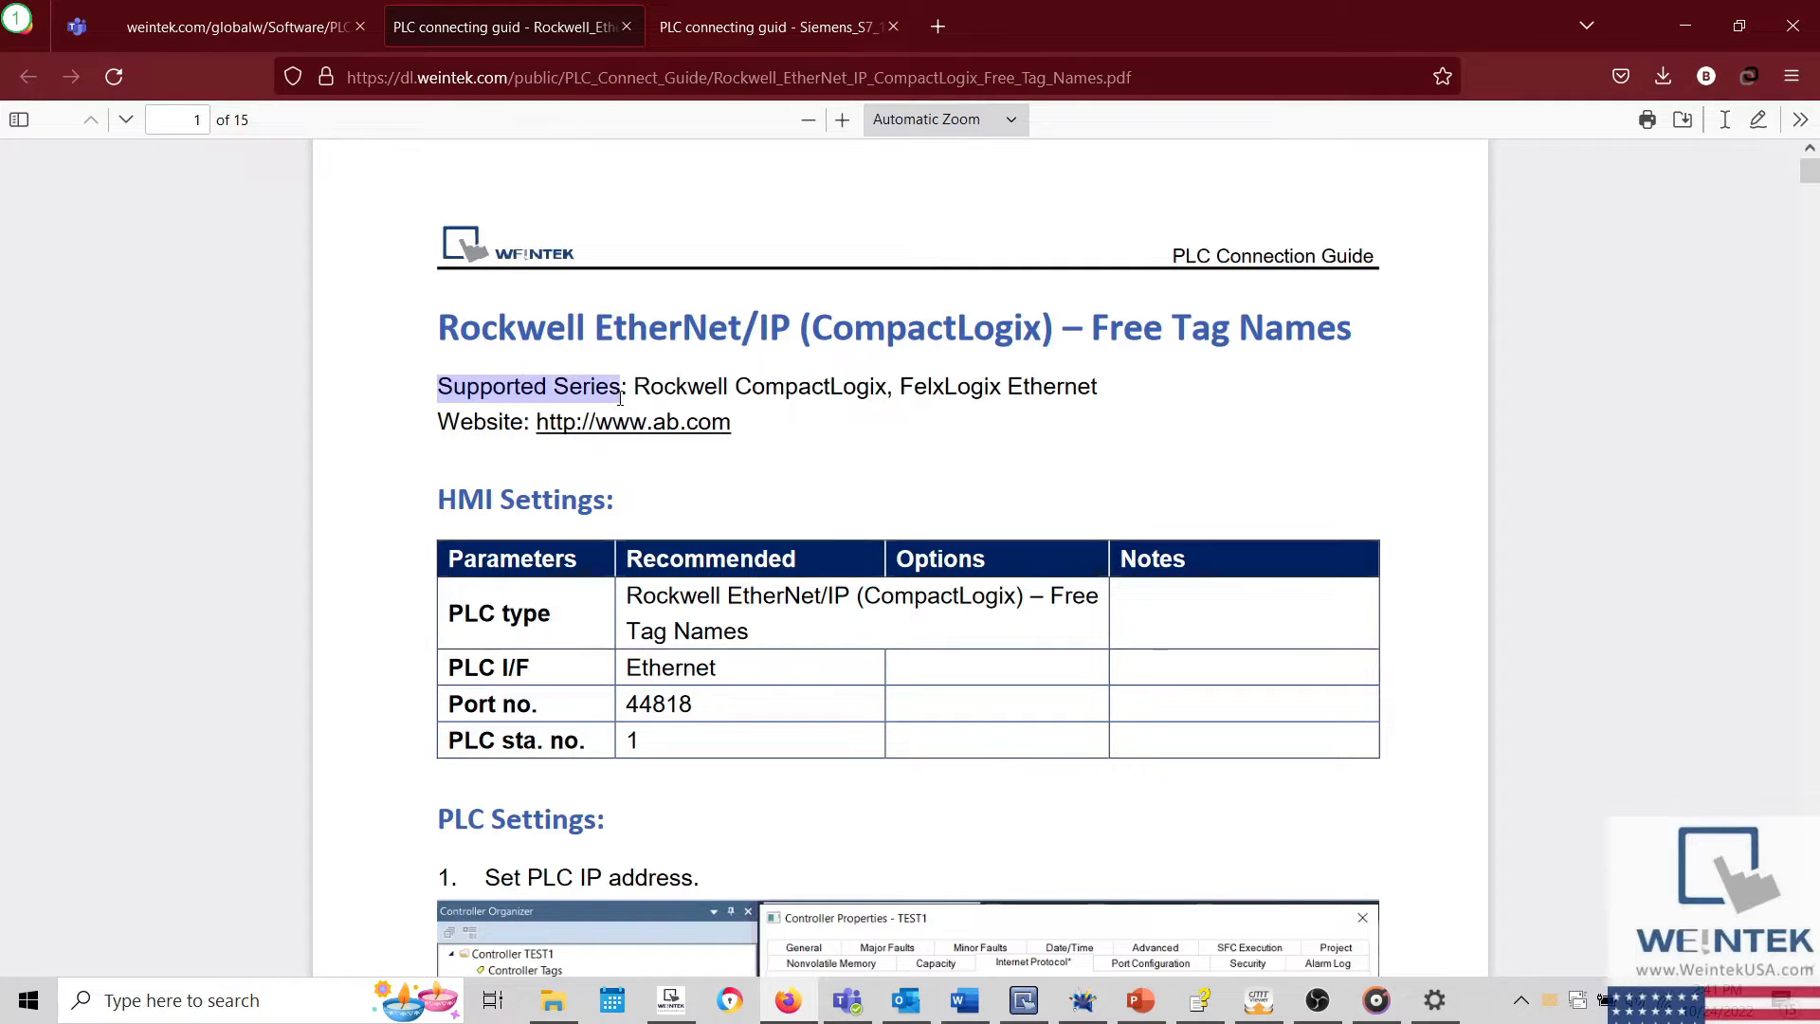
mouse_move(732, 487)
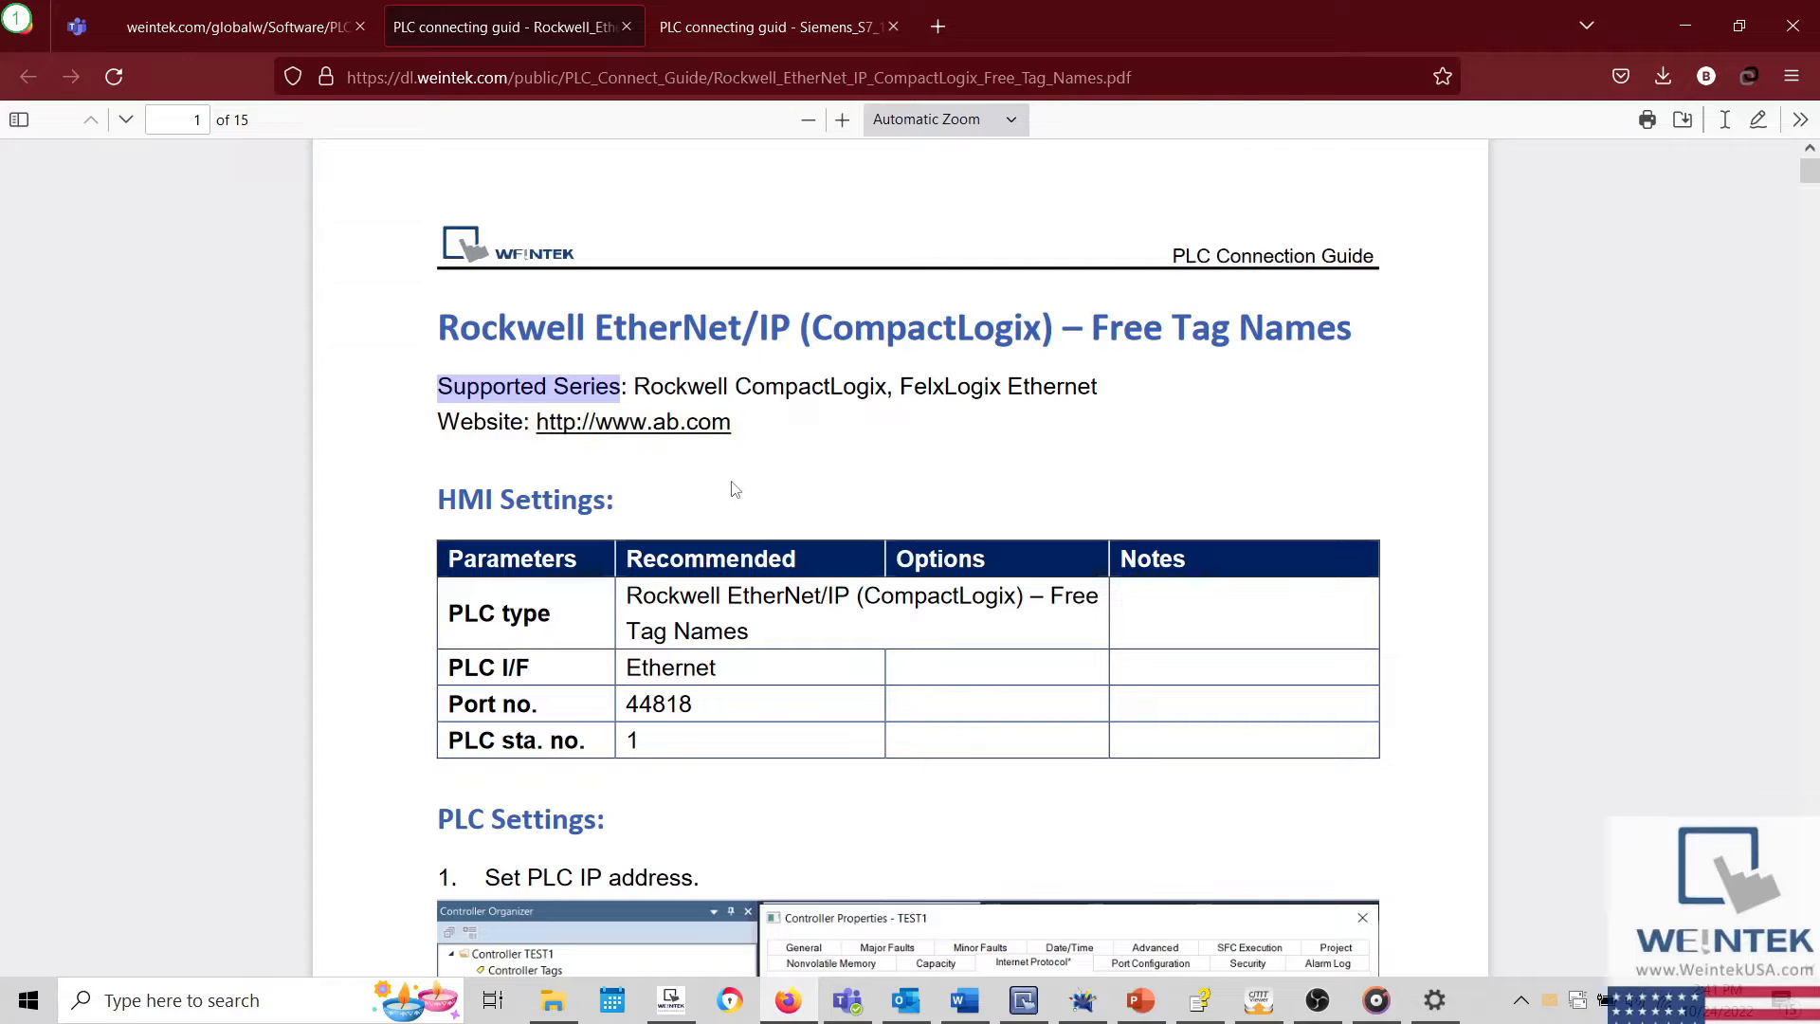
scroll("down", 3)
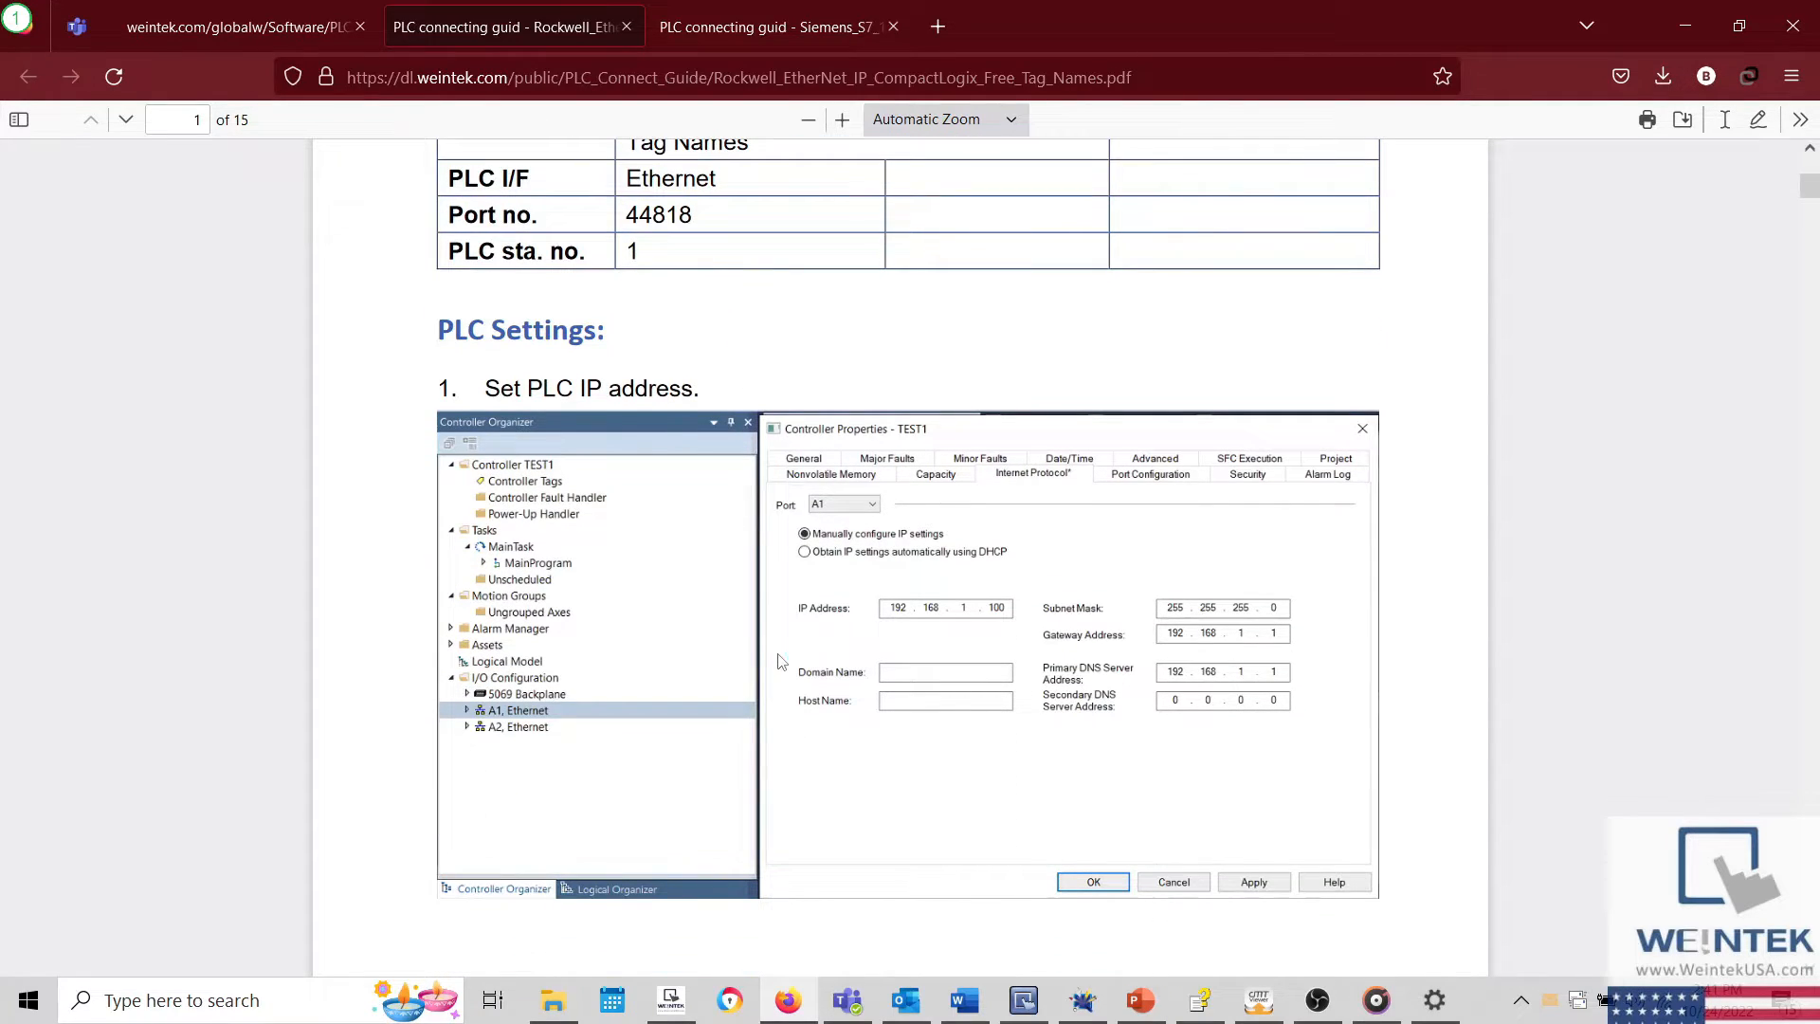
Step: Show the Siemens S7-1200/S7-1500 guide's Device Address table on page 4
left_click(774, 25)
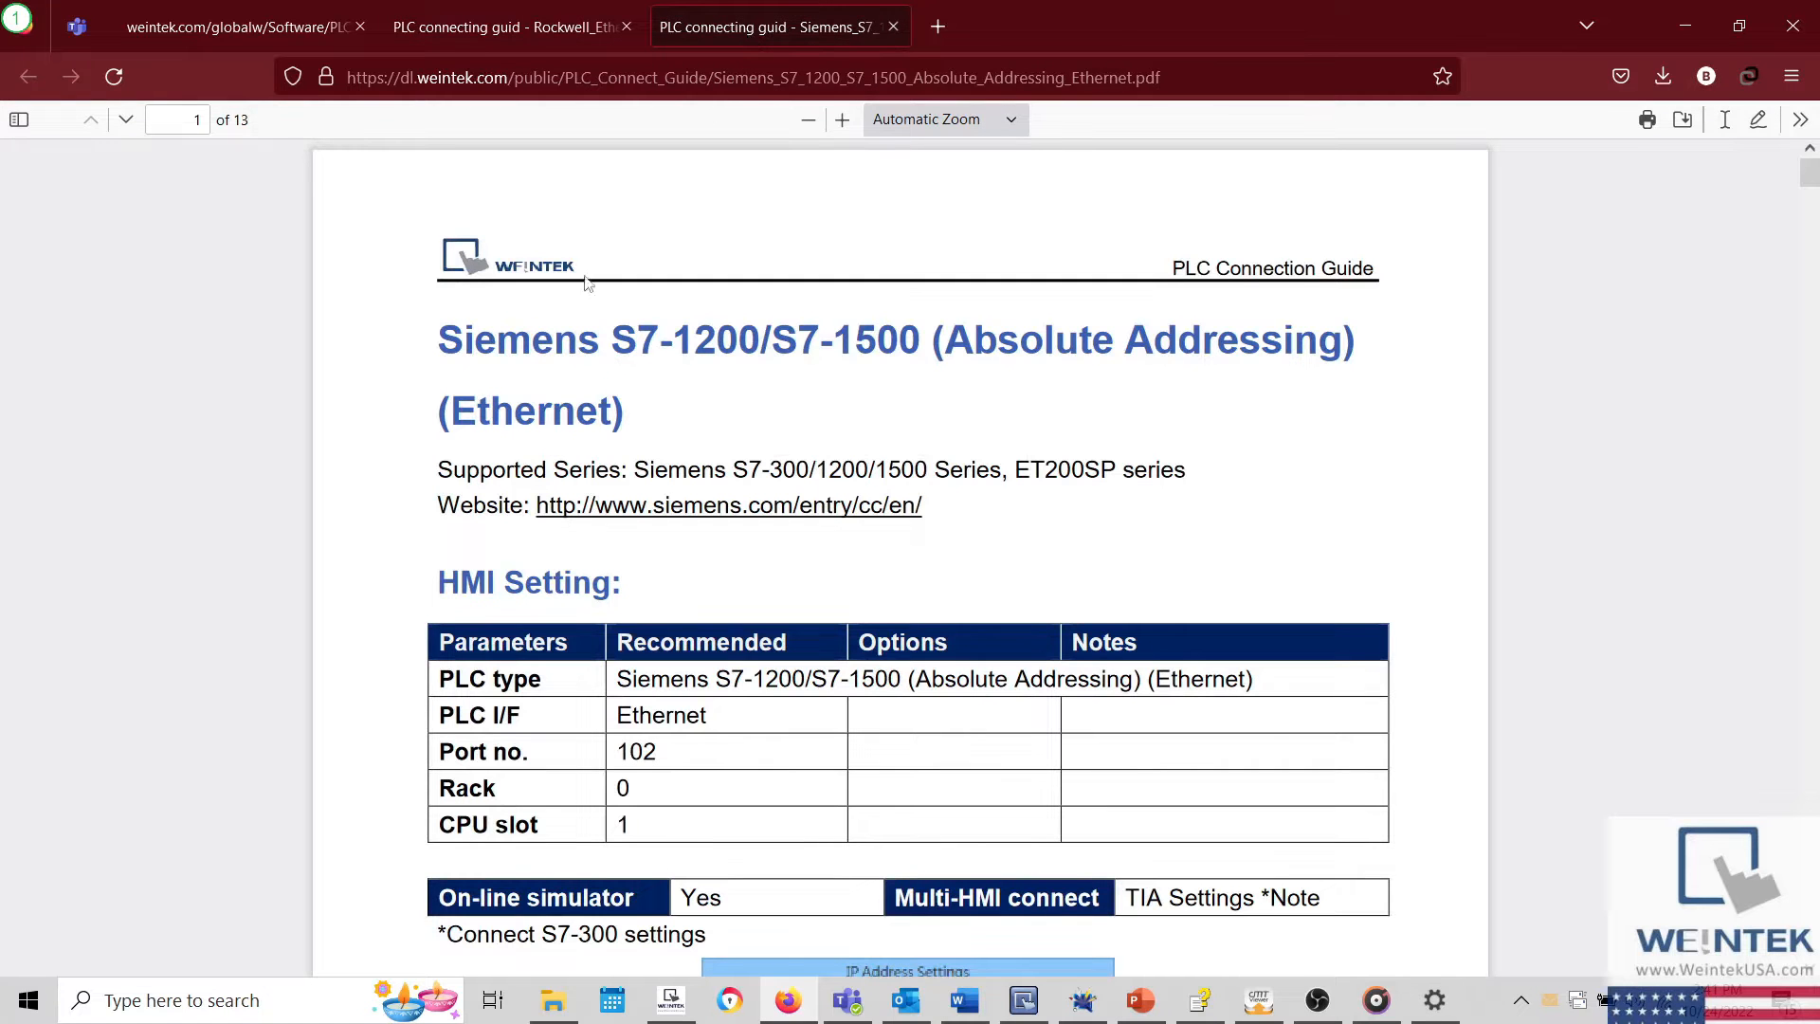
scroll("down", 3)
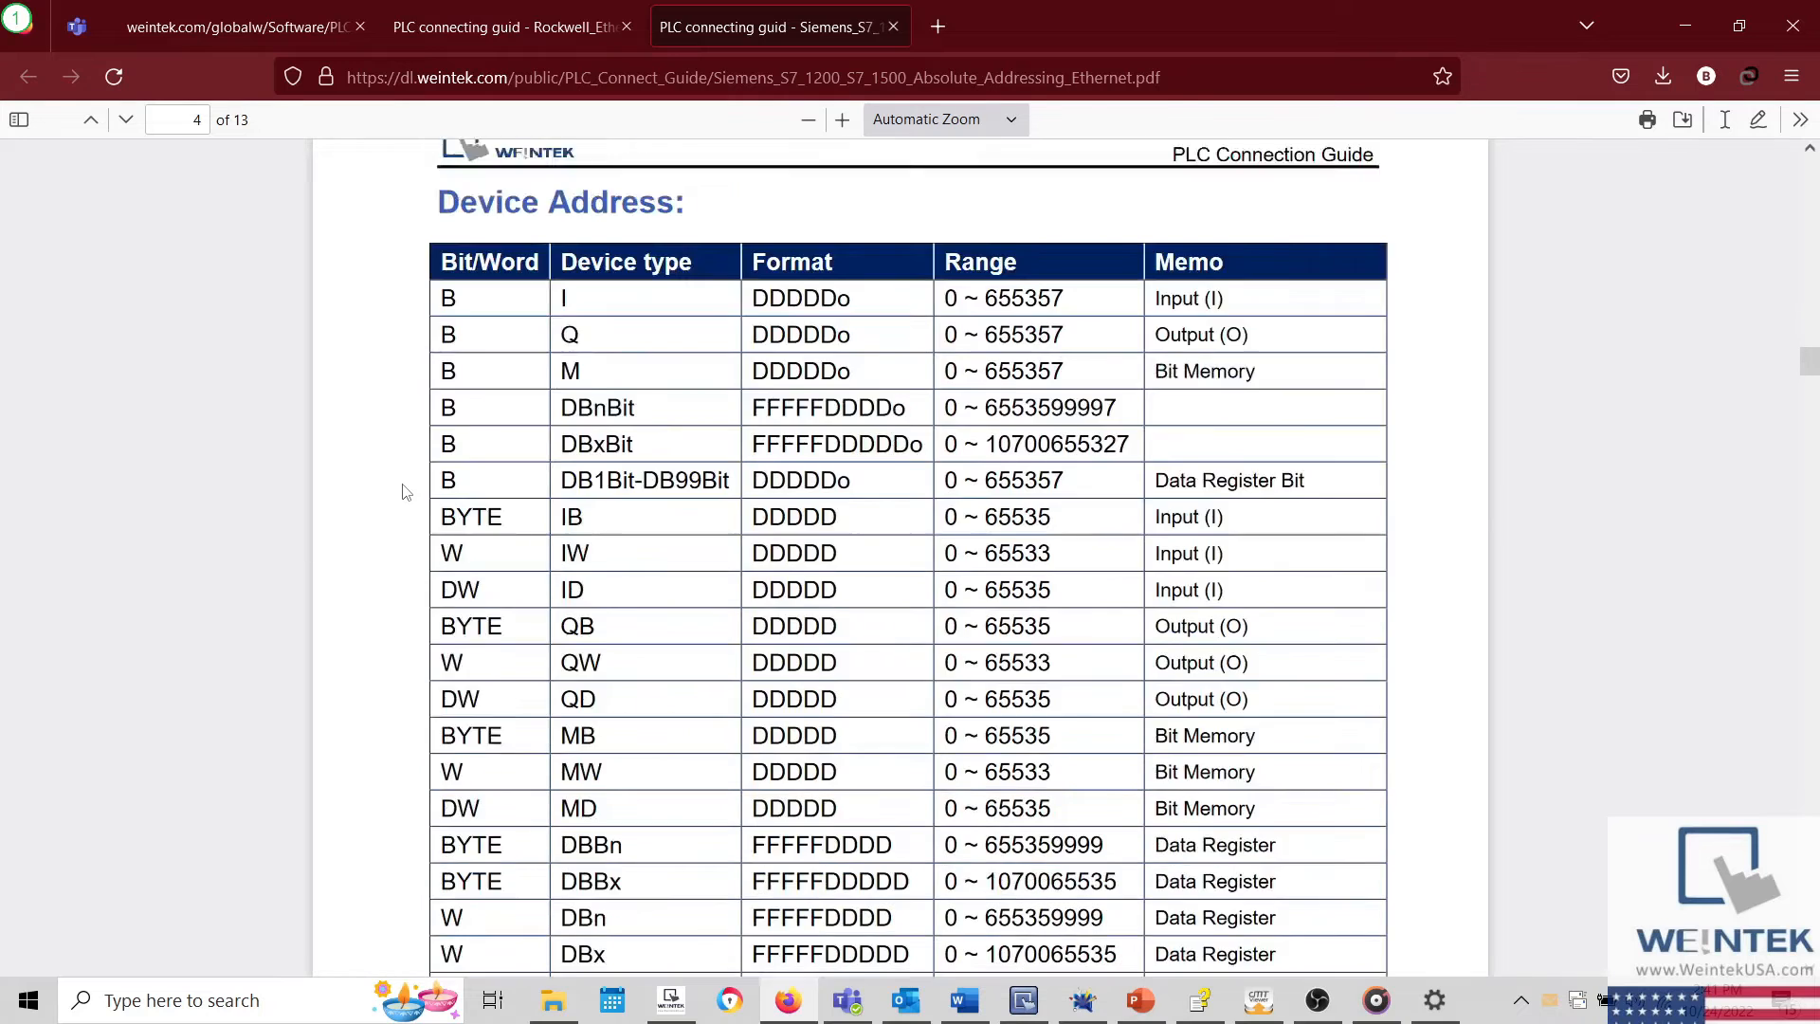
Step: Scroll the Siemens guide down to its PLC Setting section on page 5
scroll("down", 3)
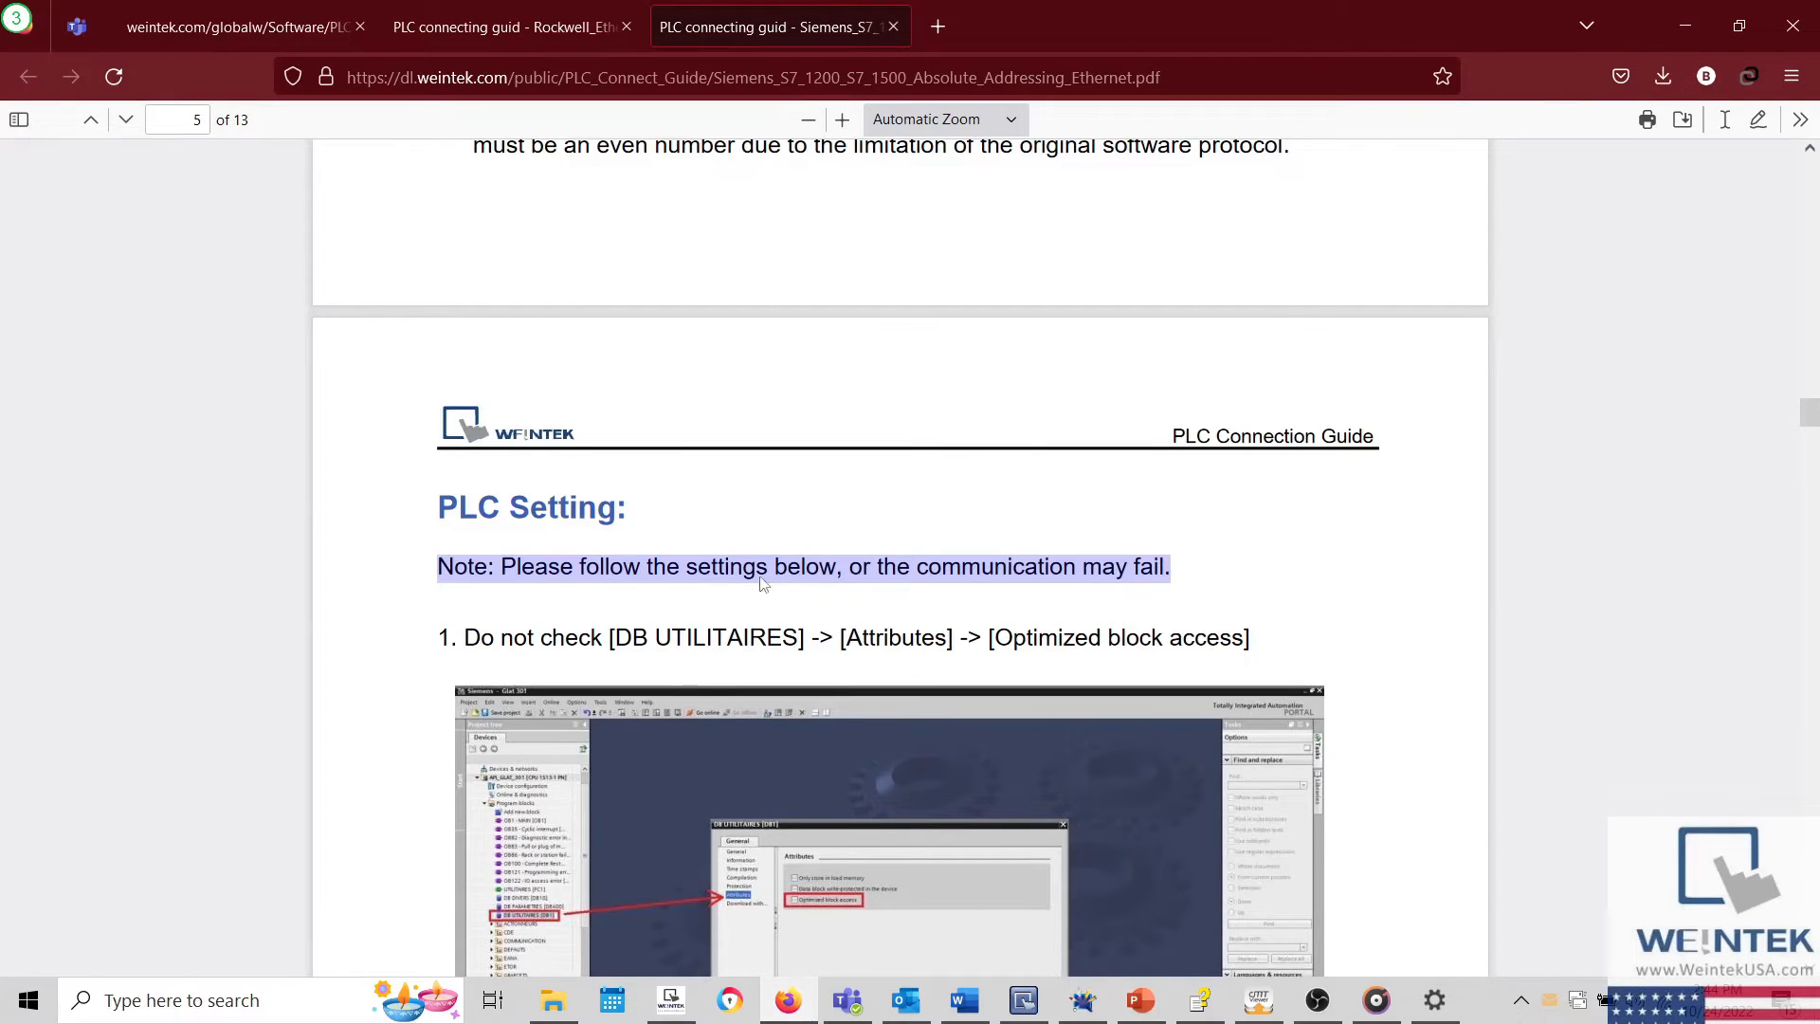
Step: Go back to the Weintek USA home page, then return to the Rockwell CompactLogix connection guide
left_click(28, 76)
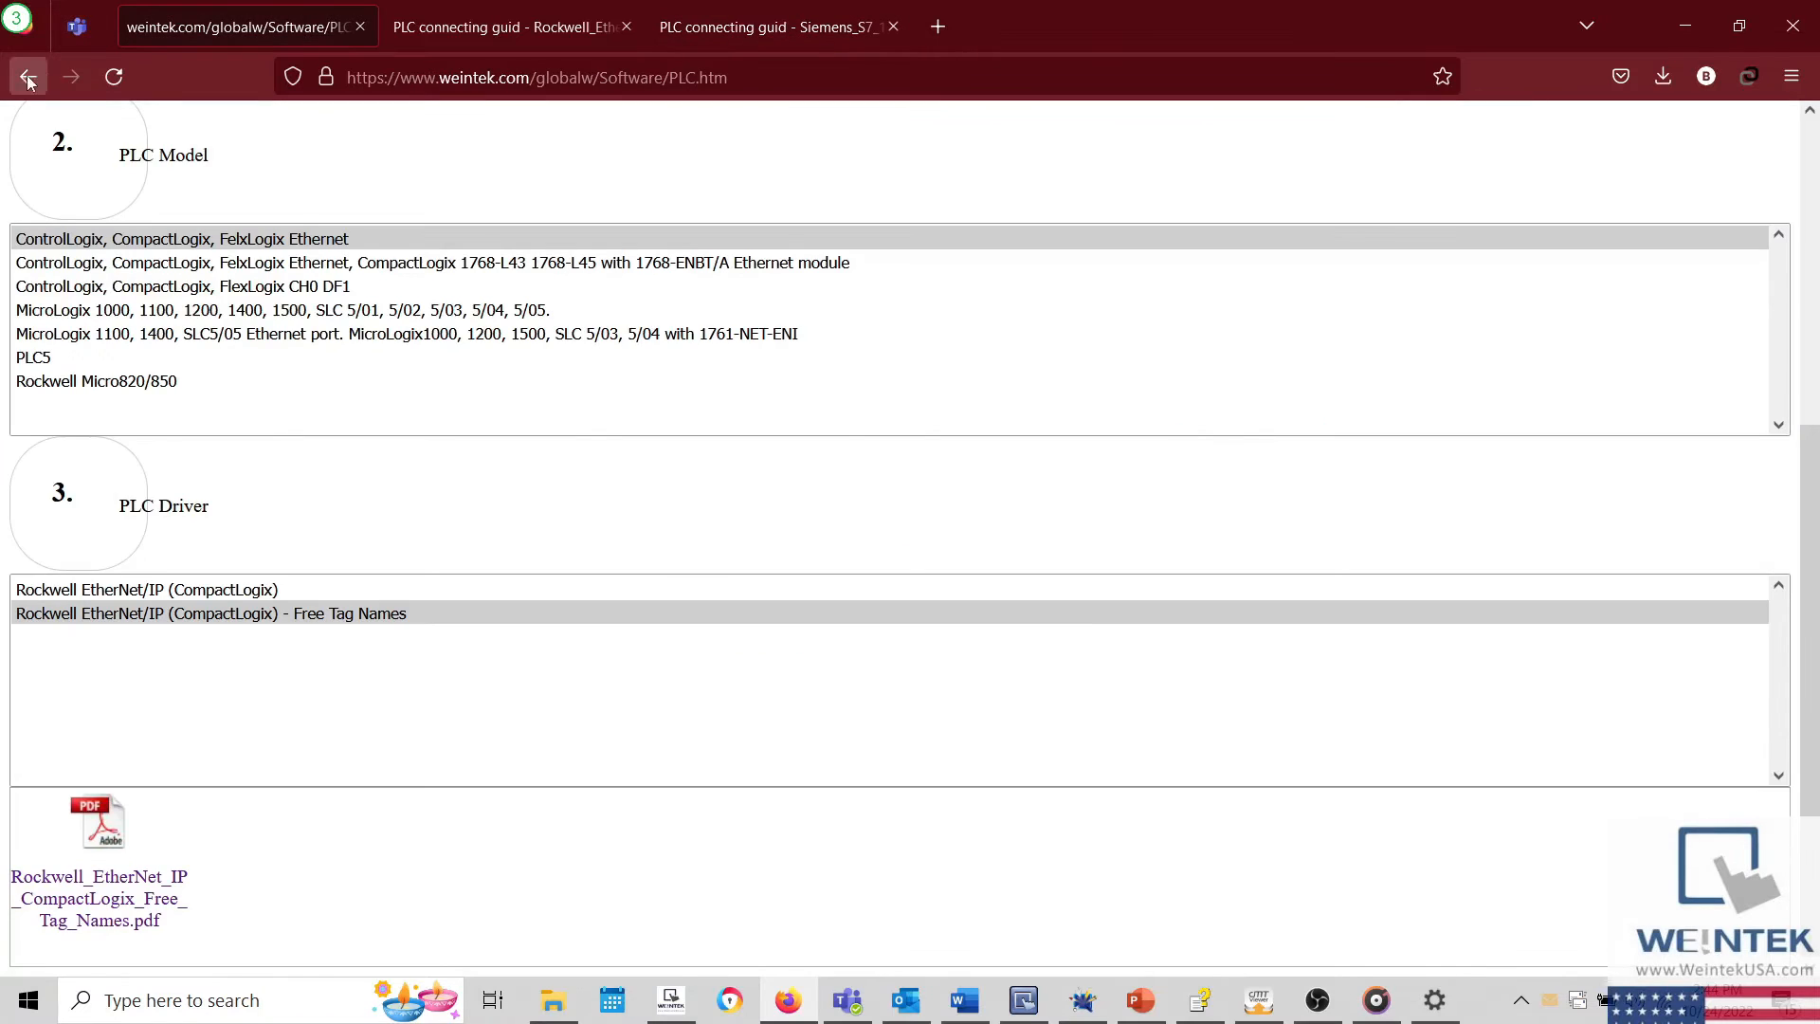
left_click(28, 76)
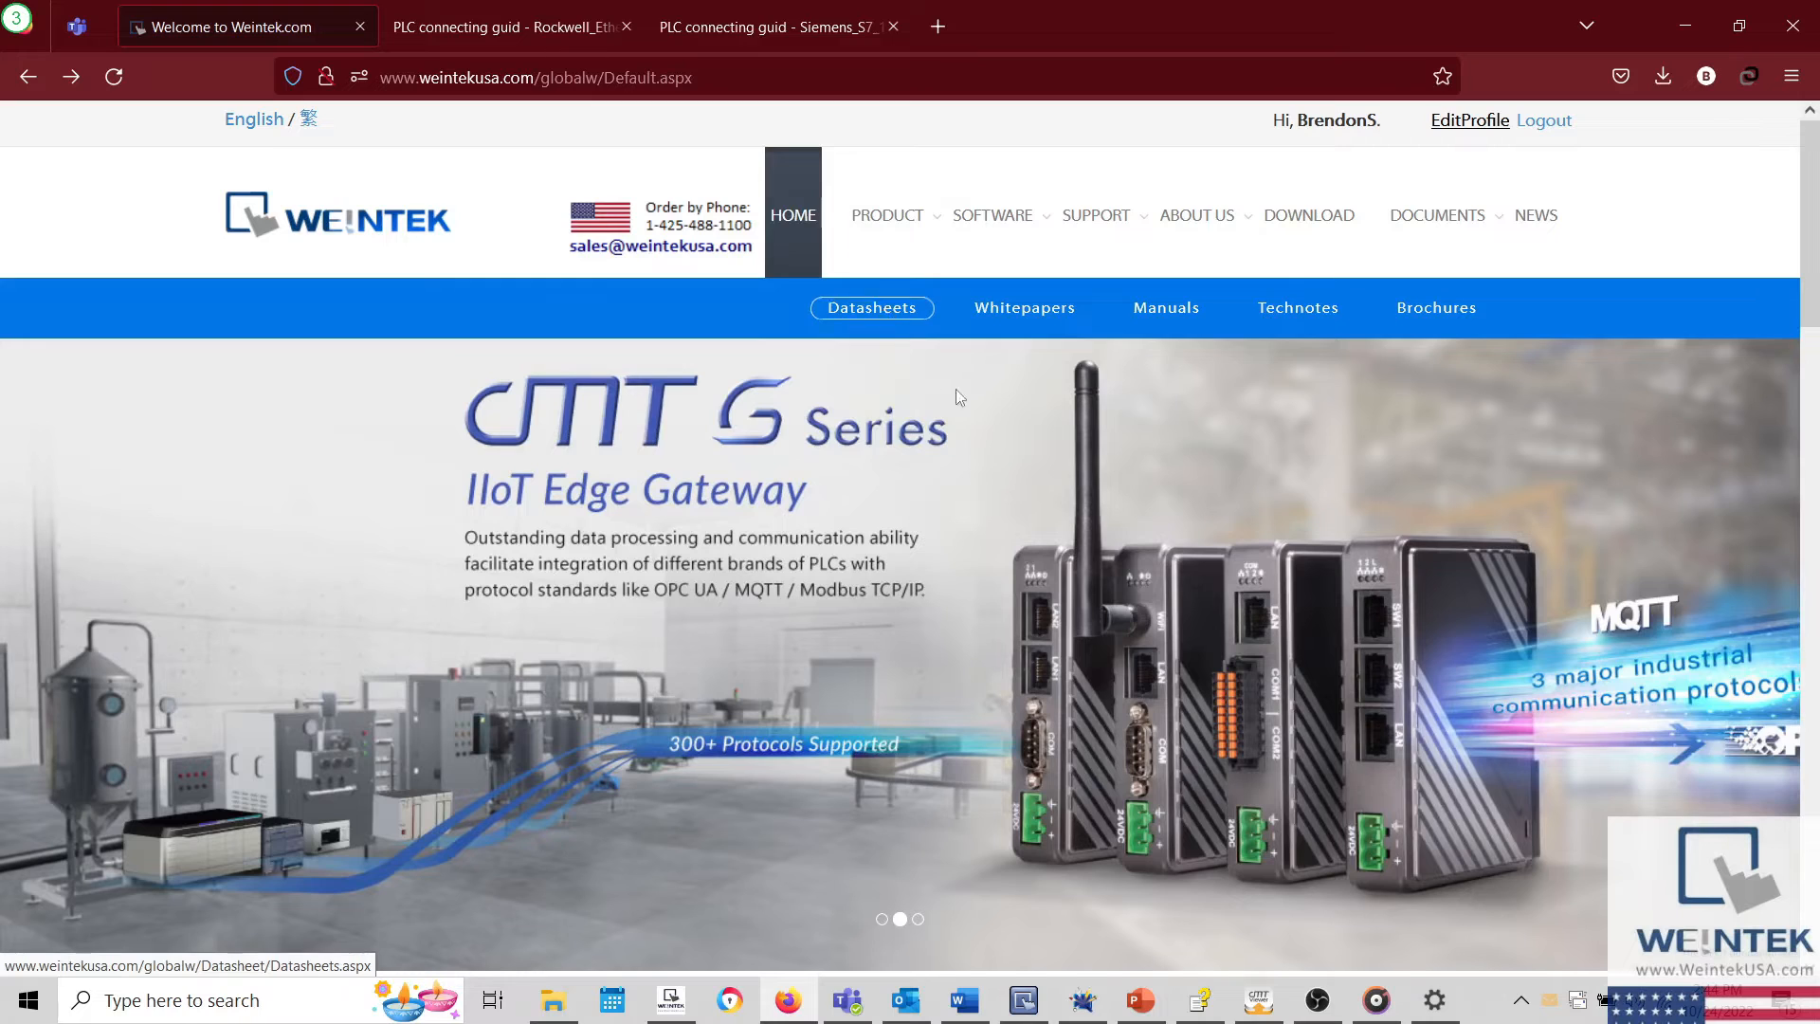
left_click(1141, 999)
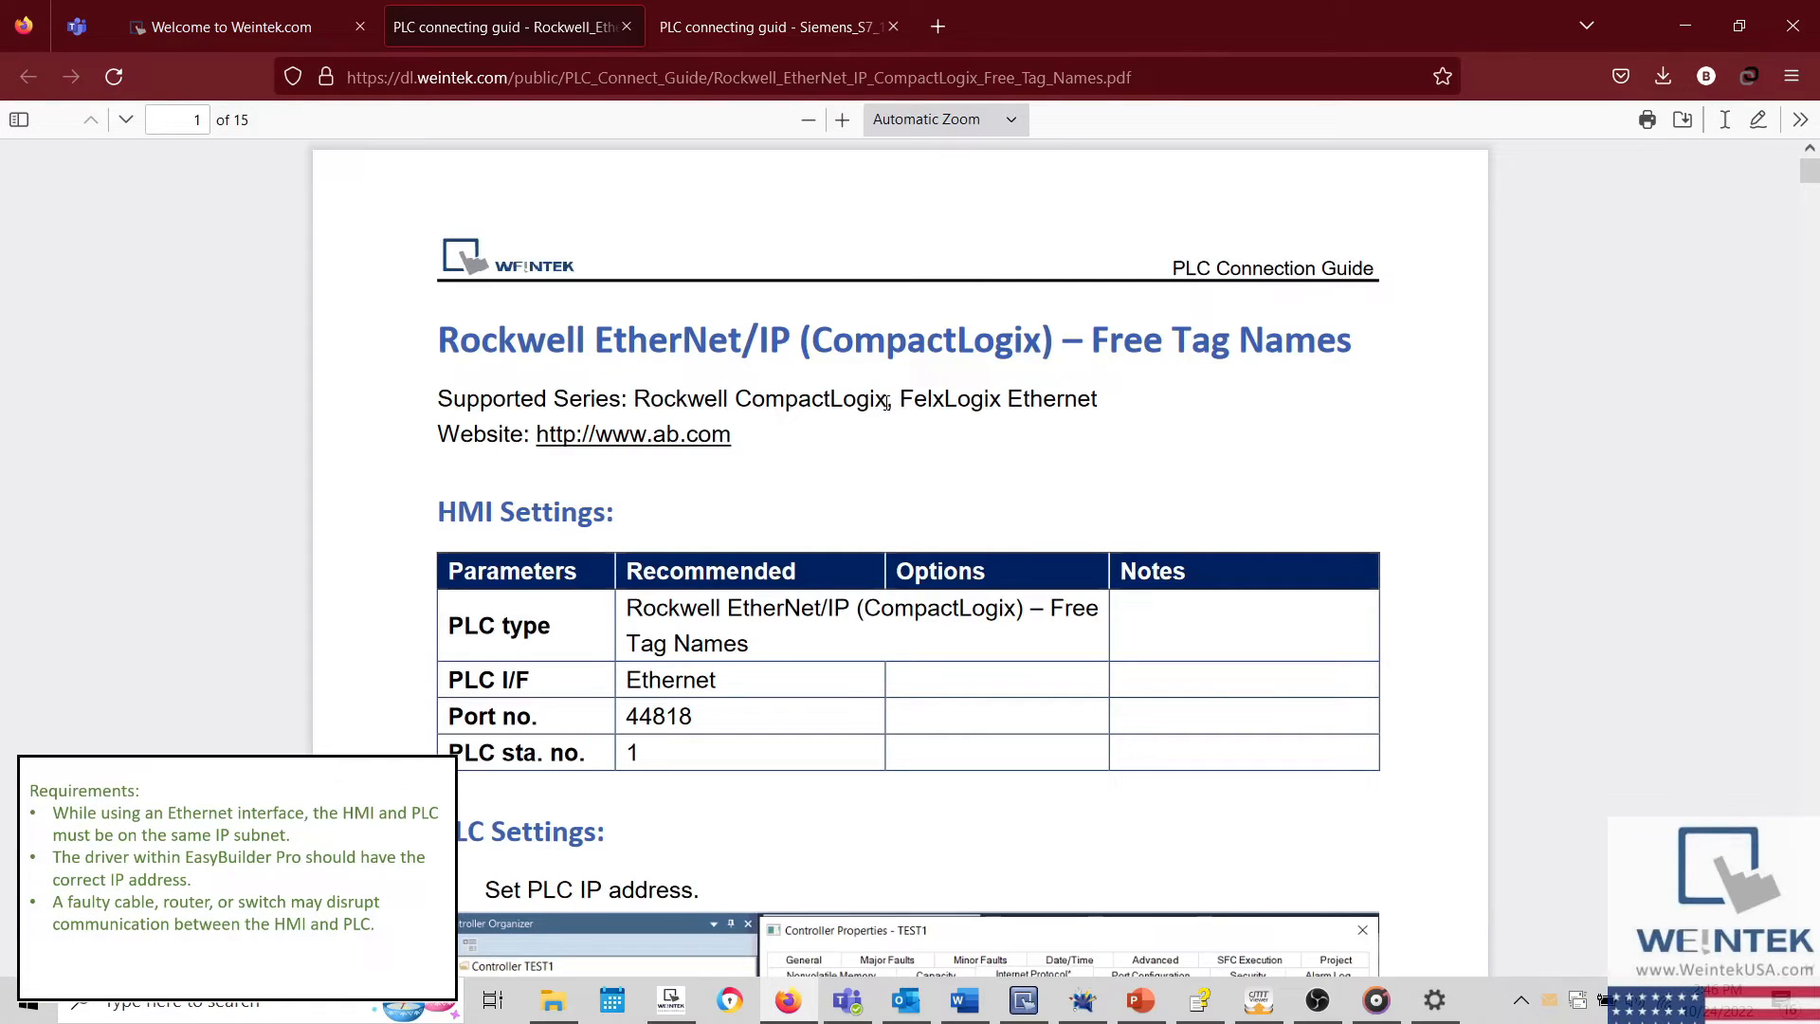
Step: Highlight Rockwell CompactLogix in Supported Series and scroll through the guide's HMI Settings table
left_click_drag(633, 398, 889, 399)
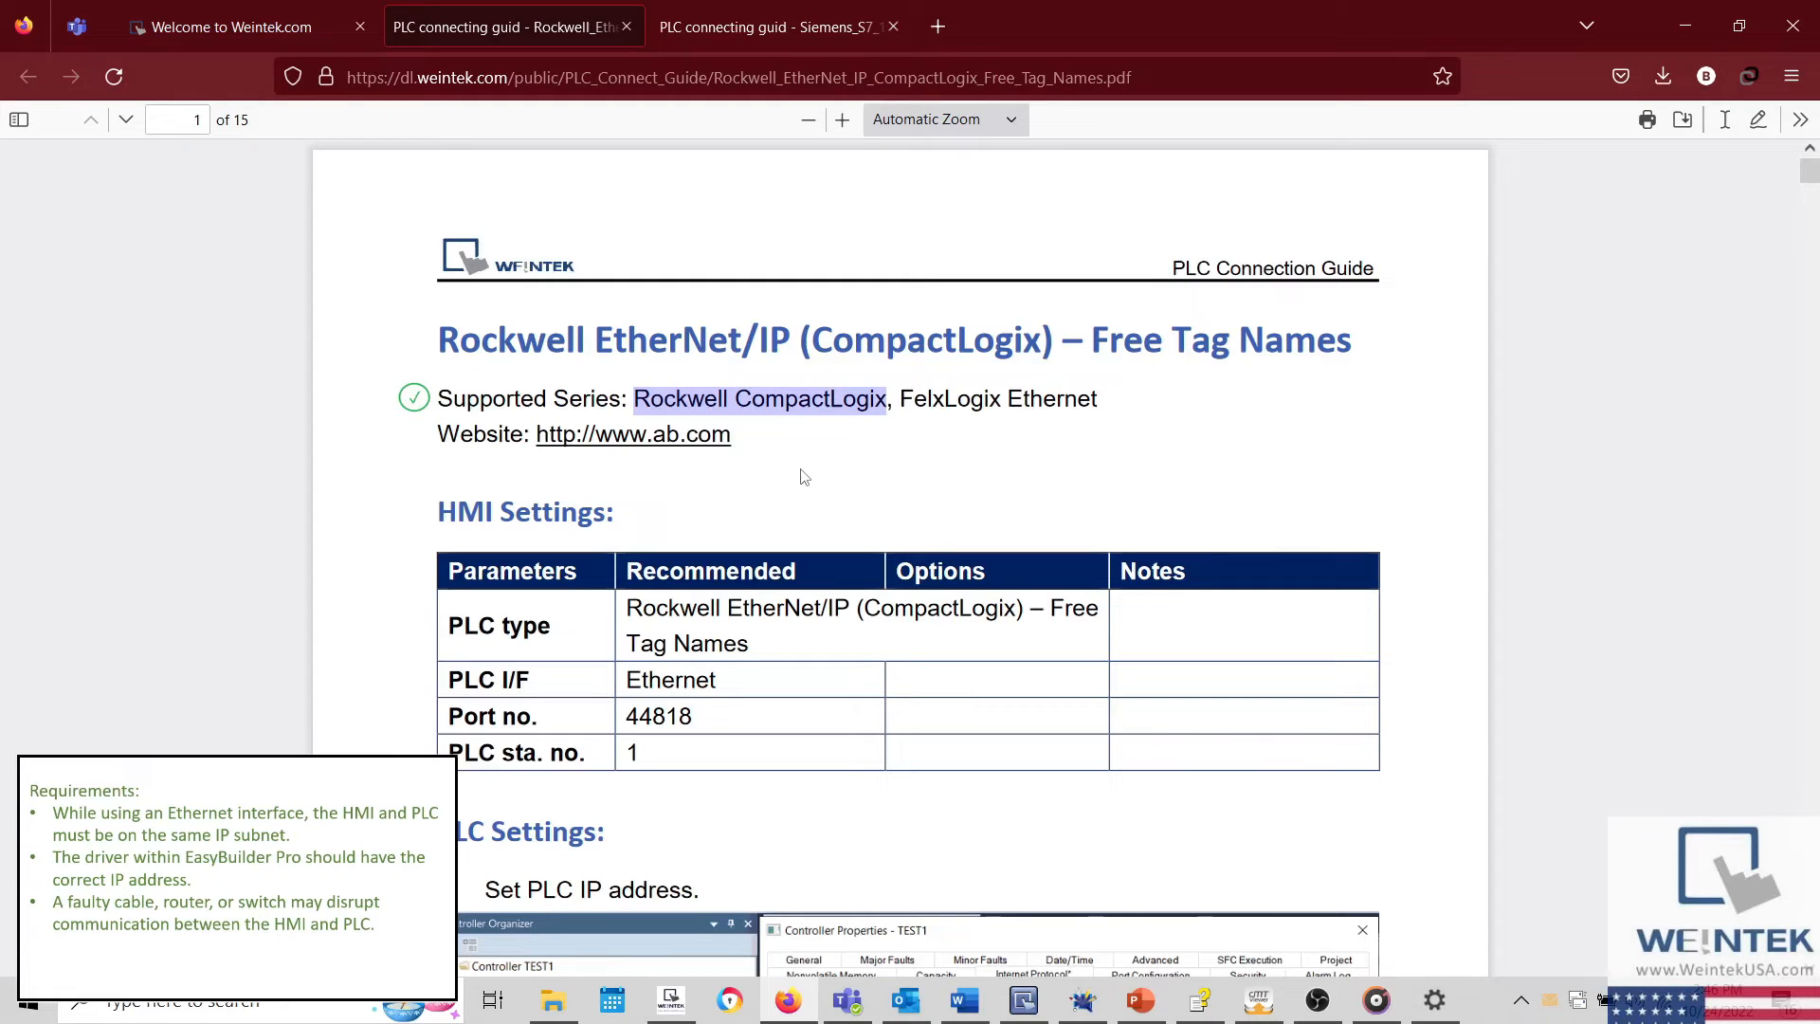
scroll("down", 3)
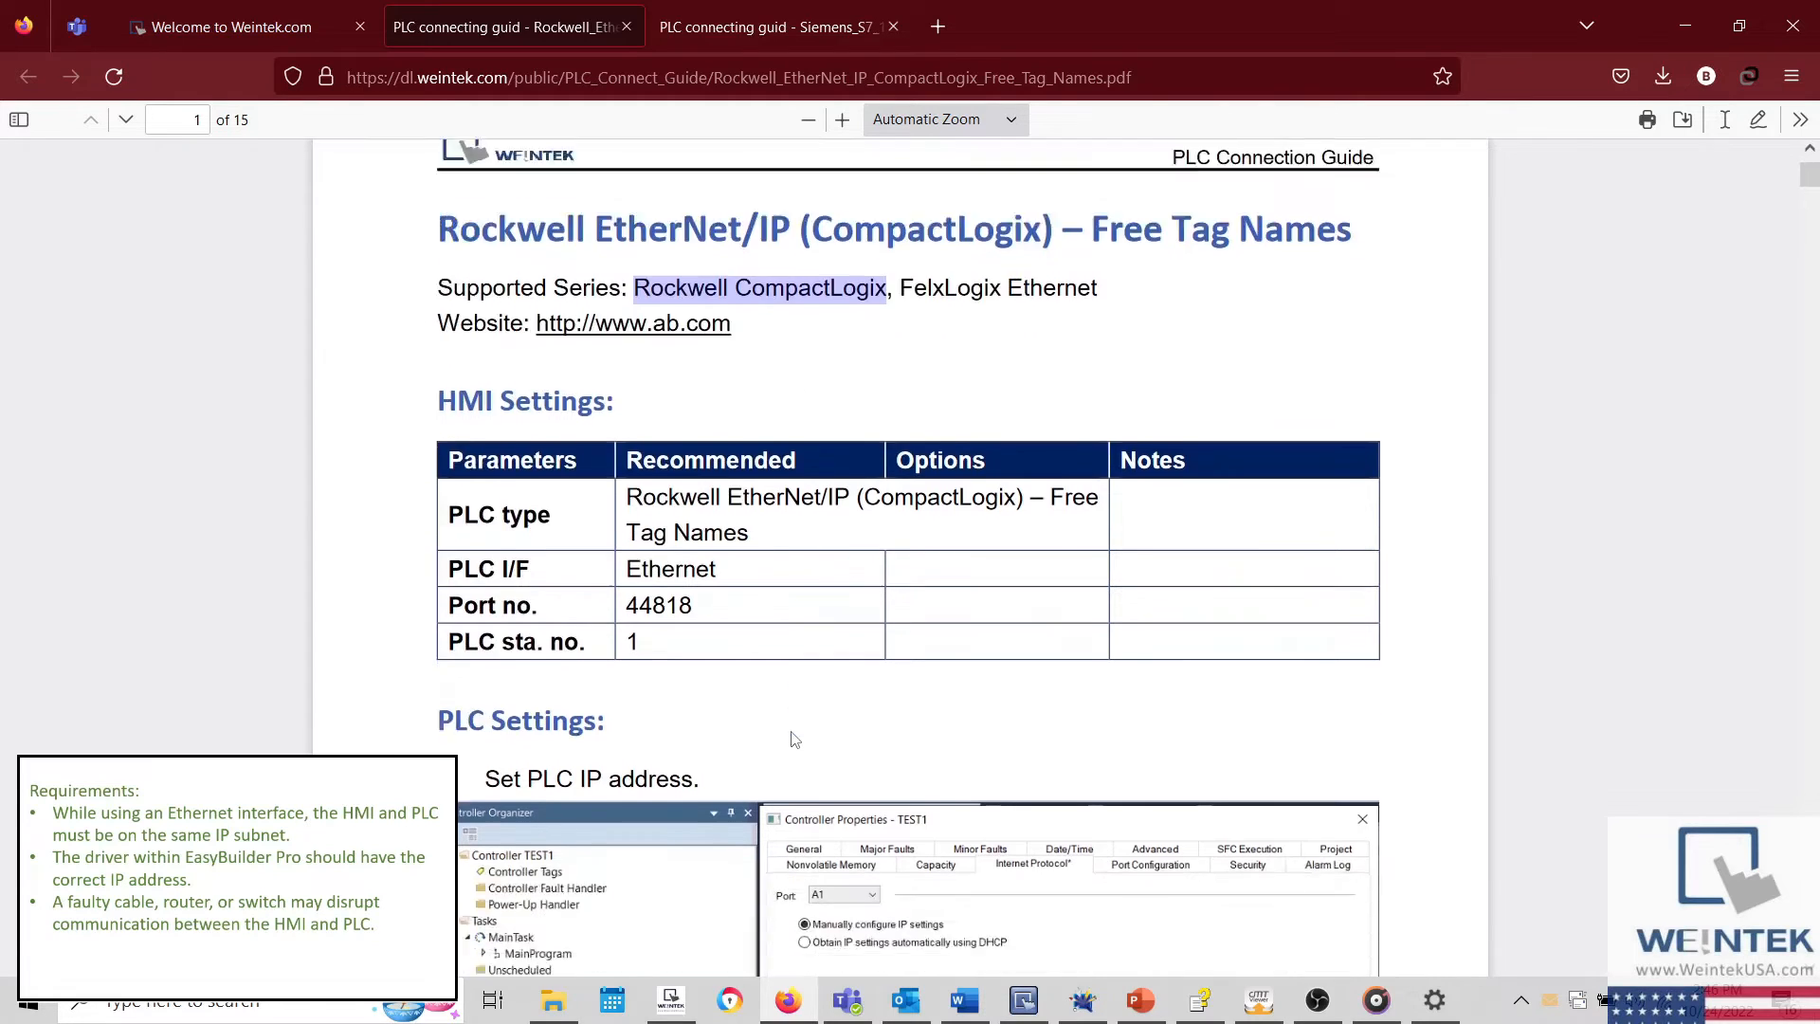
scroll("down", 3)
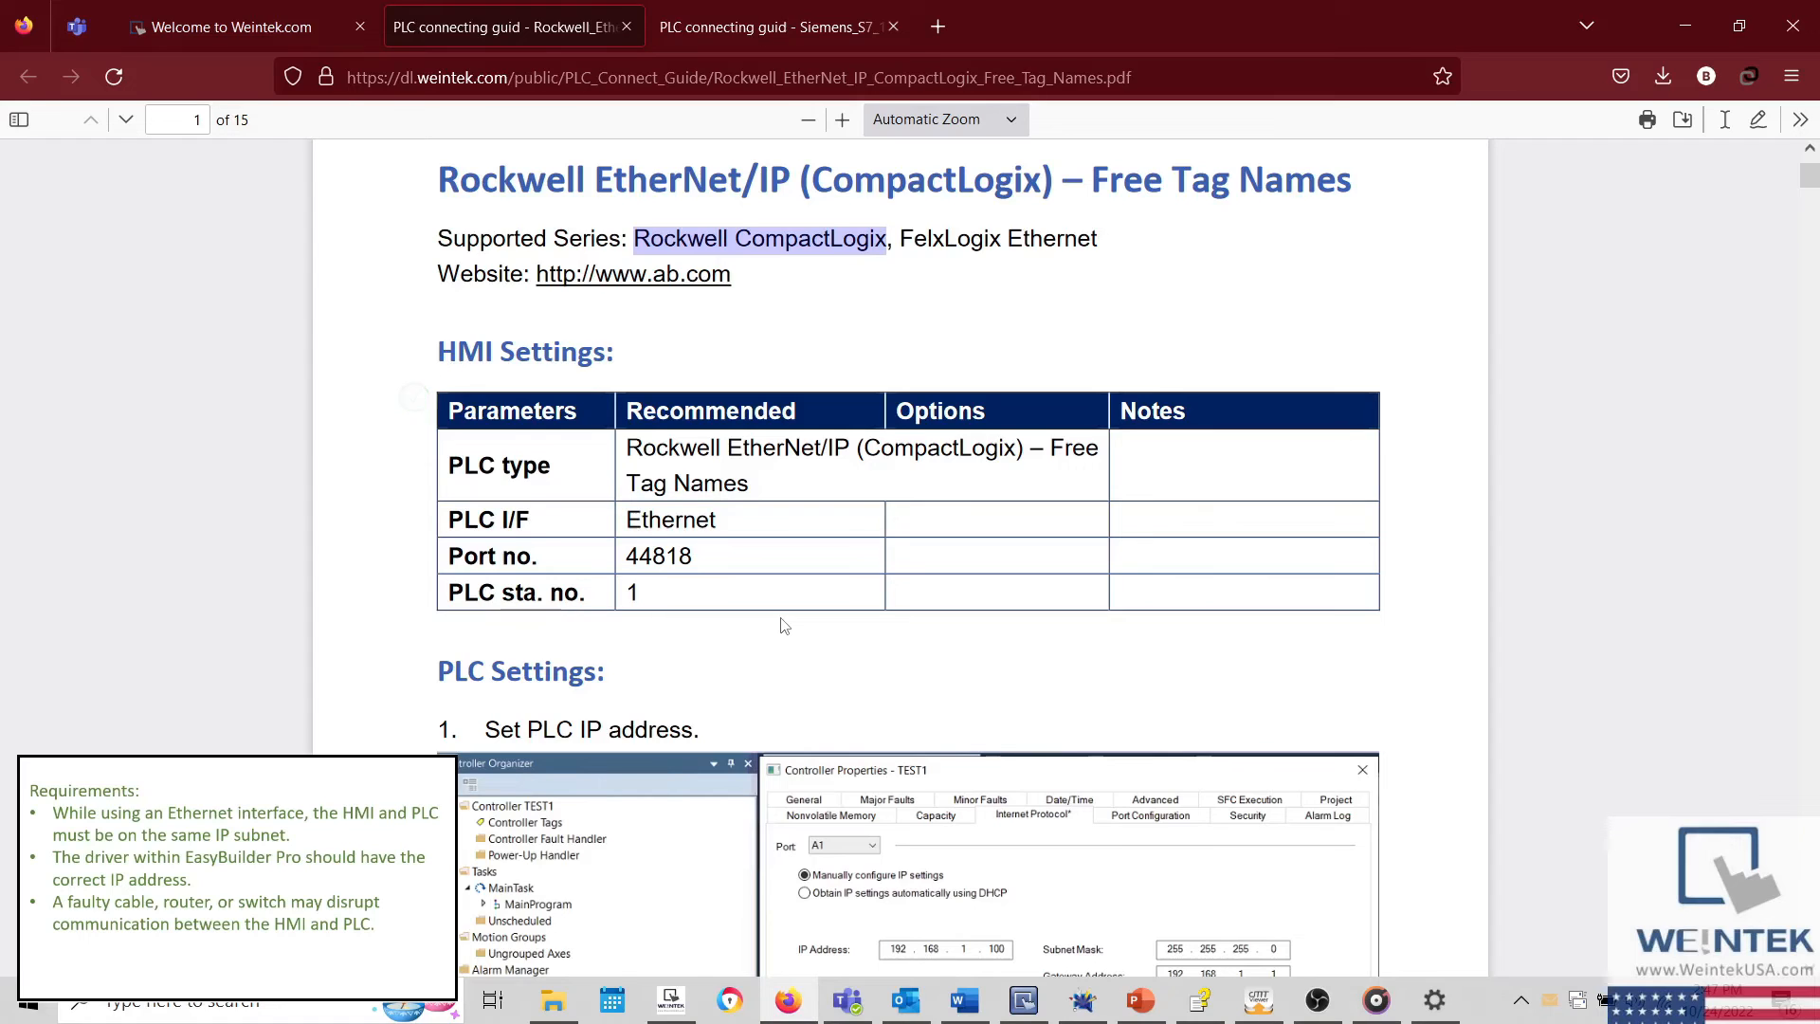
scroll("down", 3)
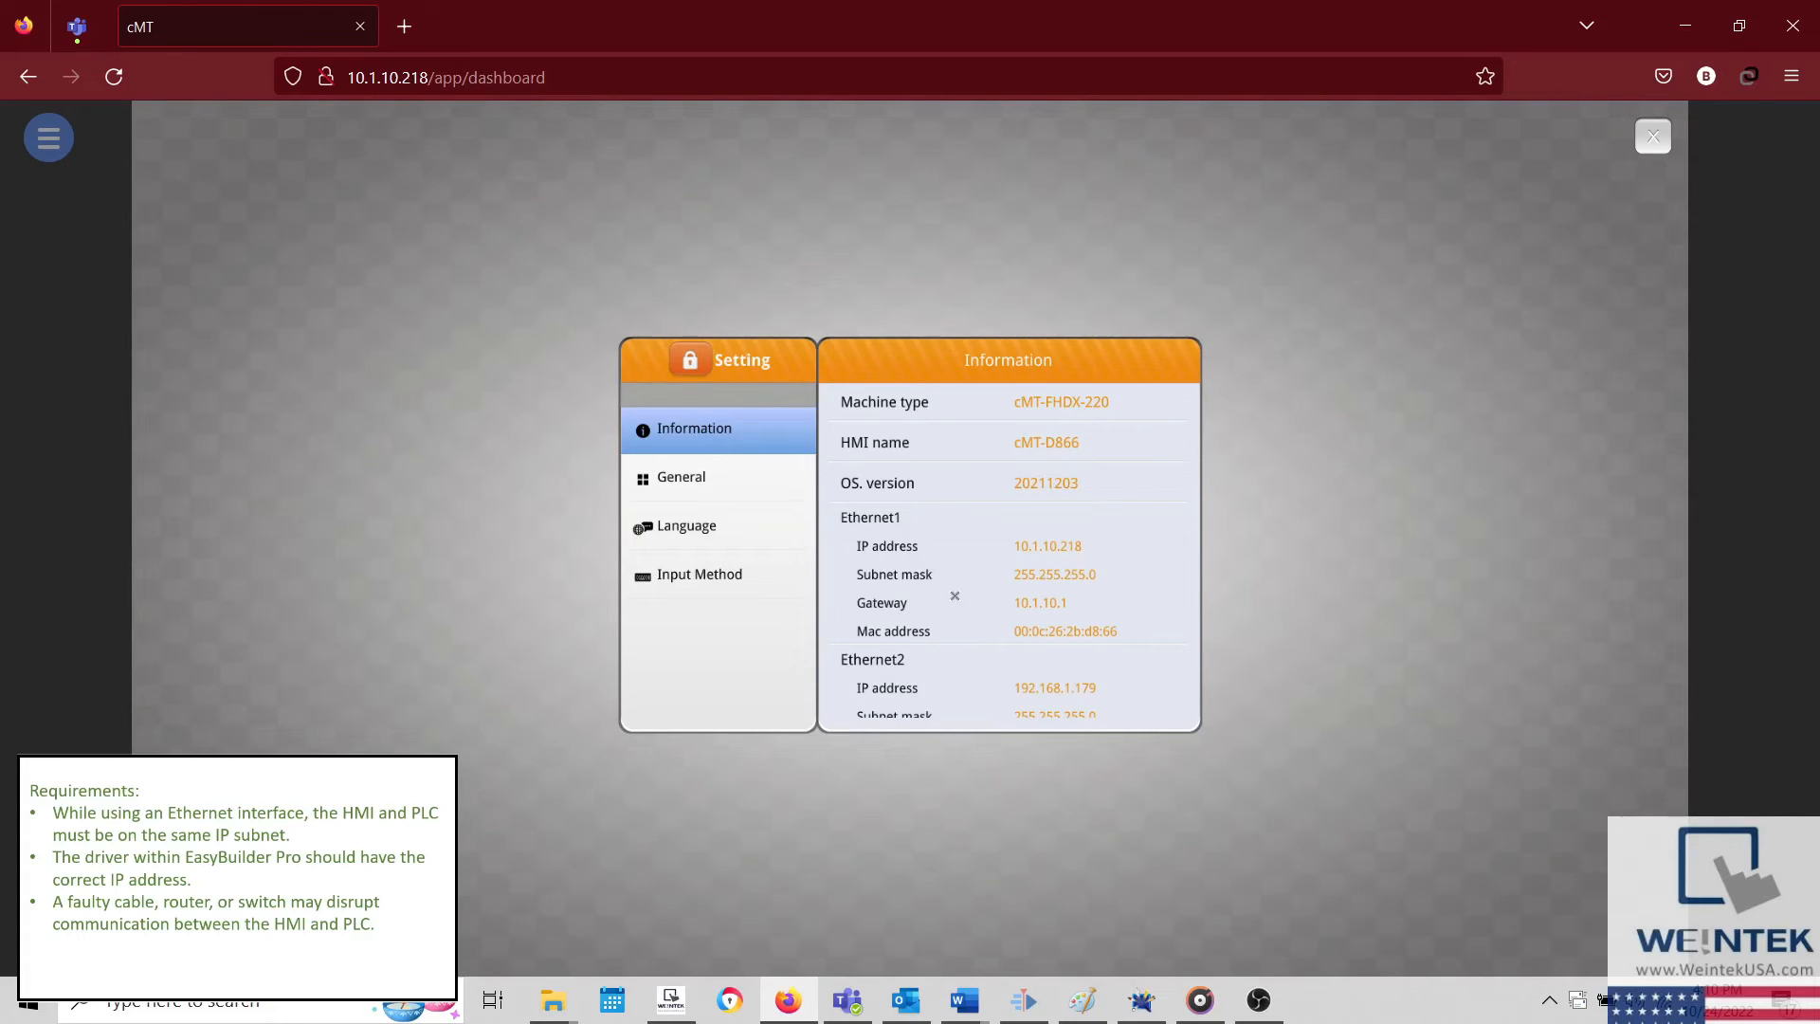
Step: Scroll the cMT dashboard Information panel to the HMI's Ethernet IP addresses
scroll("down", 3)
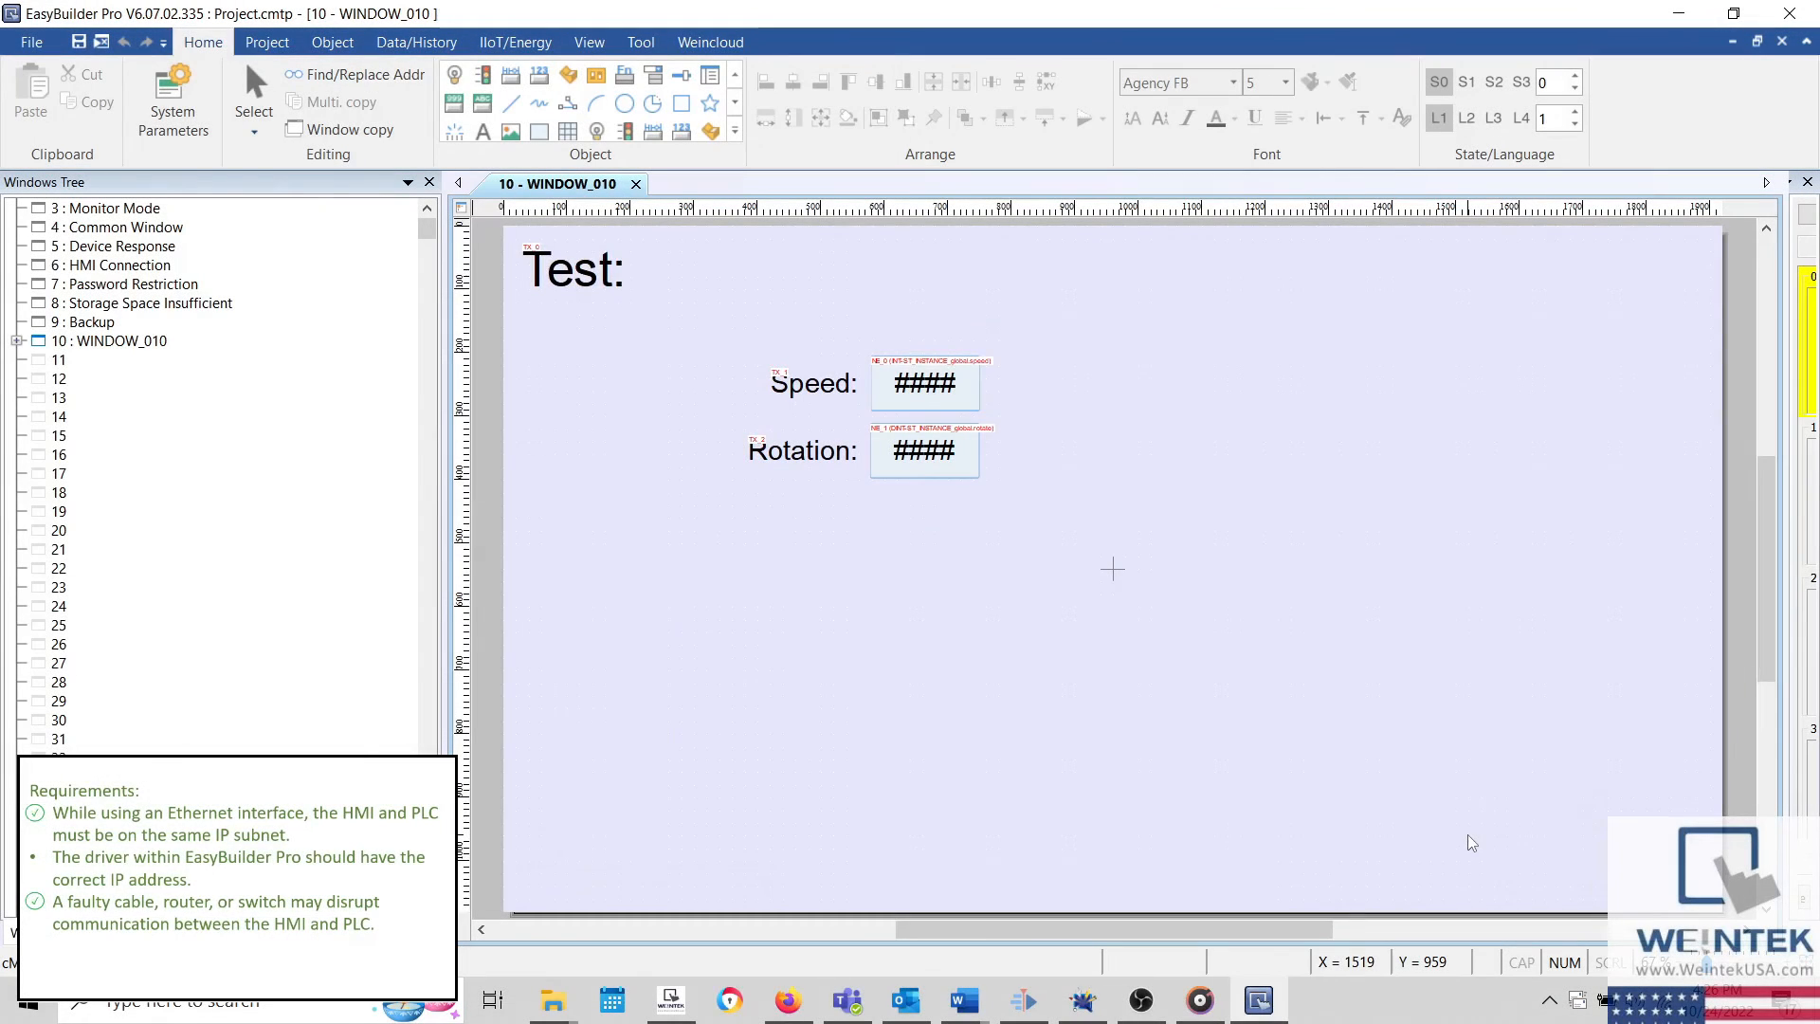
mouse_move(844, 609)
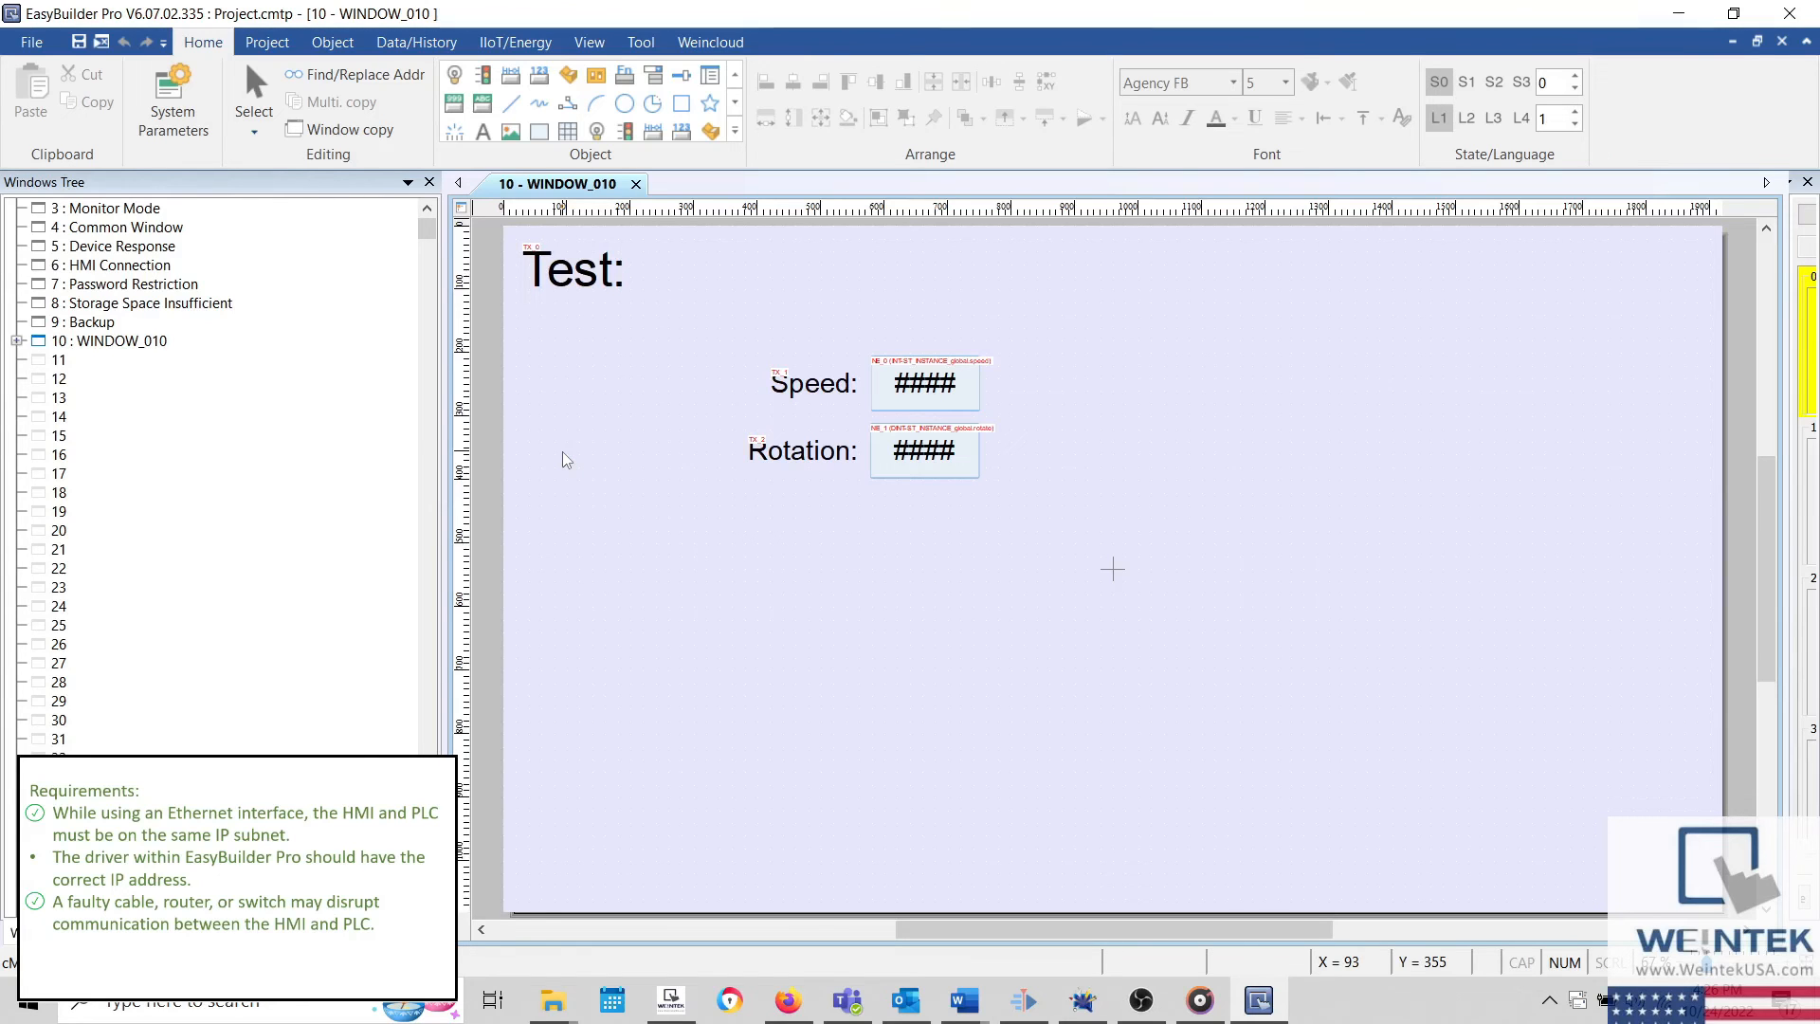
Step: Set the Rockwell CompactLogix device's IP address to 192.168.1.180 in Device Settings and confirm
left_click(172, 99)
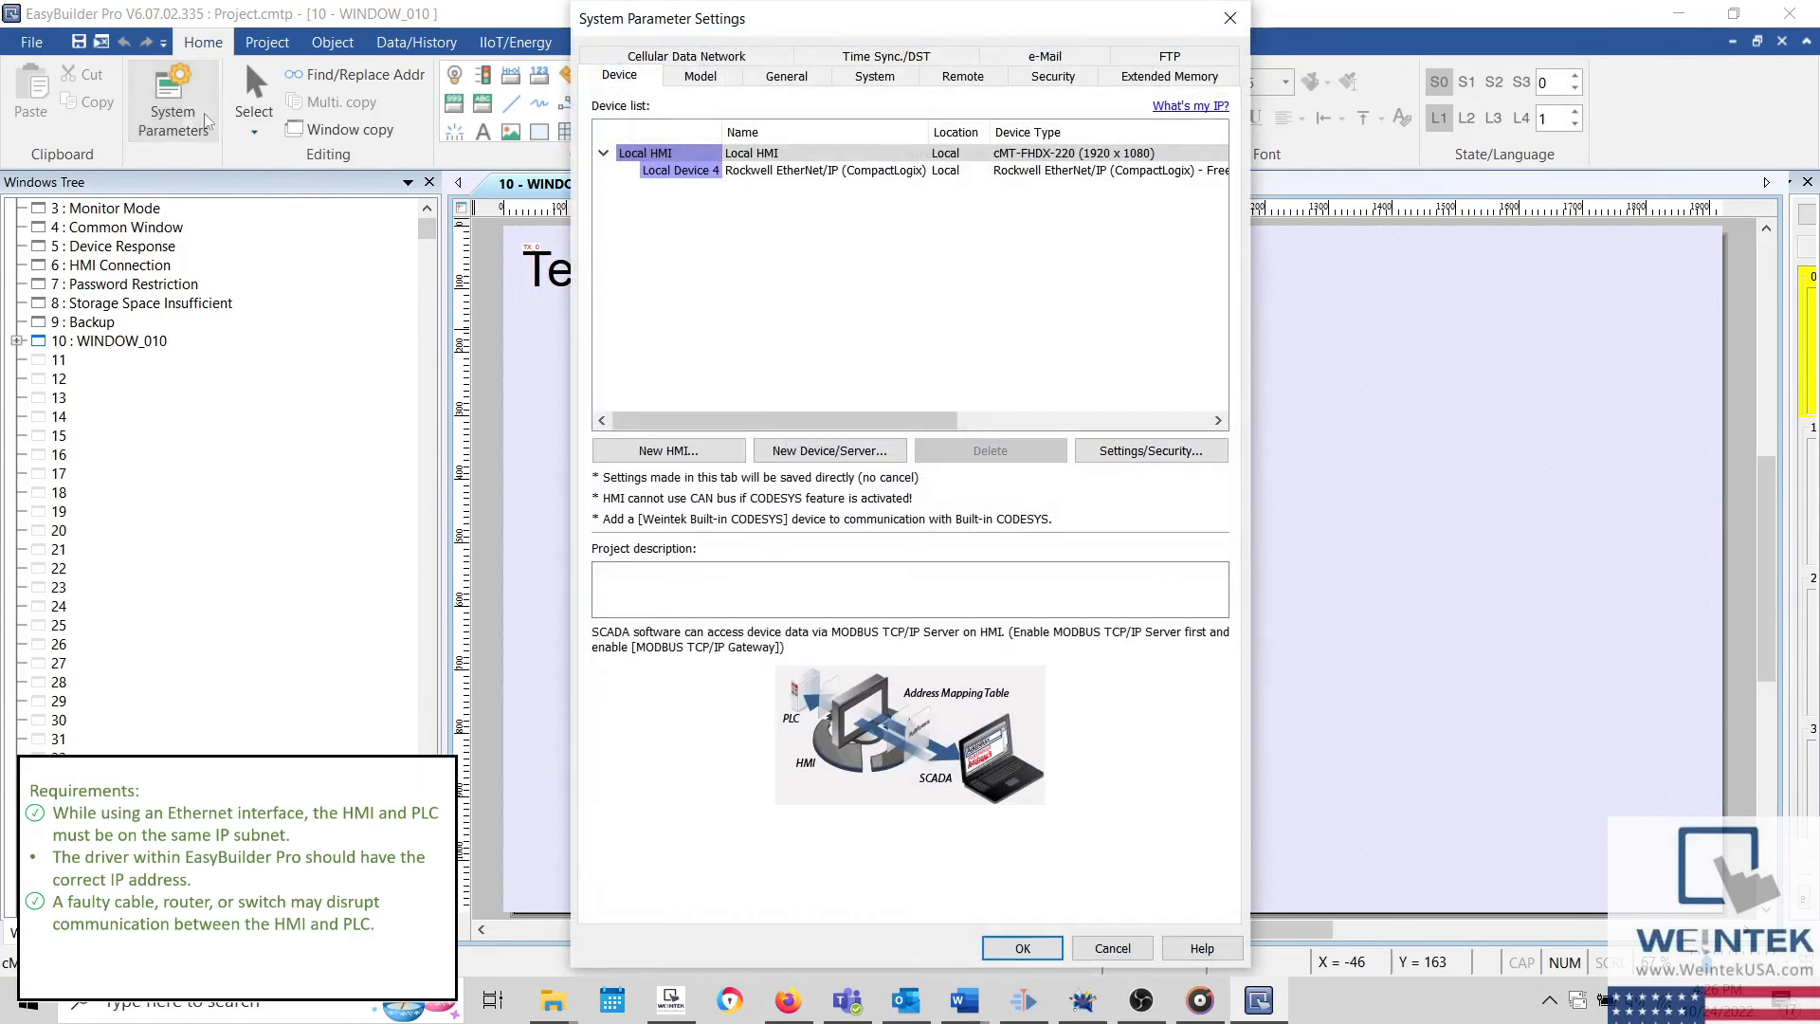
left_click(826, 171)
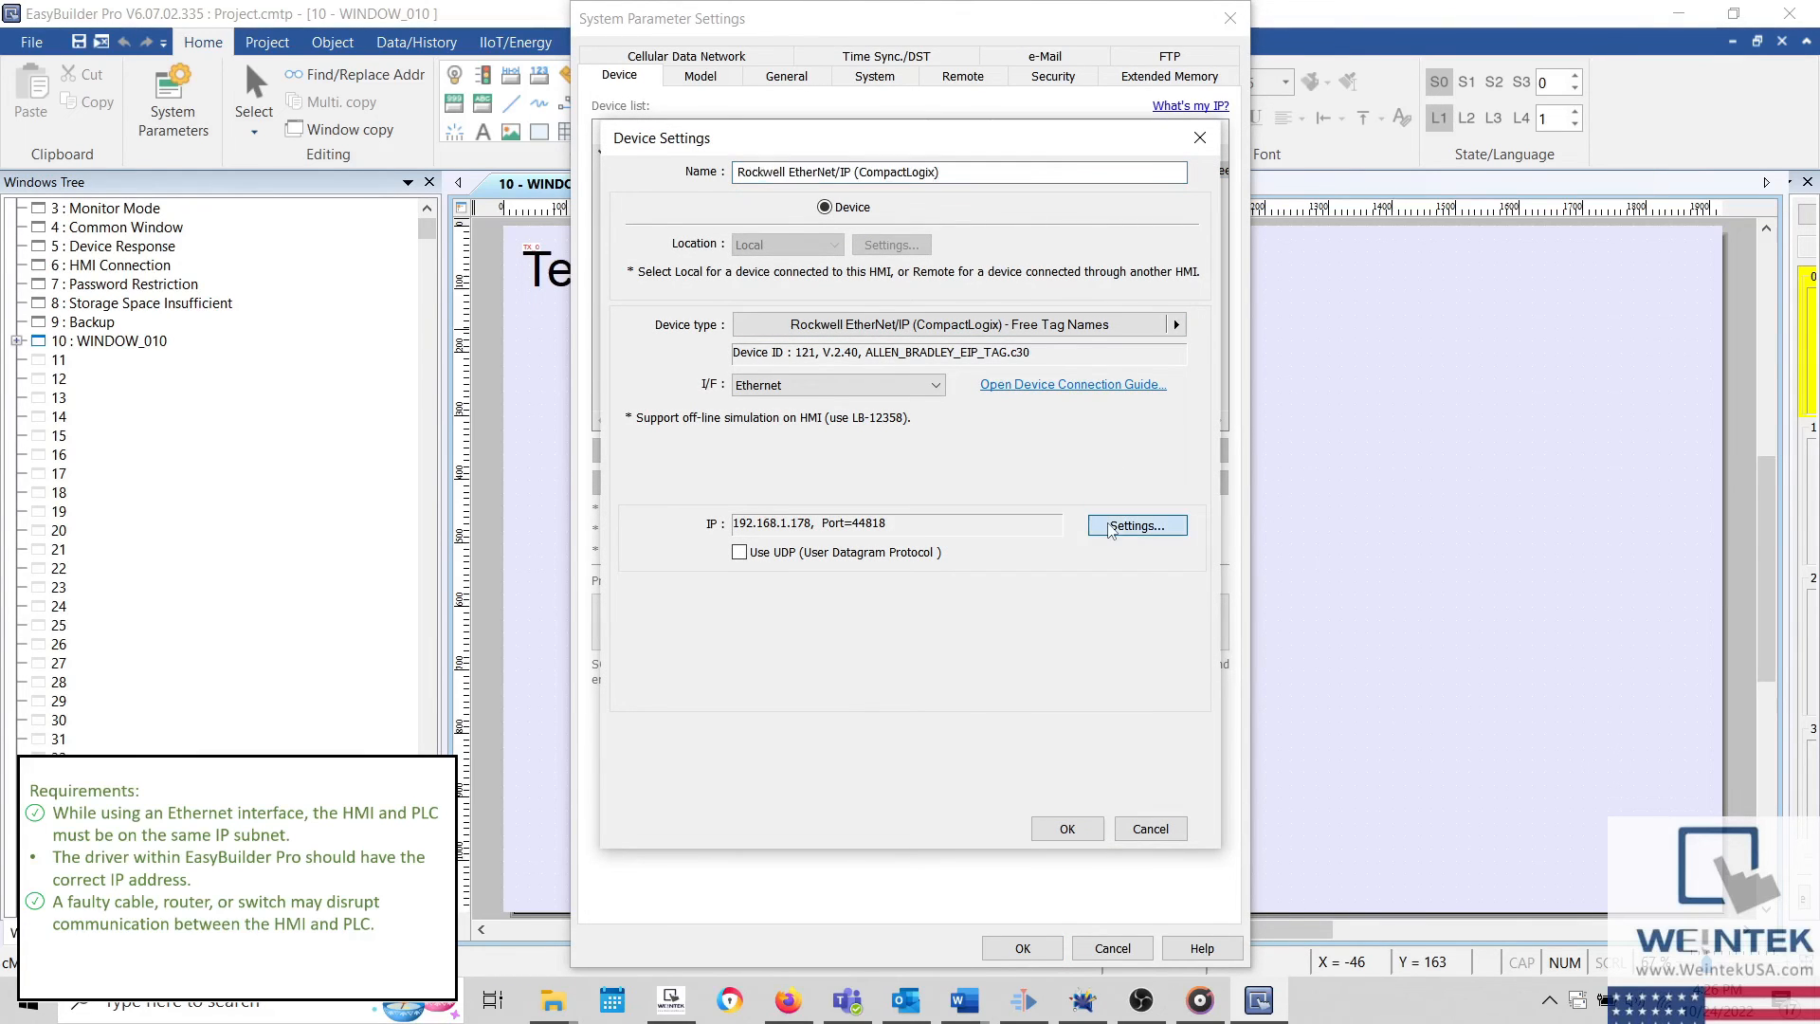
left_click(1135, 525)
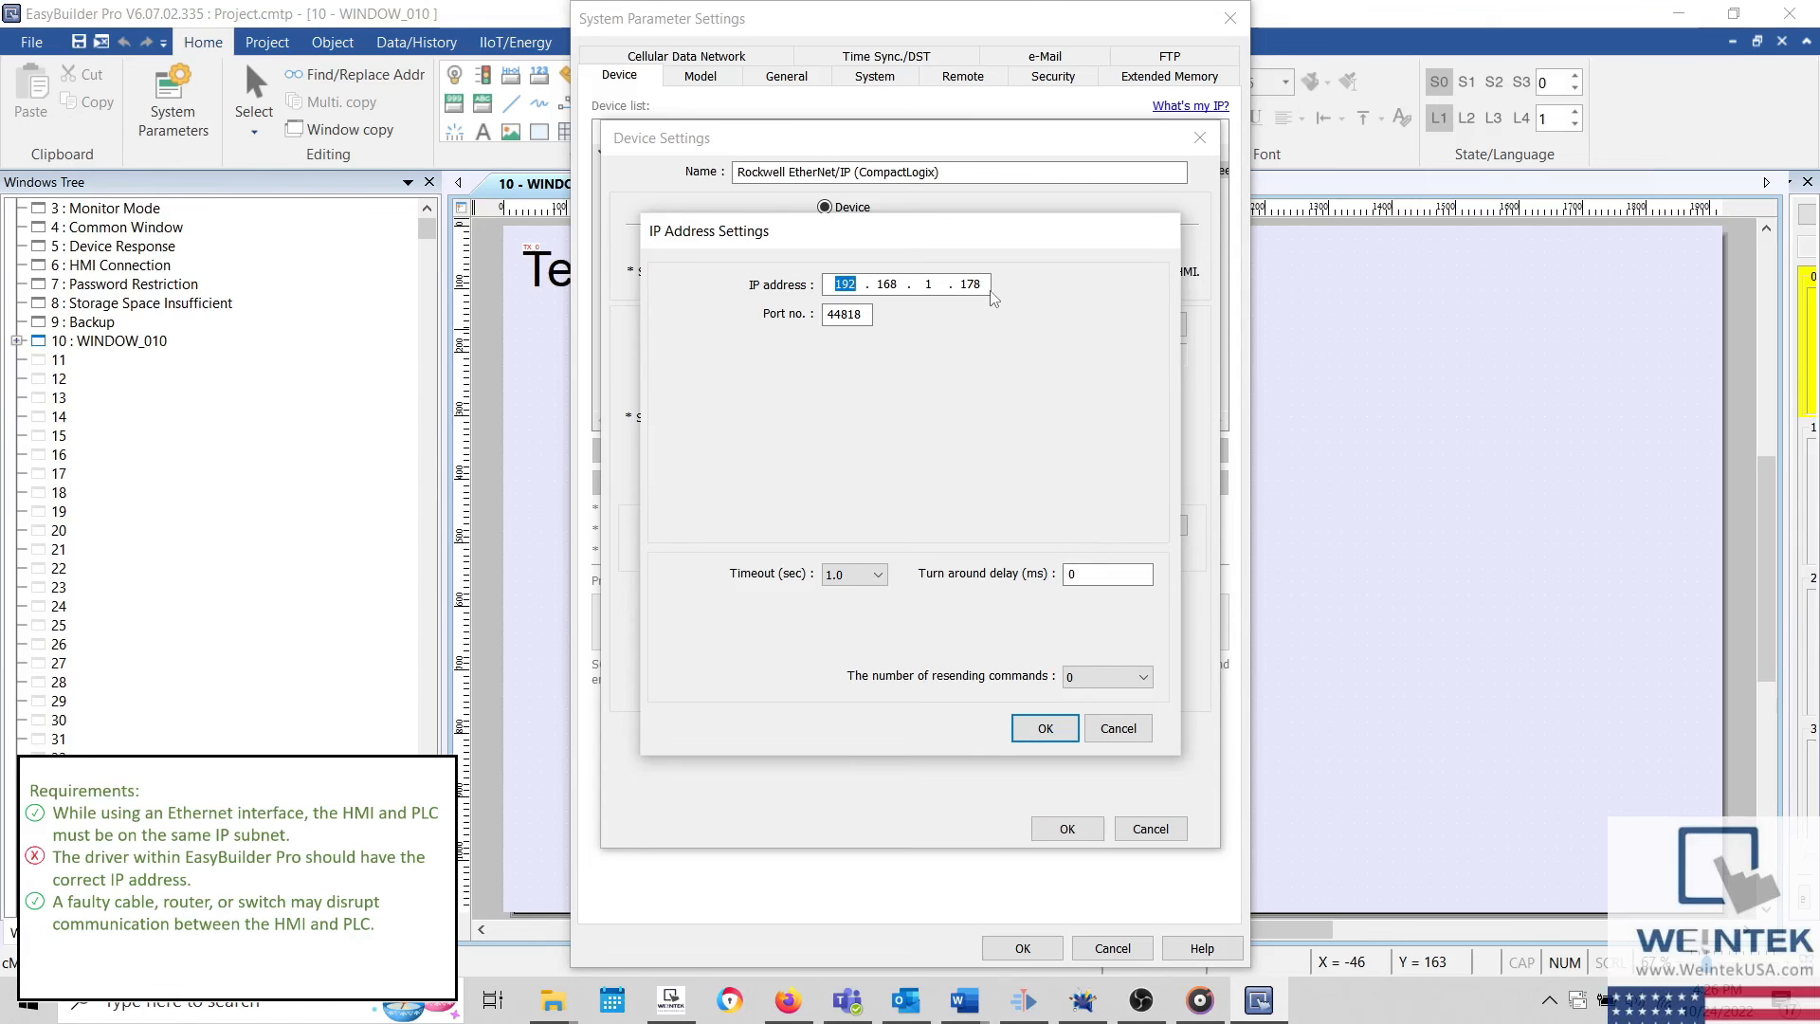
left_click(971, 284)
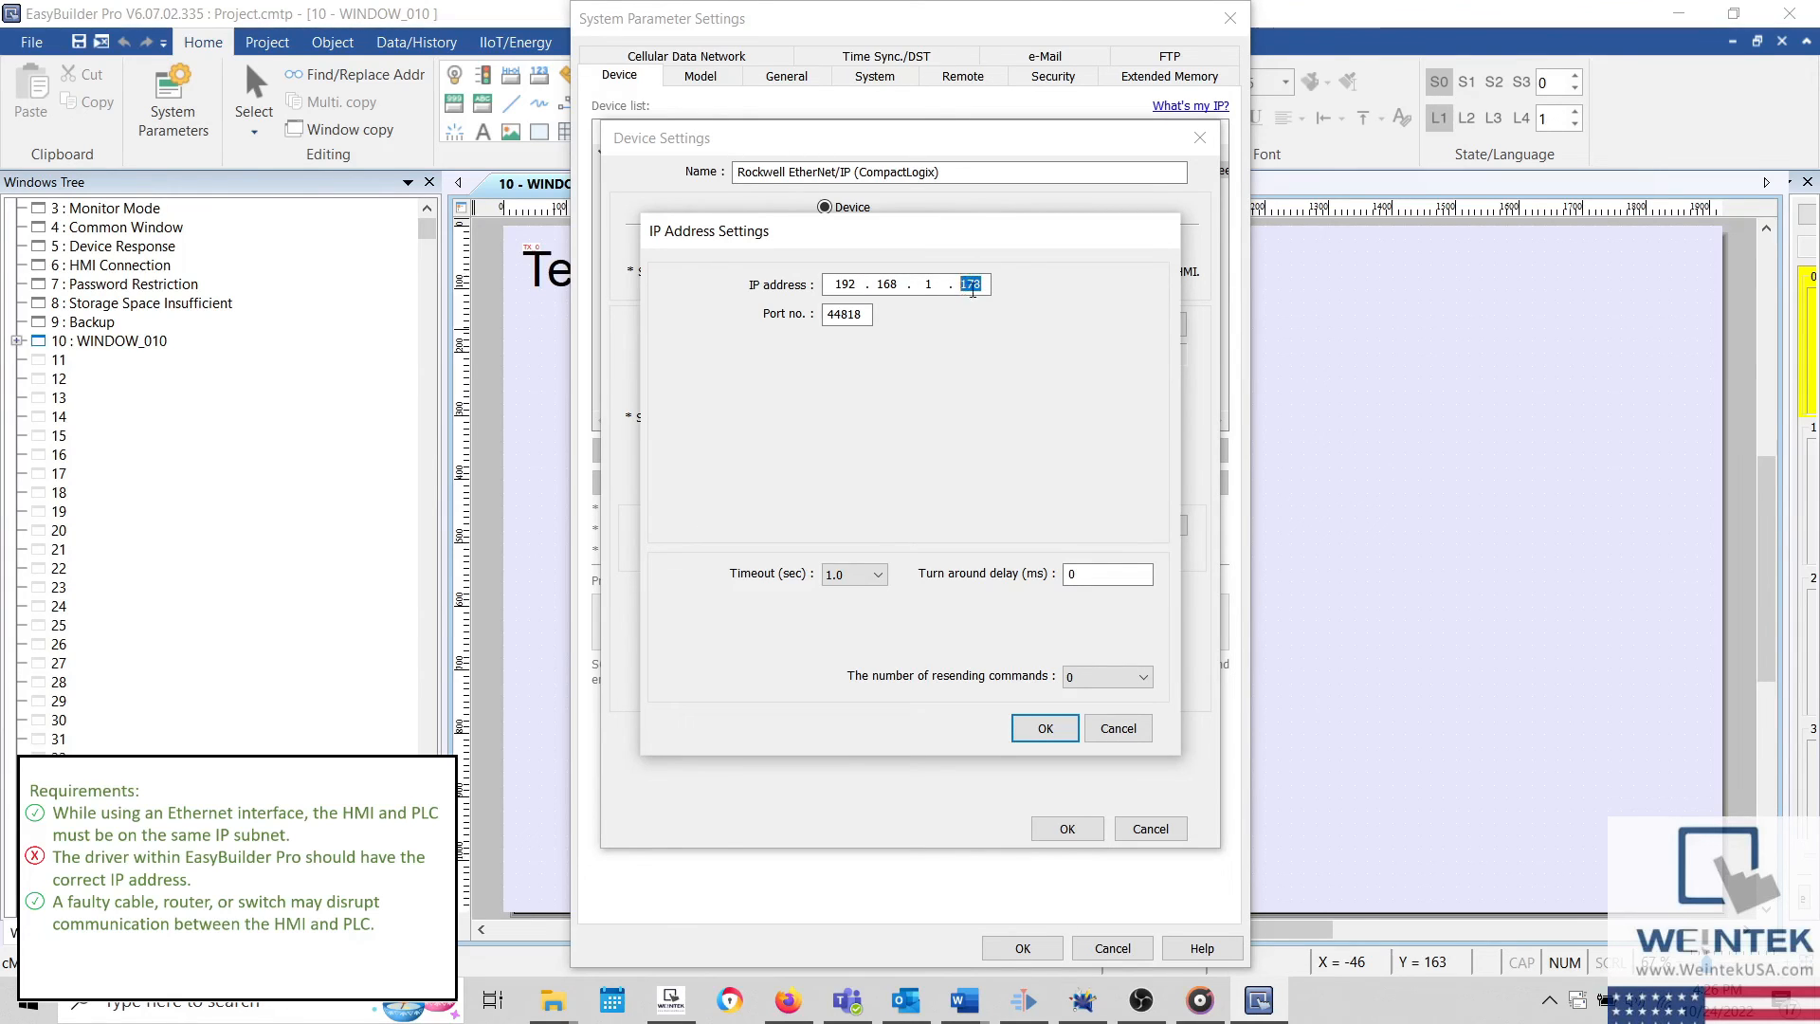
type("180")
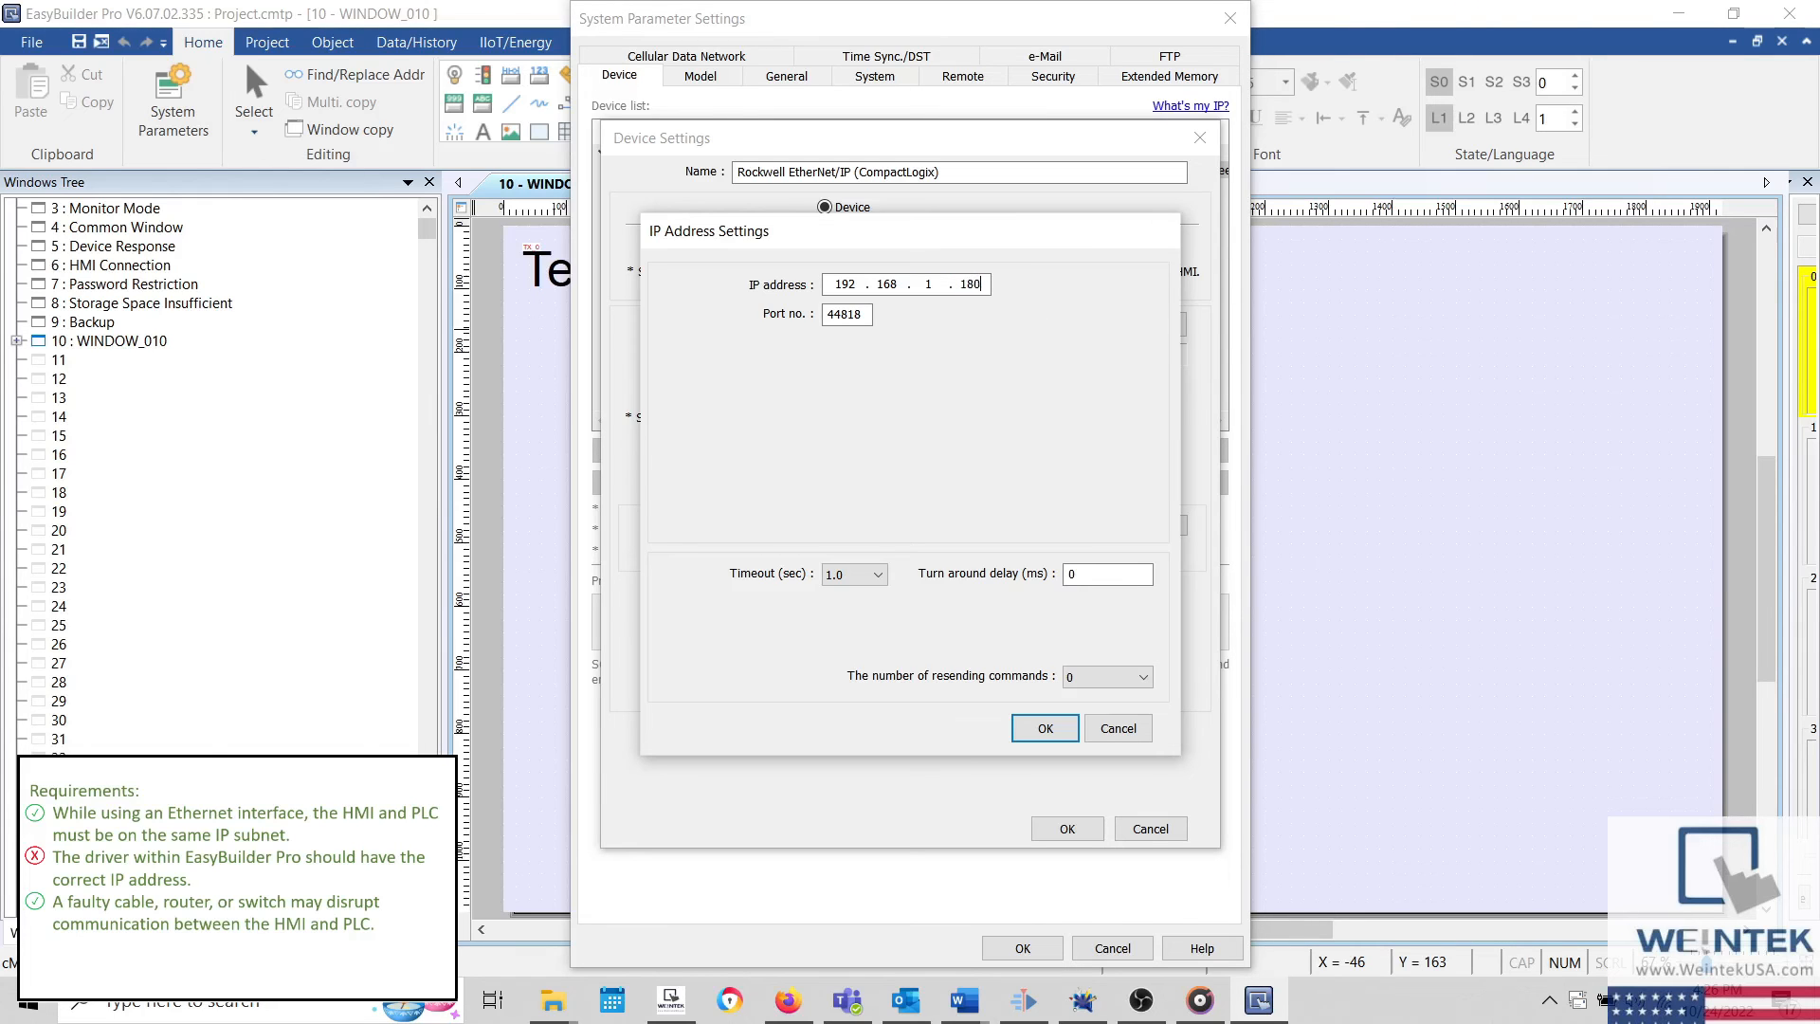
left_click(1043, 728)
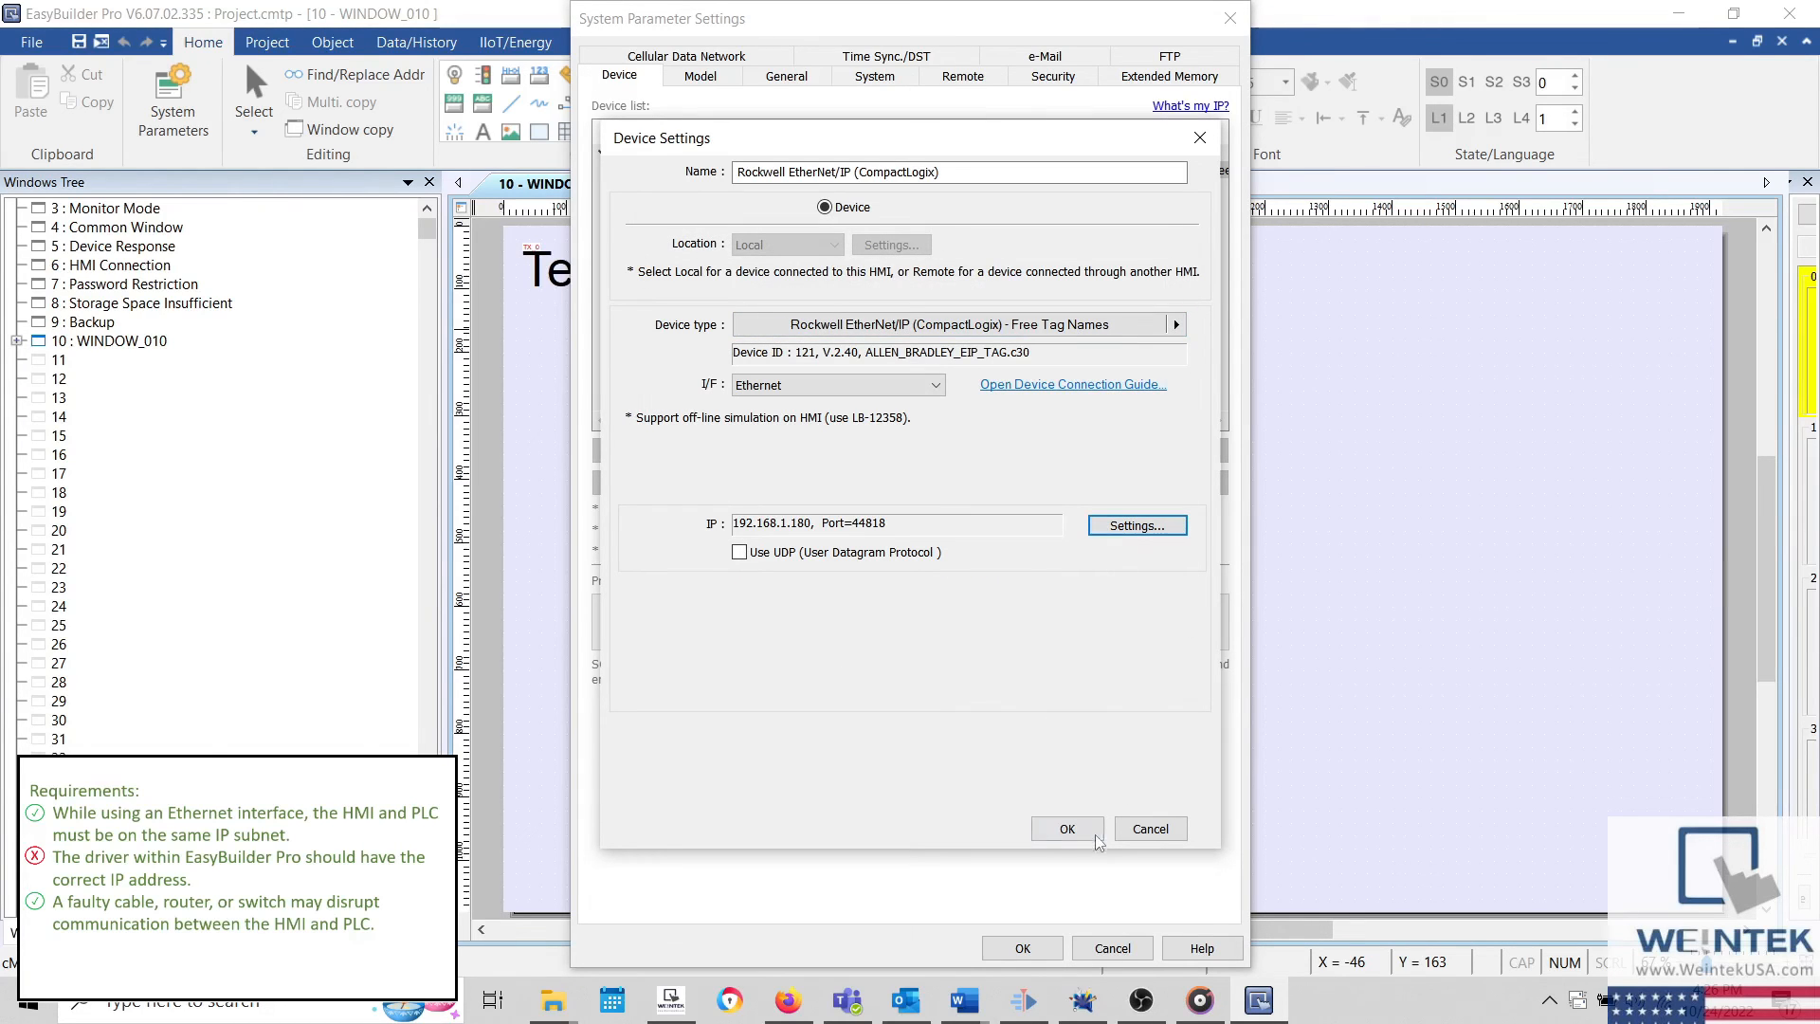
left_click(1065, 829)
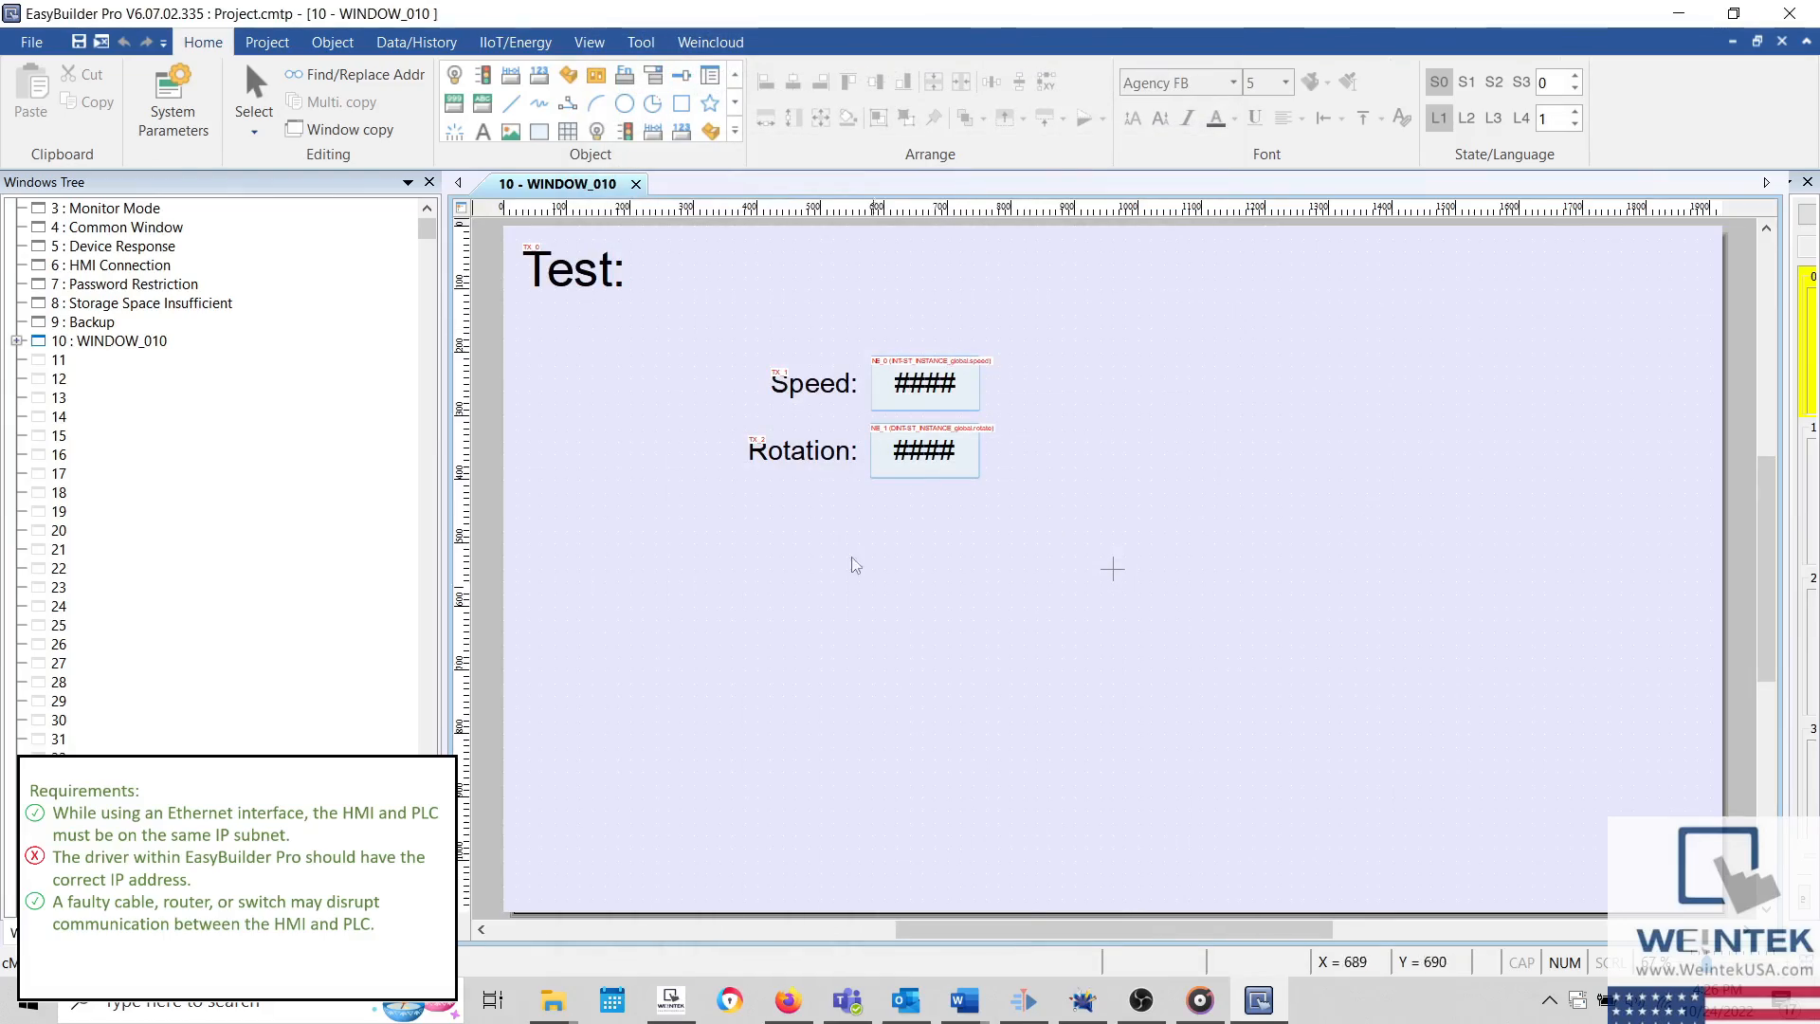
left_click(266, 42)
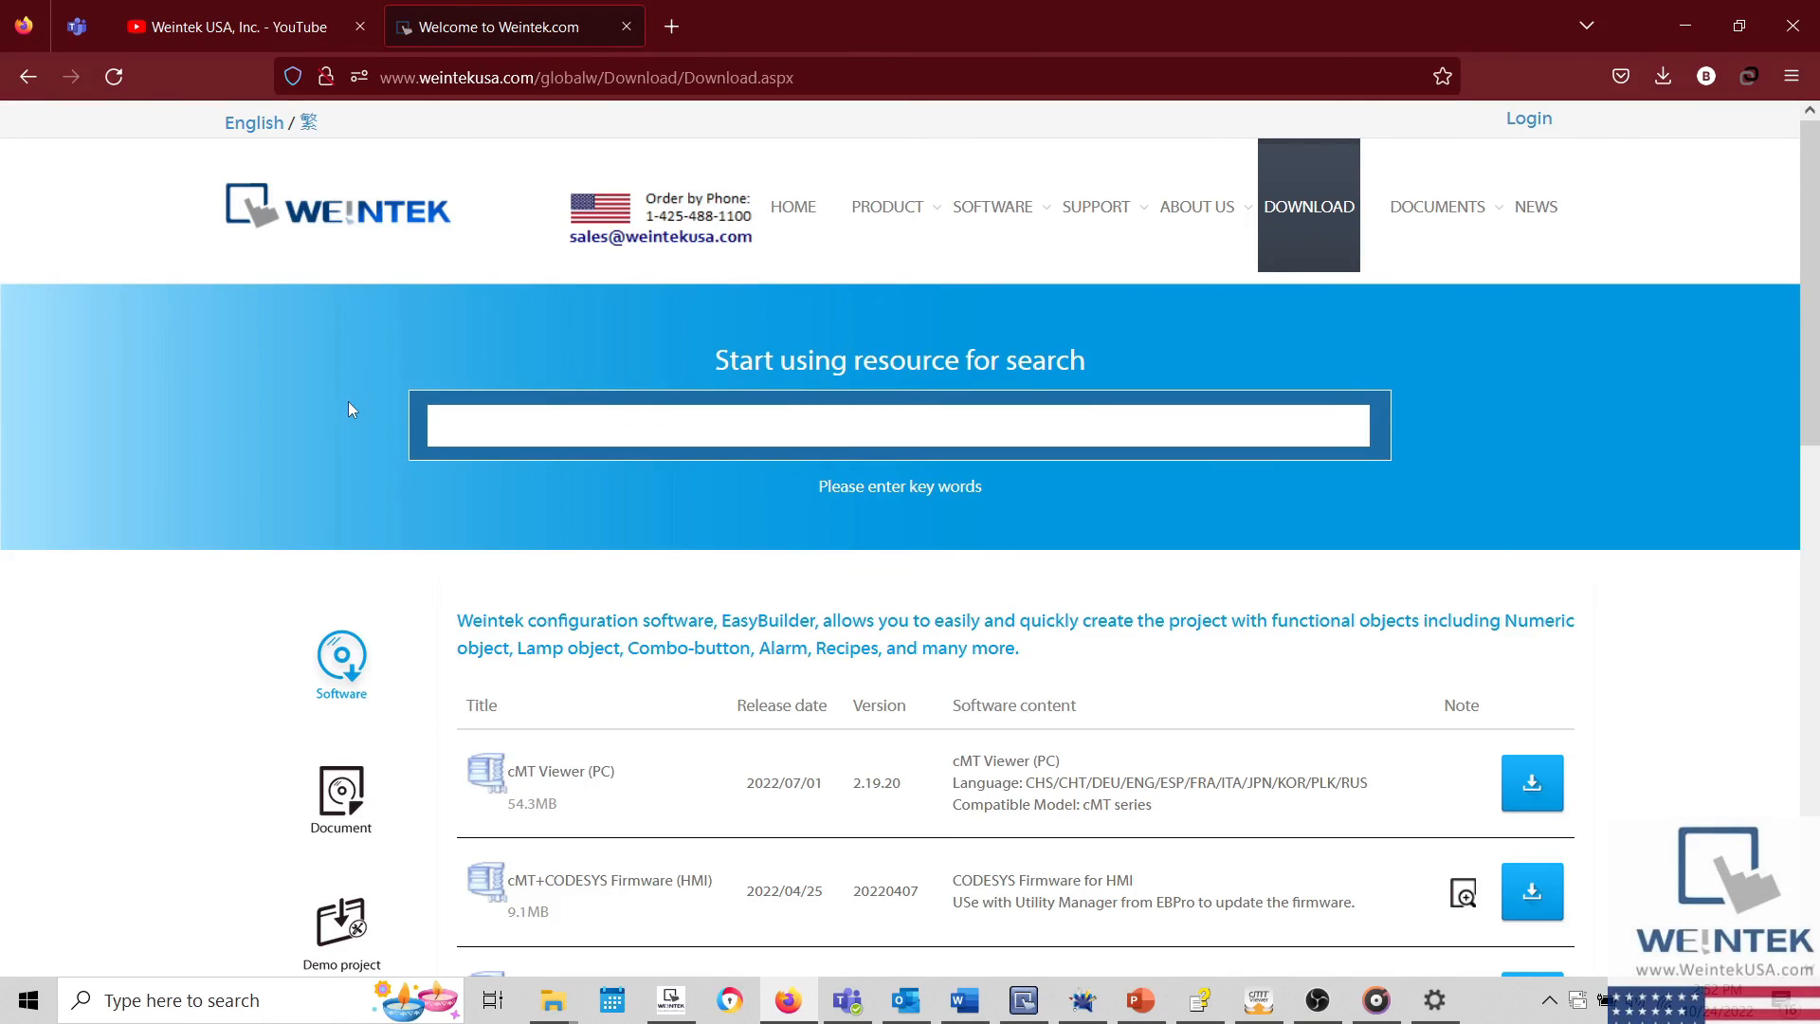
scroll("down", 3)
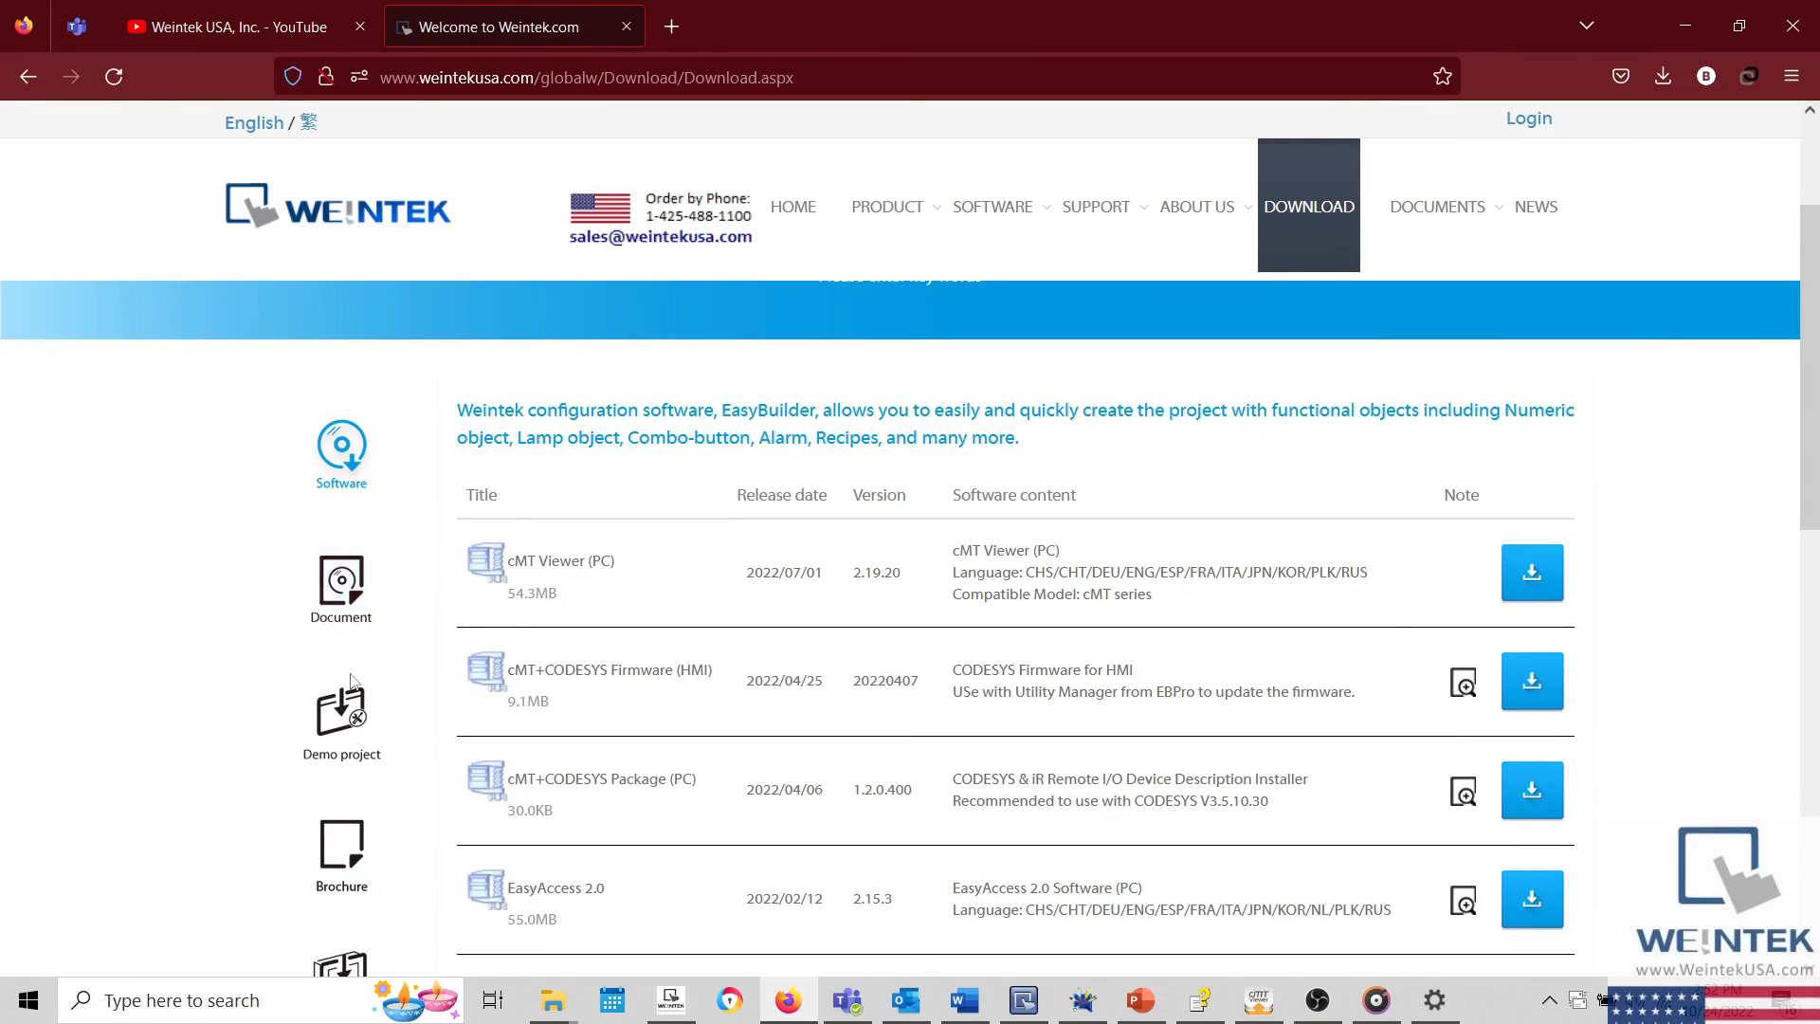
mouse_move(341, 720)
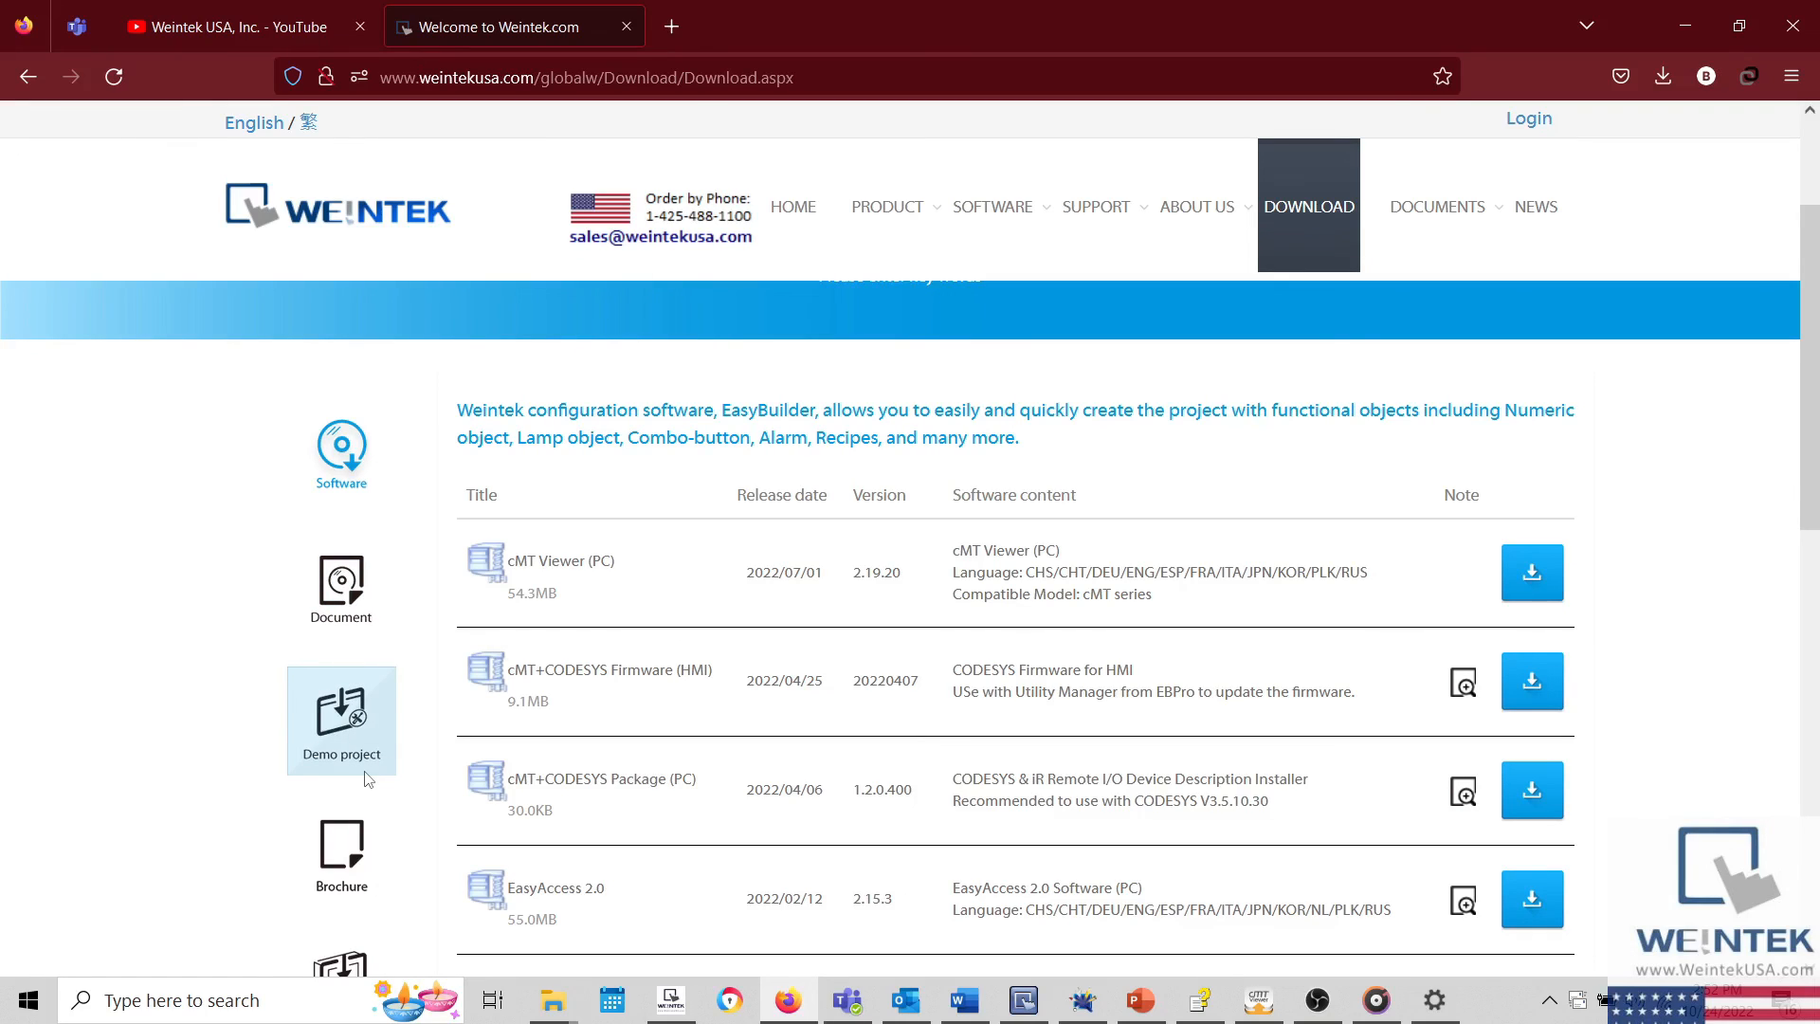